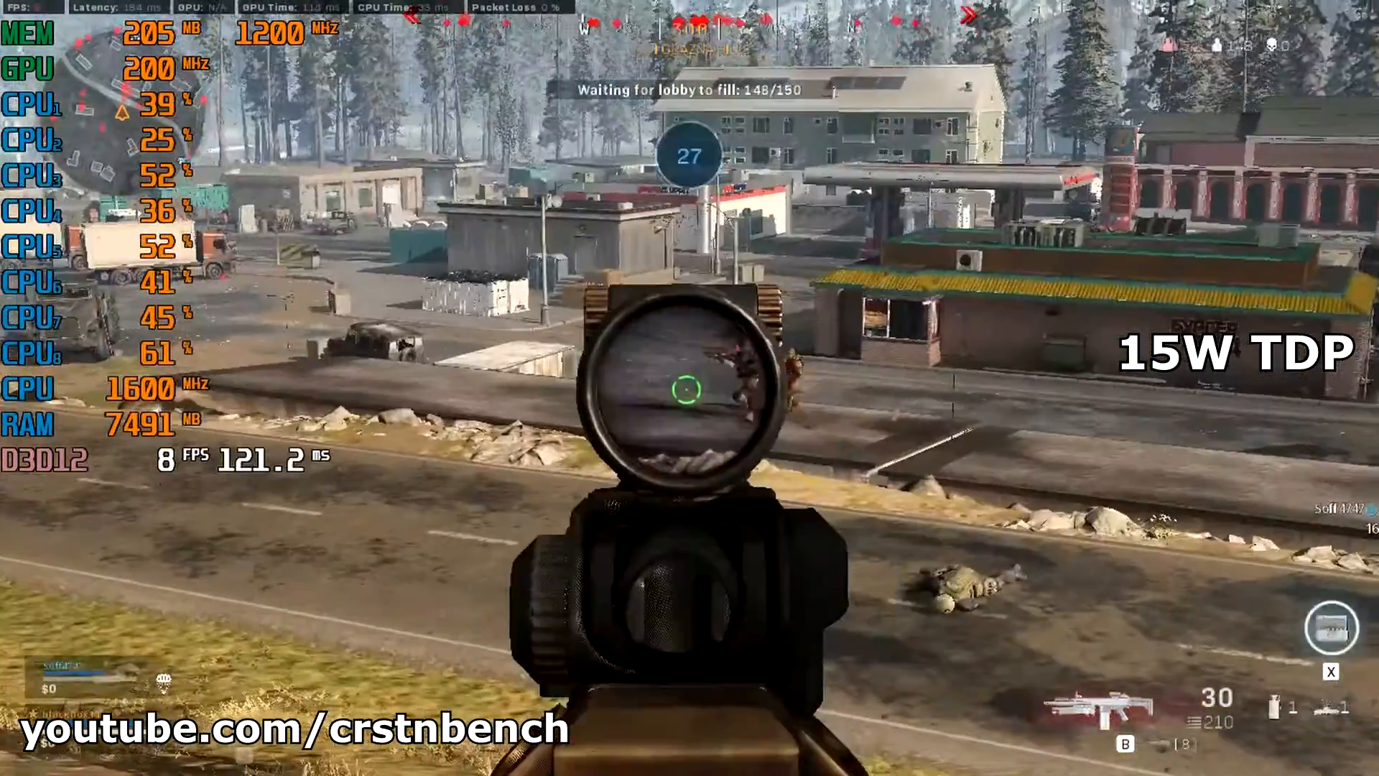
Step: Finish the 15 W TDP lobby gameplay check and exit Warzone to the desktop
{"action": "left_click", "coordinate": [689, 388]}
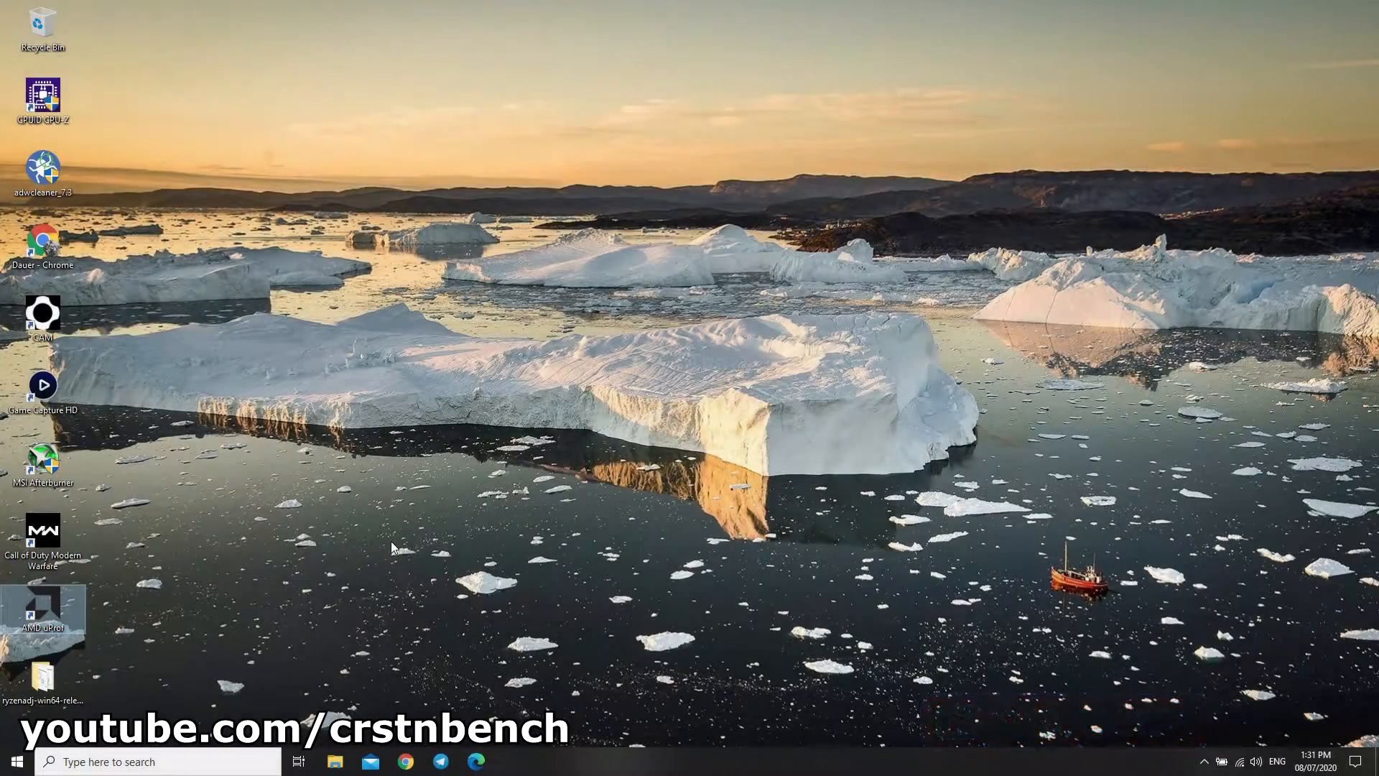
Step: Launch AMD uProf and start a system-wide power profile with the Controllers STAPM/PPT metrics checked
{"action": "double_click", "coordinate": [42, 613]}
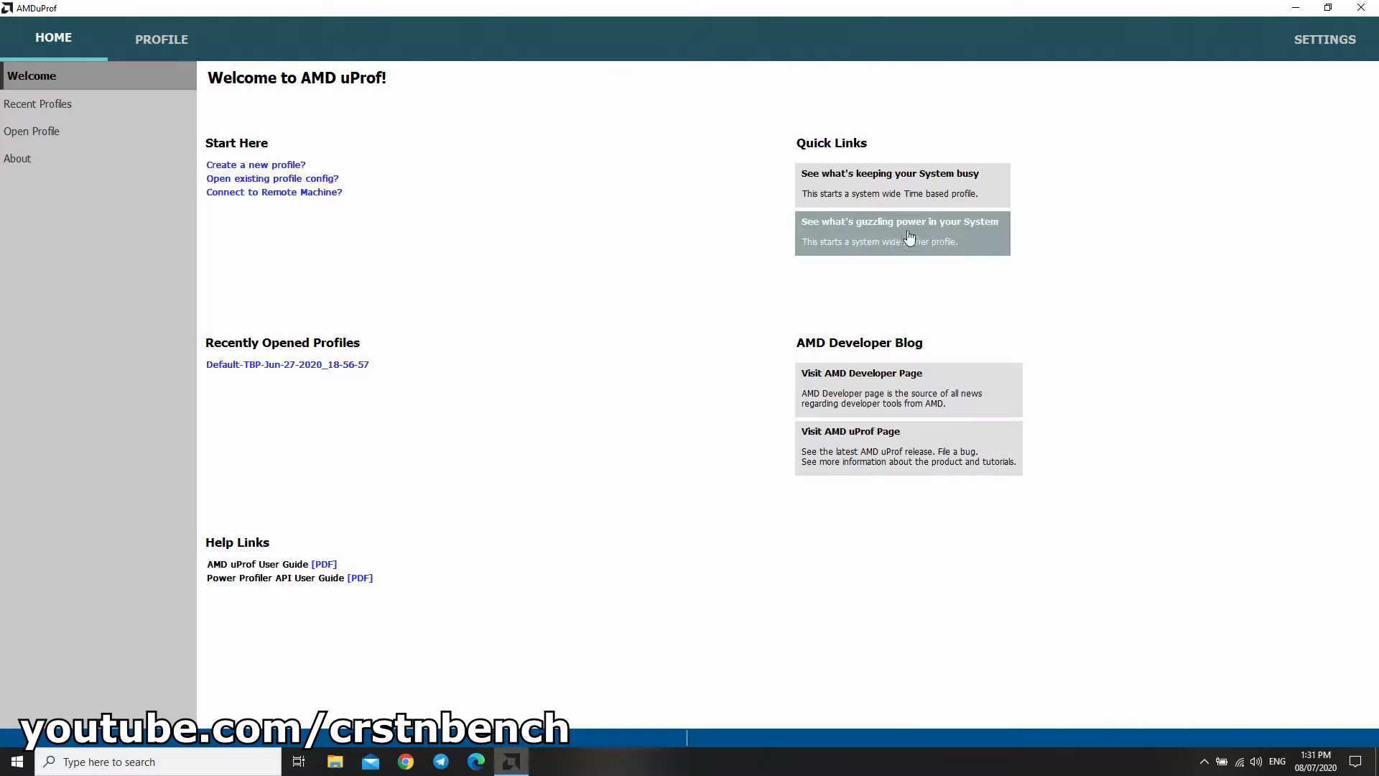
{"action": "left_click", "coordinate": [899, 222]}
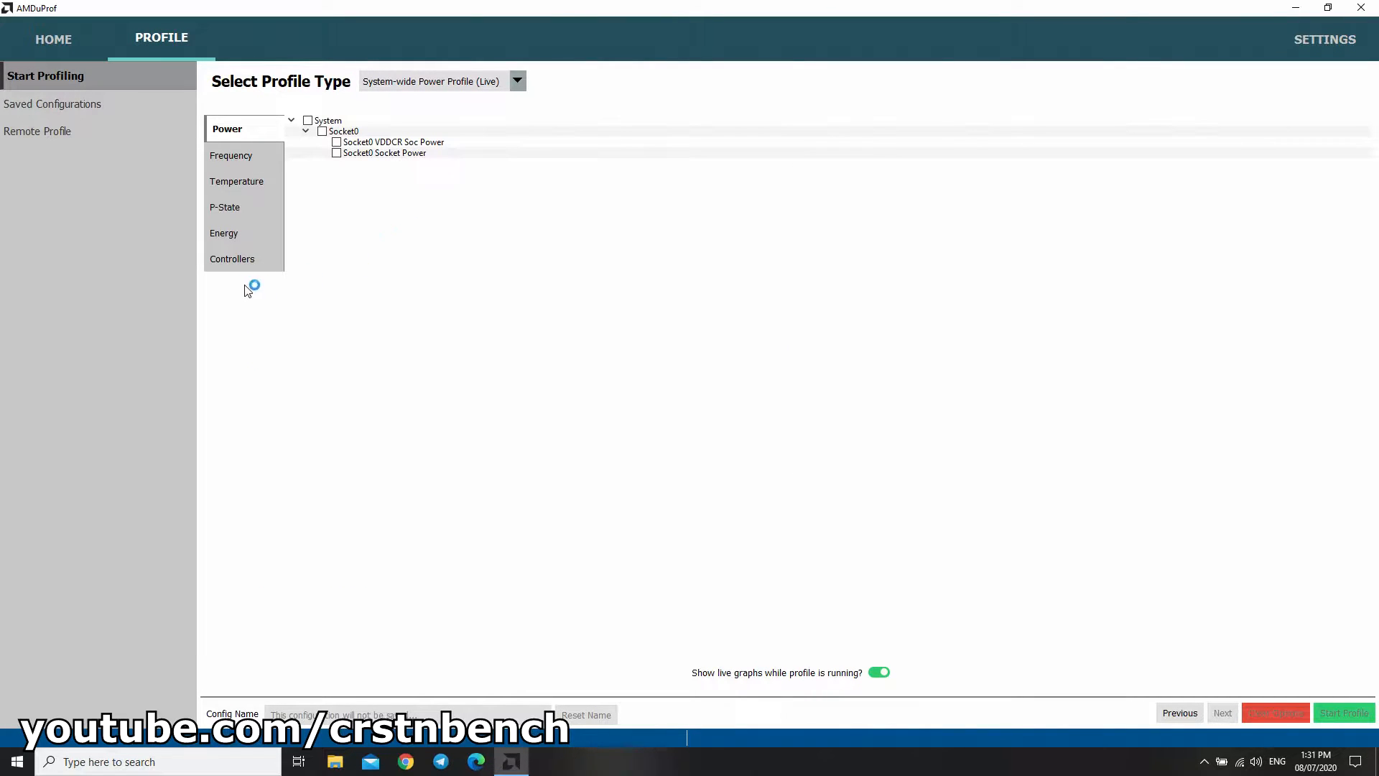
{"action": "left_click", "coordinate": [233, 259]}
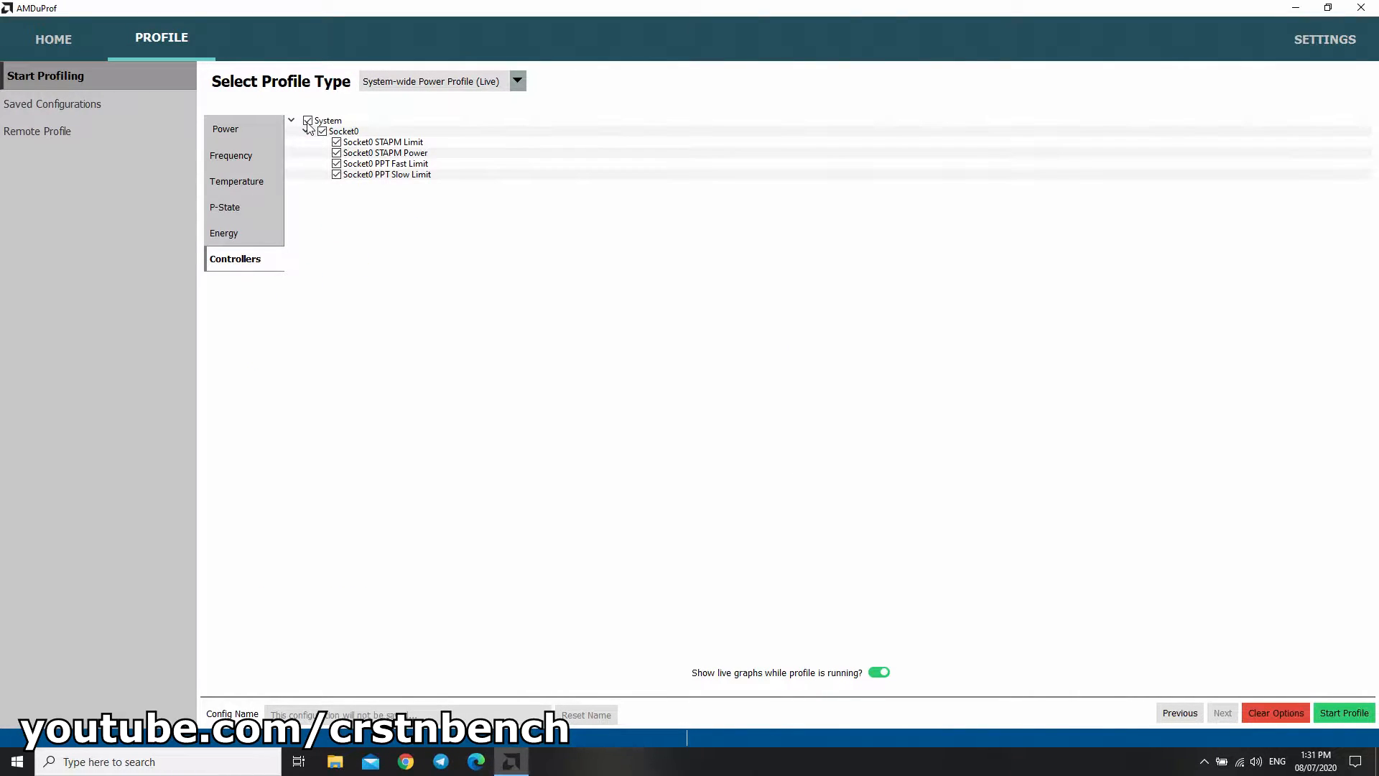
{"action": "left_click", "coordinate": [1343, 712]}
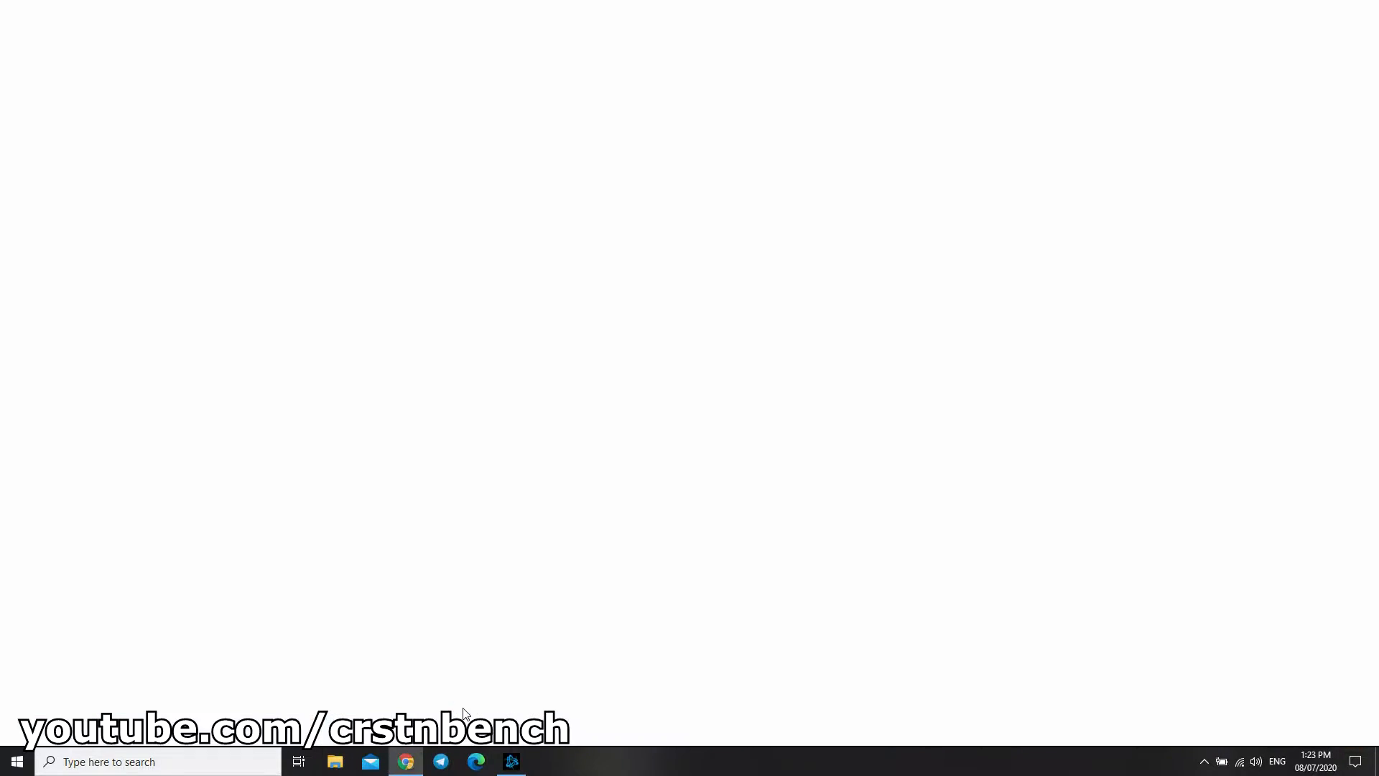
Step: Go to hp.com and reach the Software & drivers support page
{"action": "left_click", "coordinate": [405, 762]}
{"action": "type", "text": "hp"}
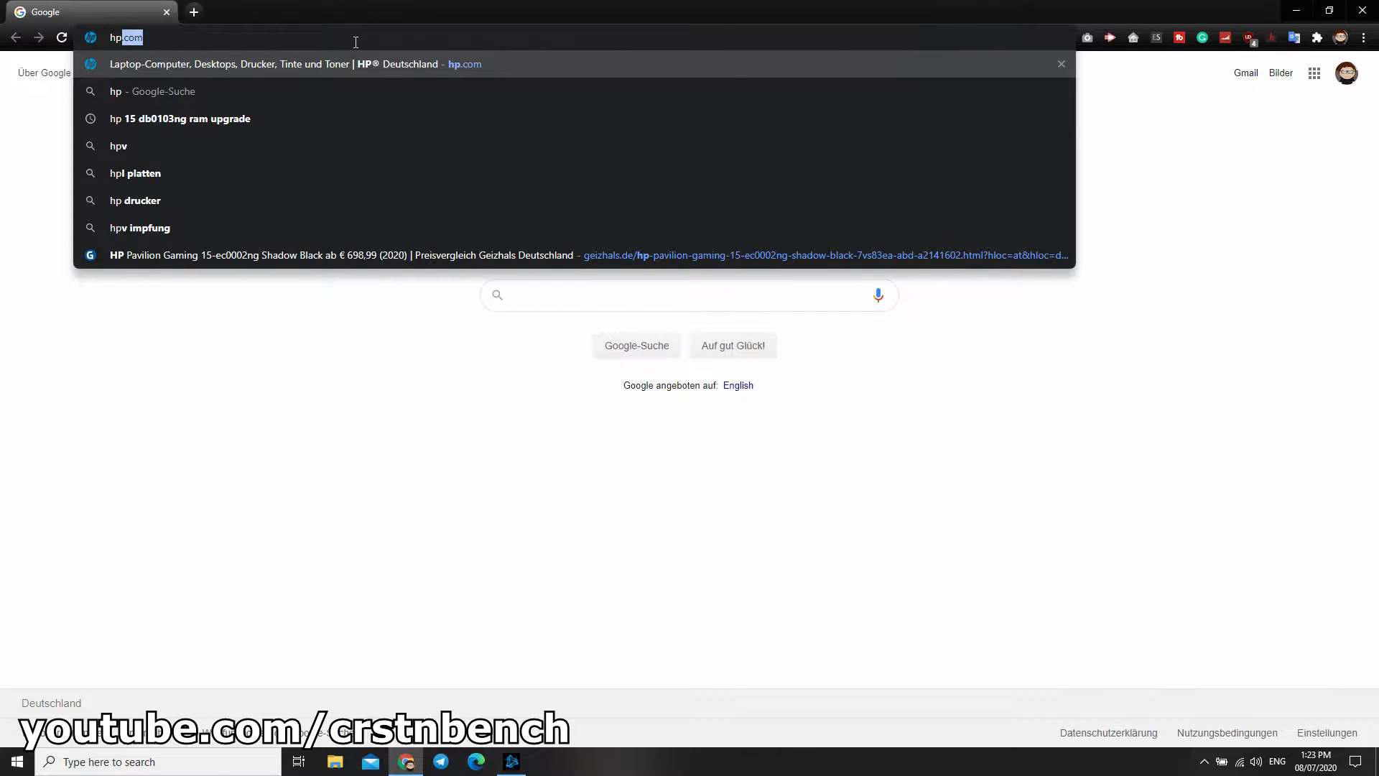
{"action": "key", "text": "Enter"}
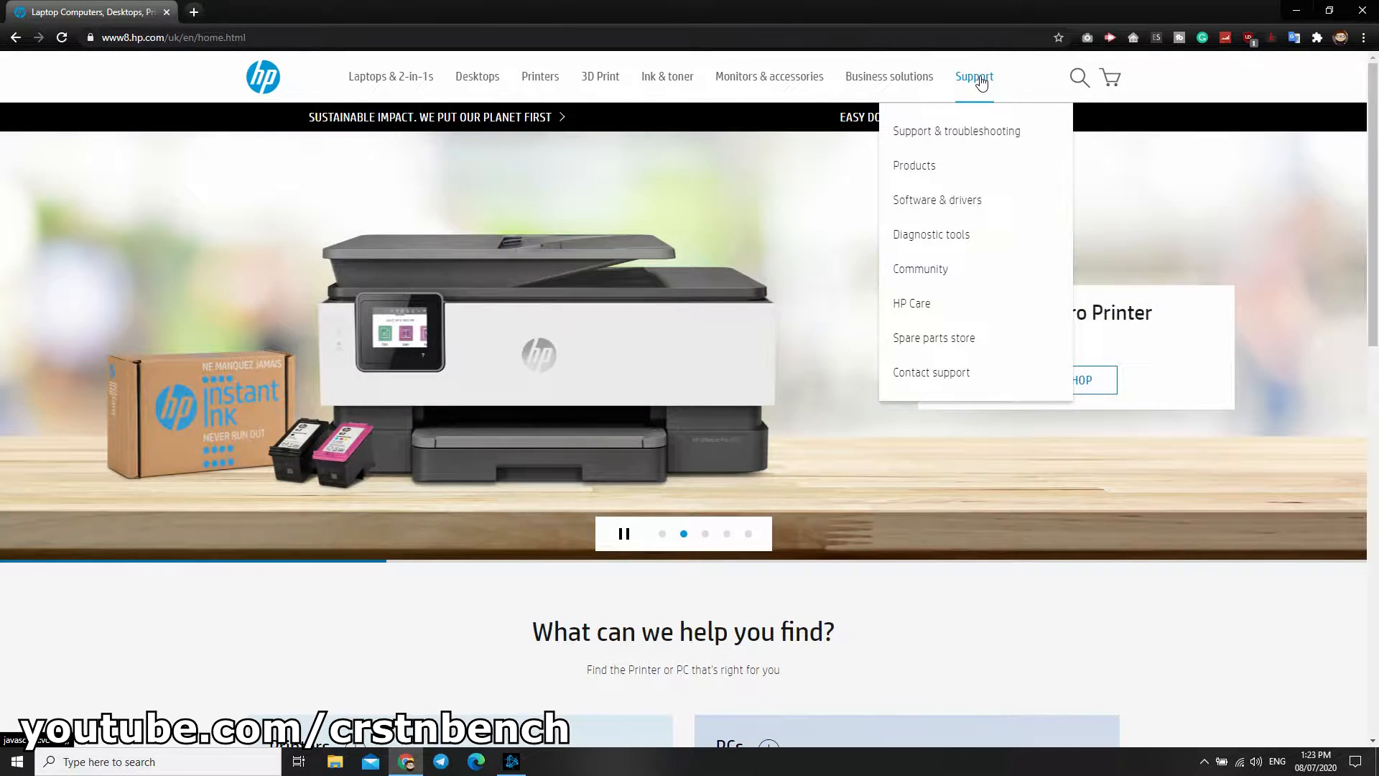
{"action": "mouse_move", "coordinate": [936, 200]}
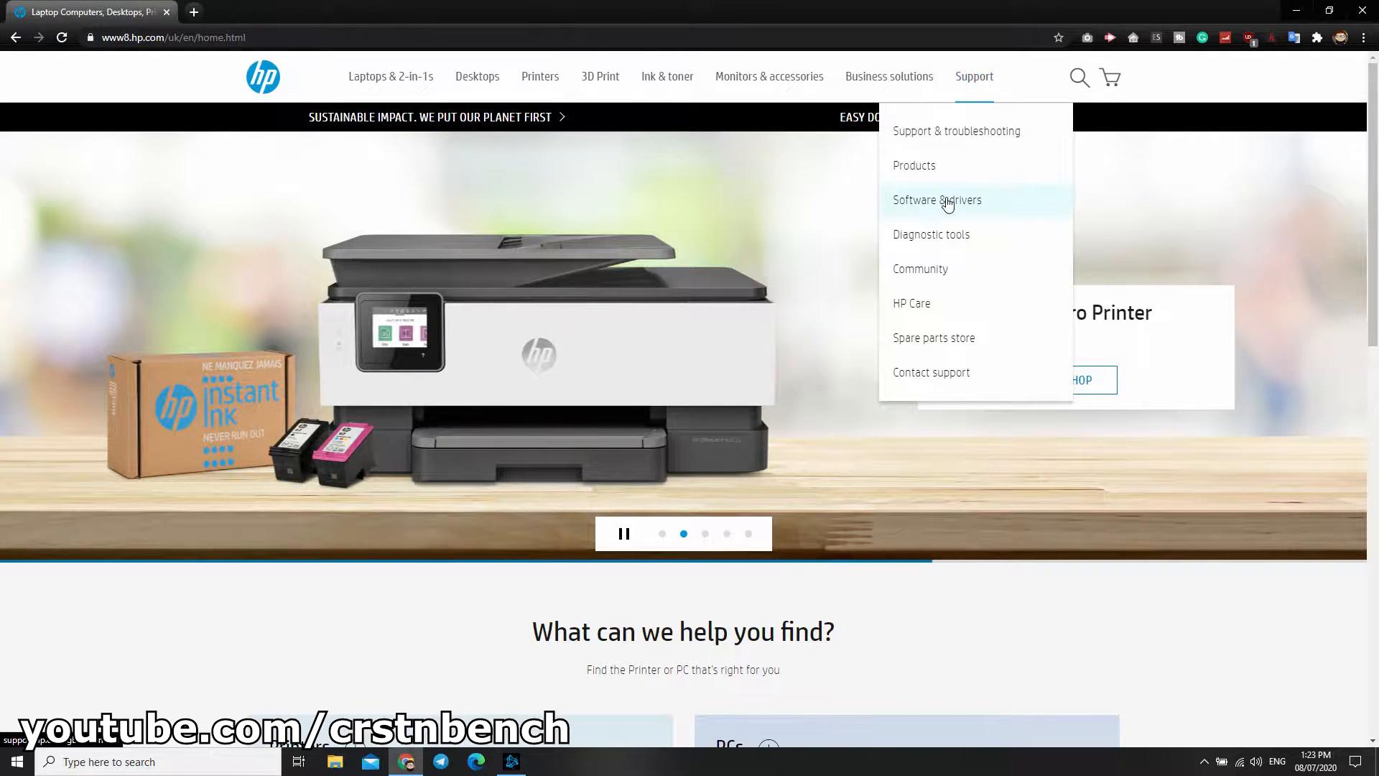
{"action": "left_click", "coordinate": [936, 199]}
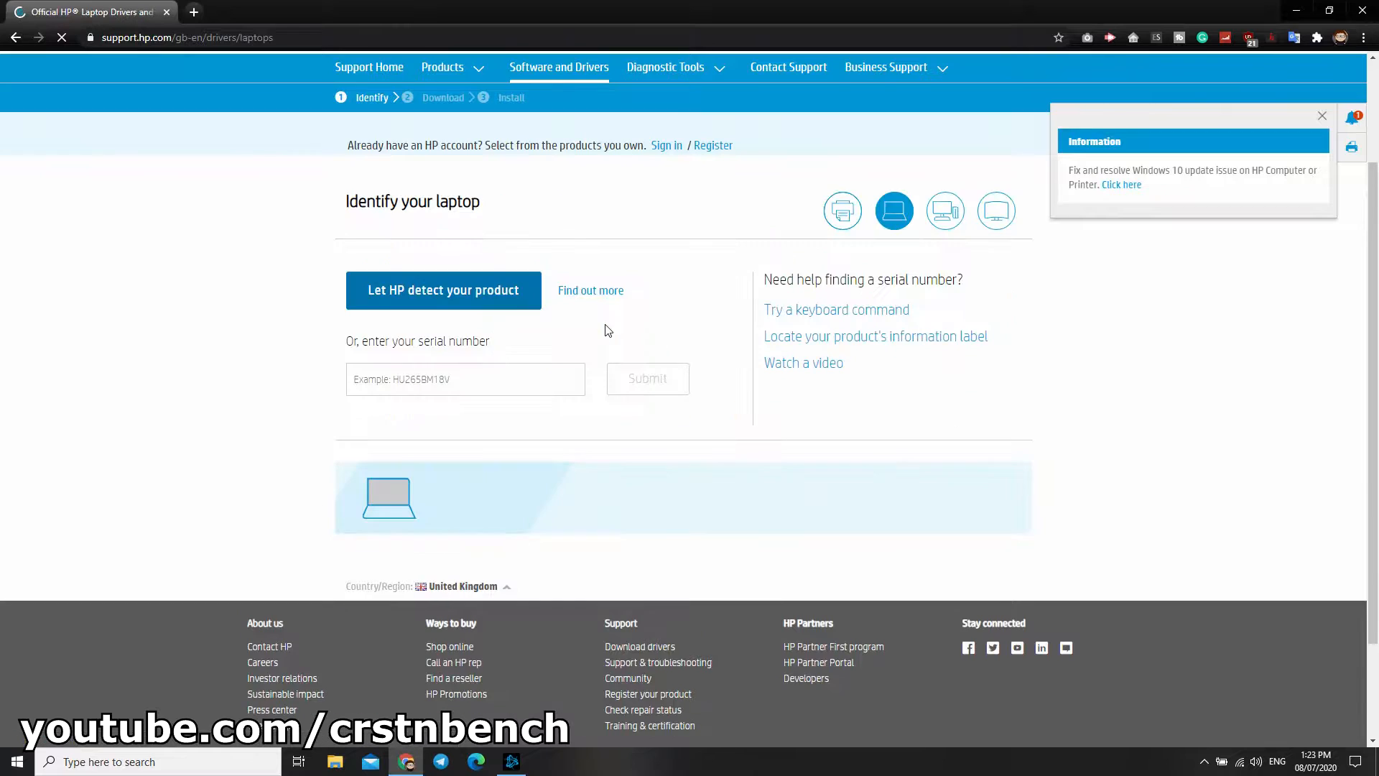
Step: Identify the HP Notebook 15-db0103ng by serial number and expand its BIOS downloads
{"action": "left_click", "coordinate": [464, 378]}
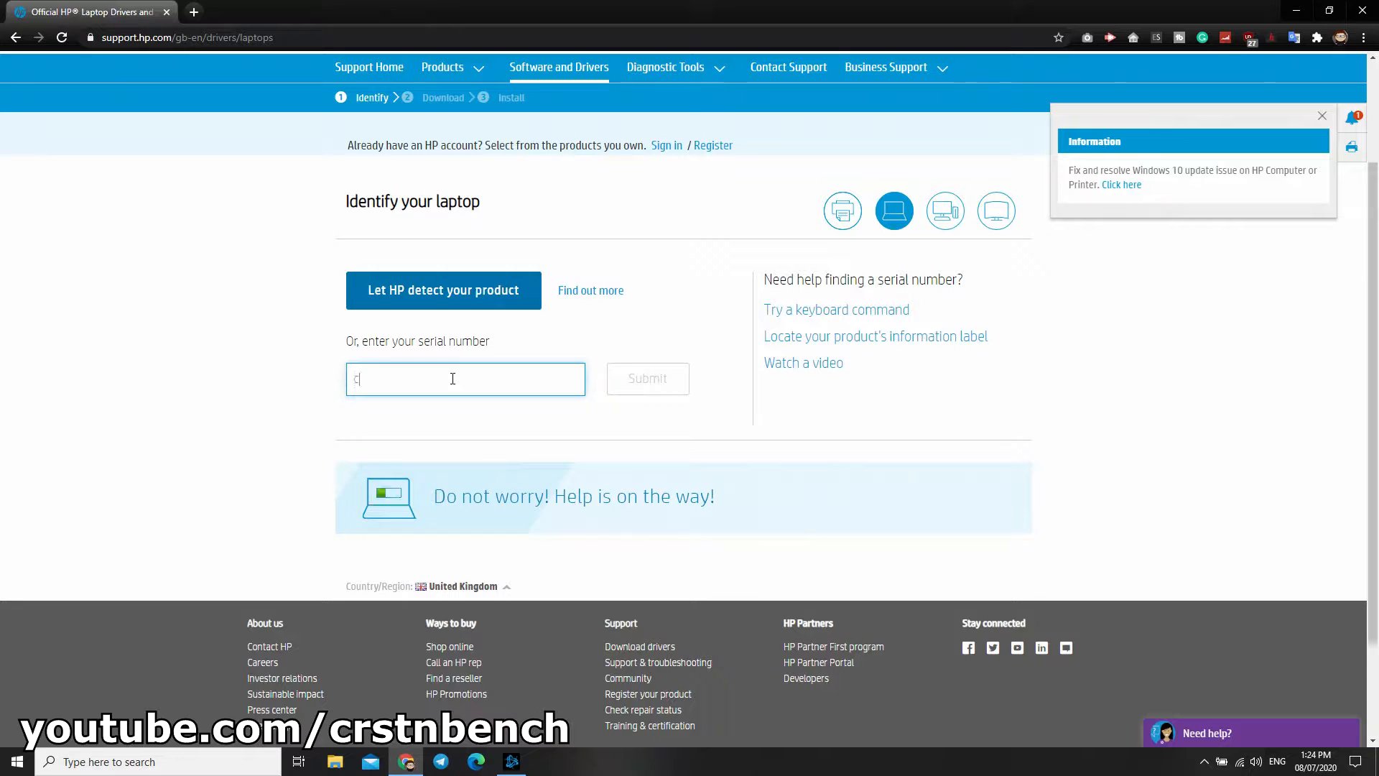
{"action": "type", "text": "ND"}
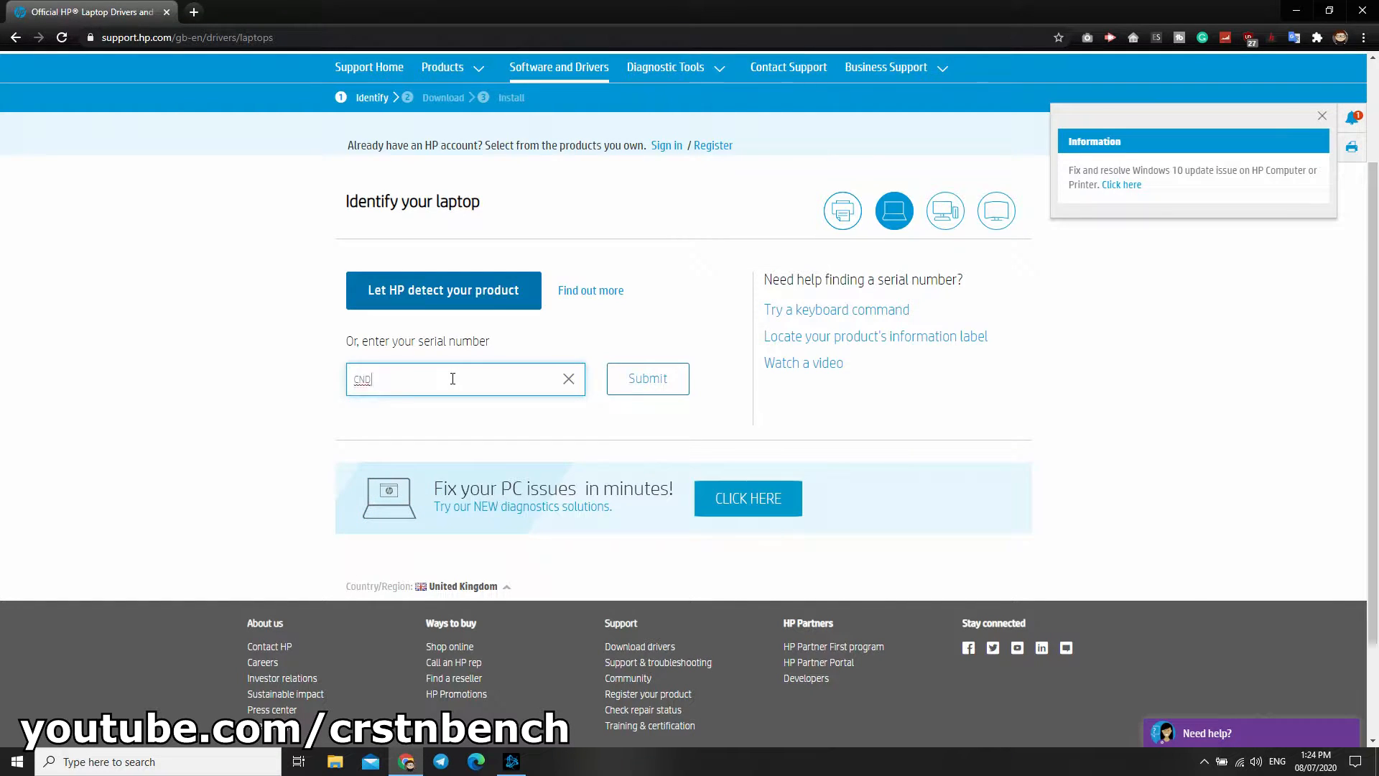
{"action": "left_click", "coordinate": [648, 378]}
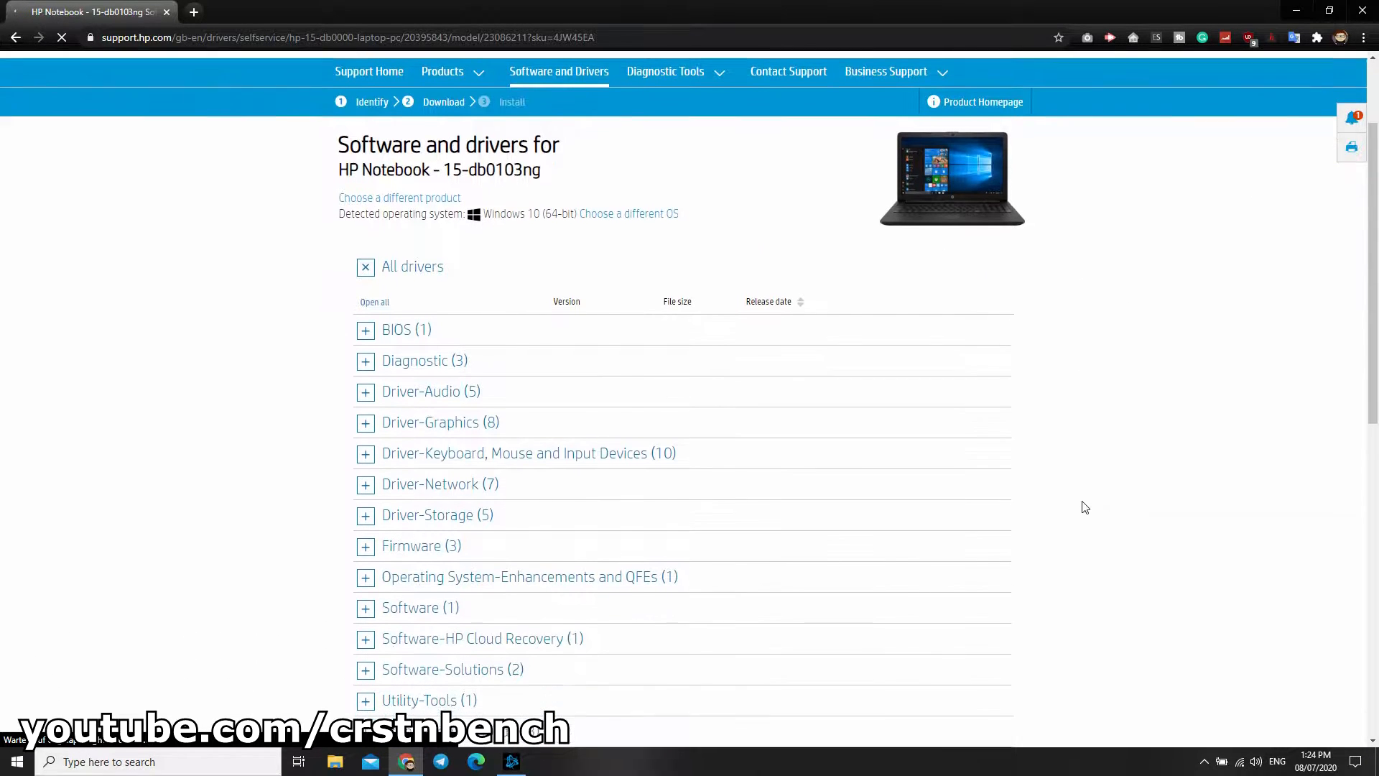
{"action": "left_click", "coordinate": [365, 330]}
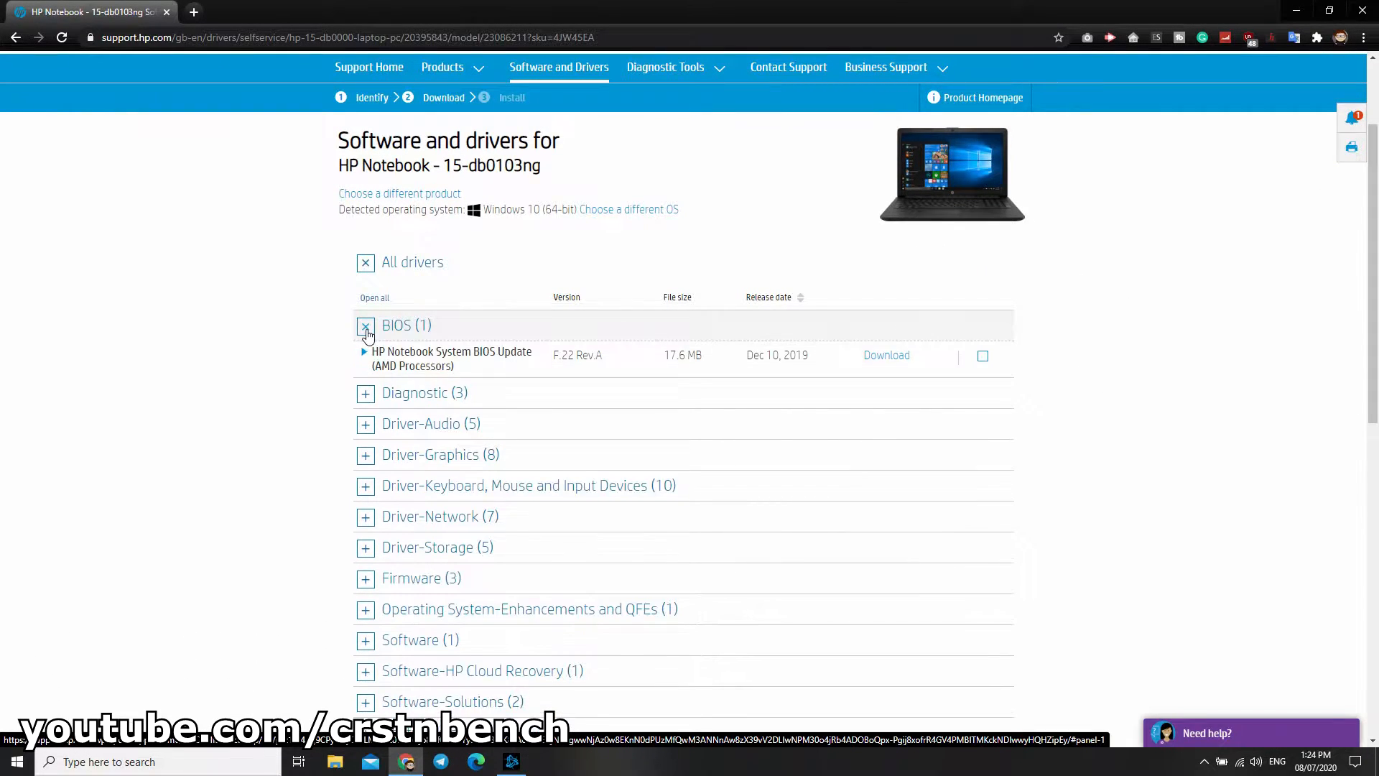
{"action": "scroll", "scroll_direction": "down", "scroll_amount": 3}
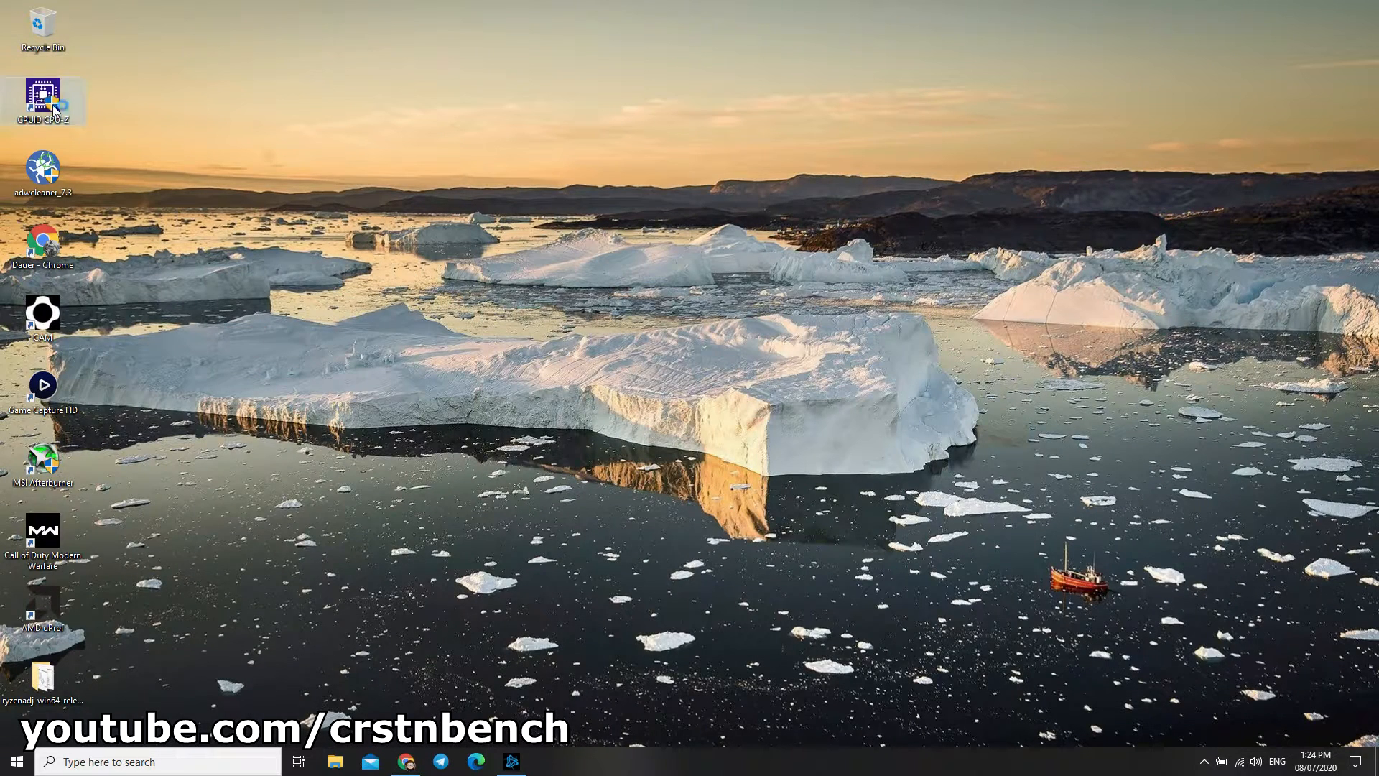
Step: Check CPU-Z's Mainboard details confirm BIOS F.22, then minimize CPU-Z
{"action": "double_click", "coordinate": [43, 96]}
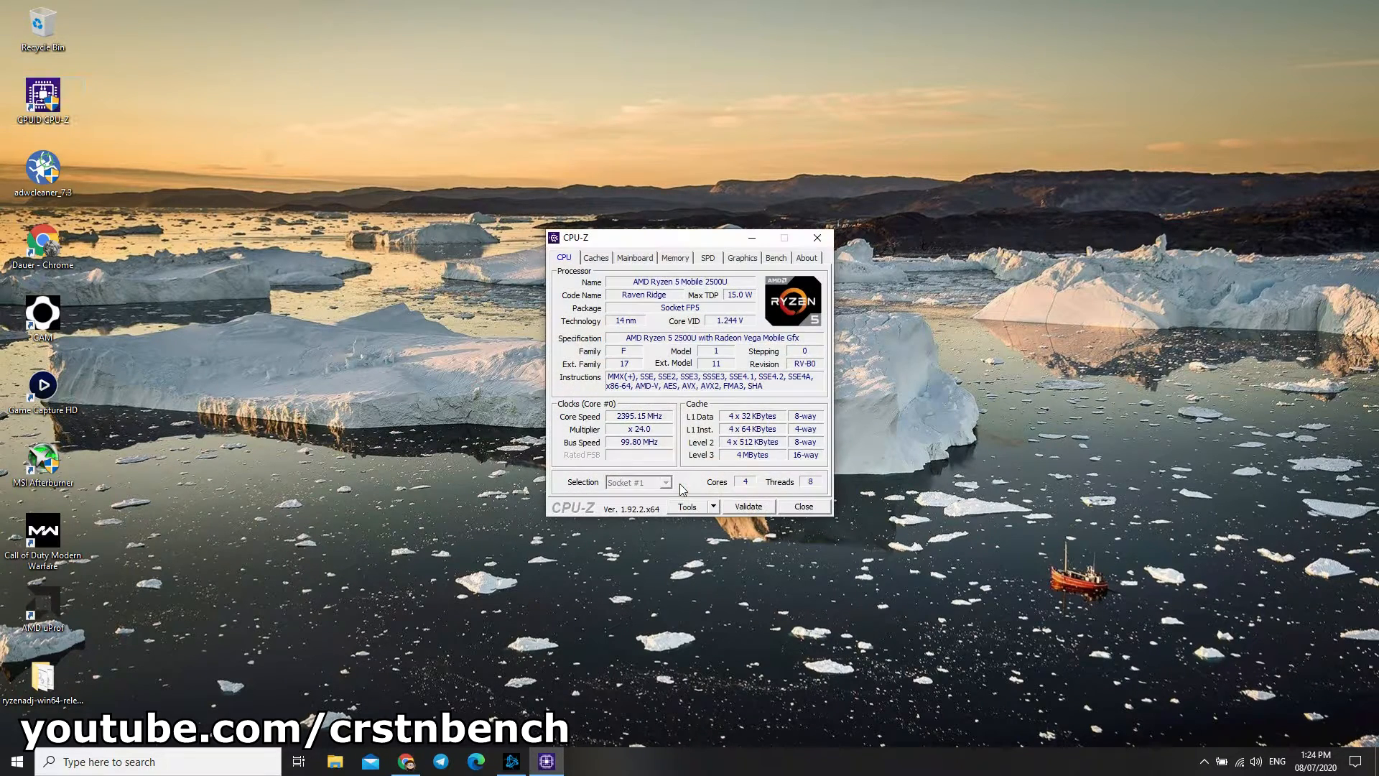
{"action": "left_click", "coordinate": [633, 257]}
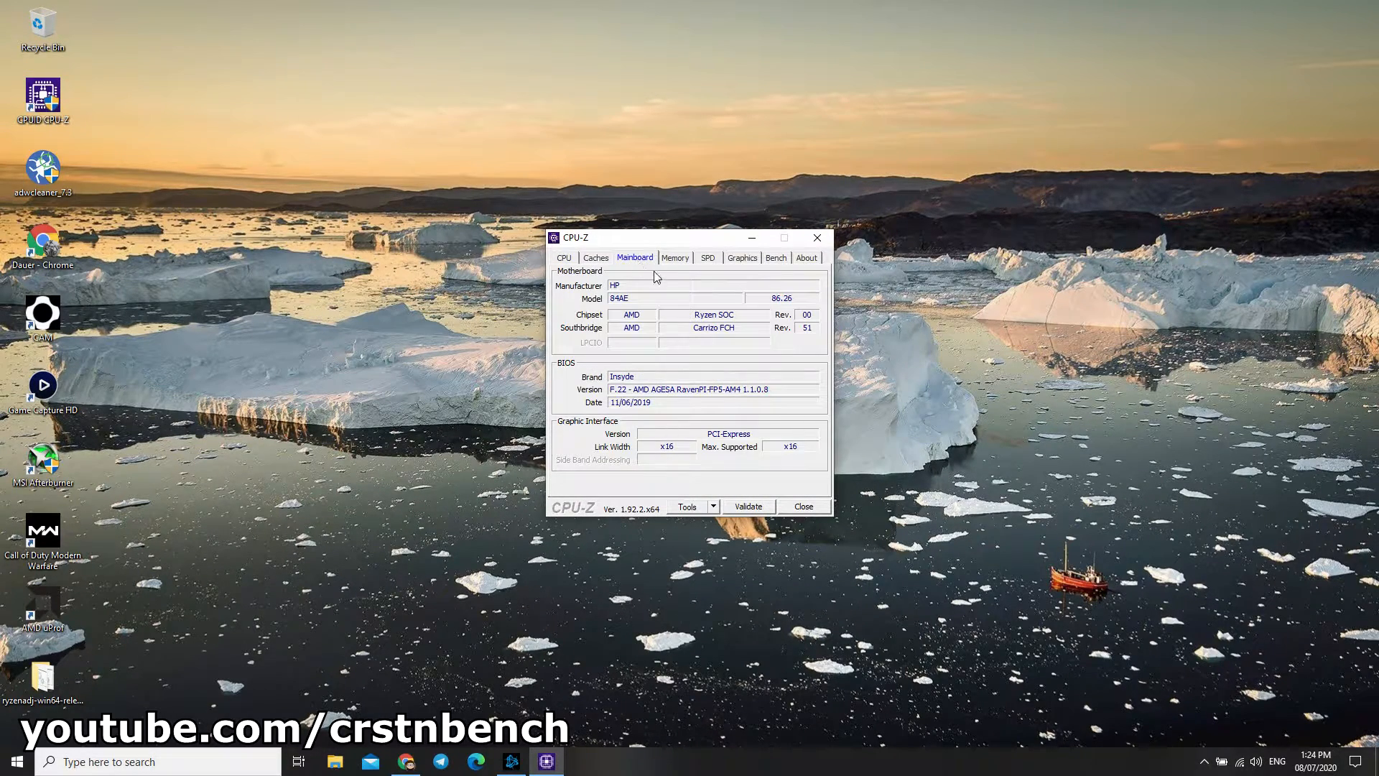
{"action": "mouse_move", "coordinate": [631, 393]}
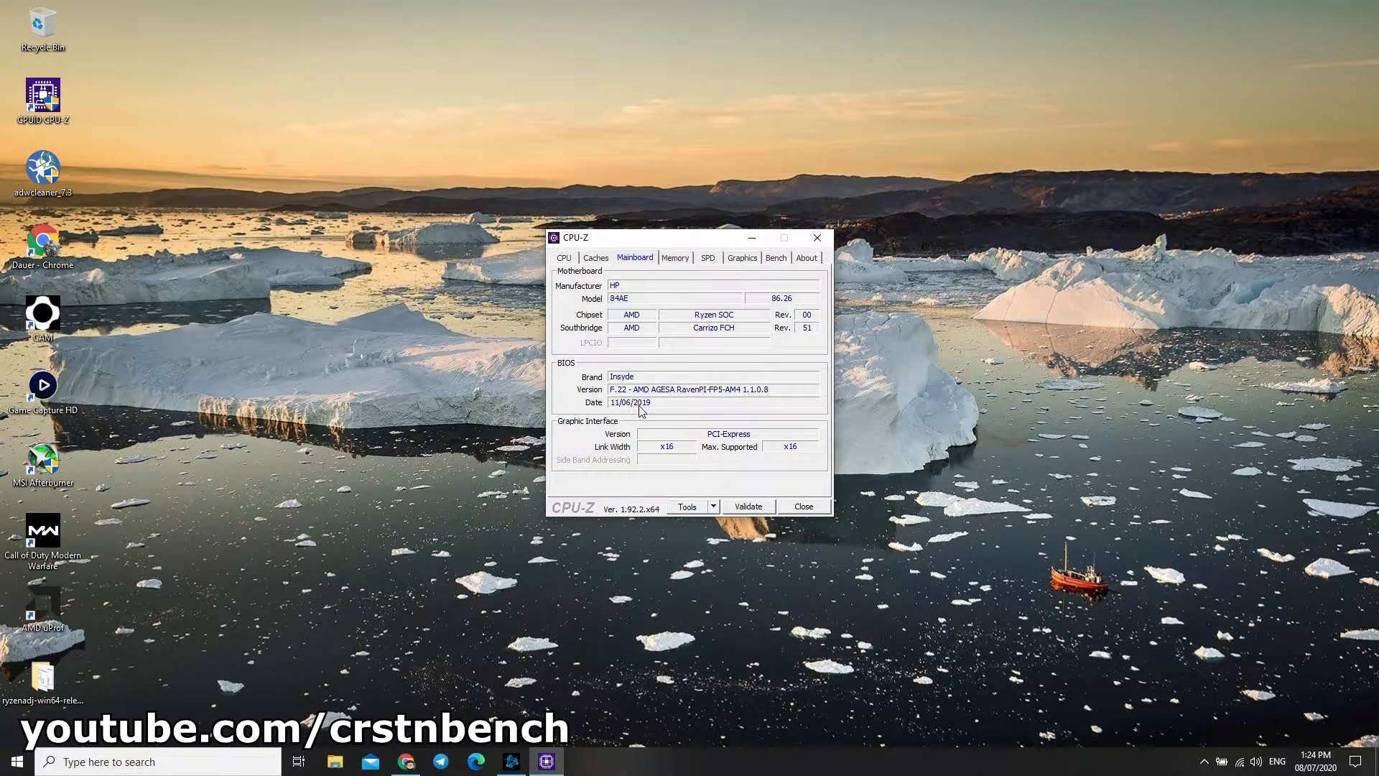
{"action": "mouse_move", "coordinate": [422, 767]}
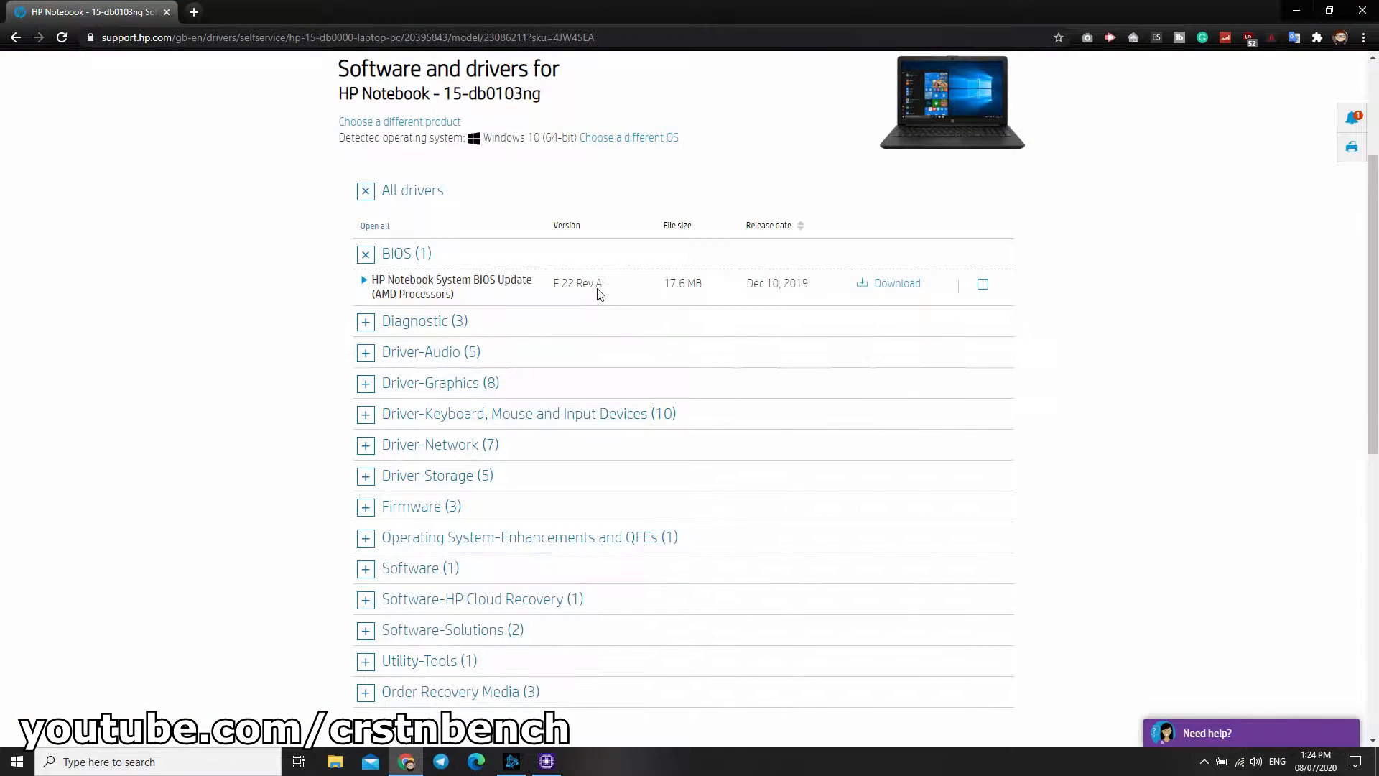
{"action": "mouse_move", "coordinate": [1143, 342]}
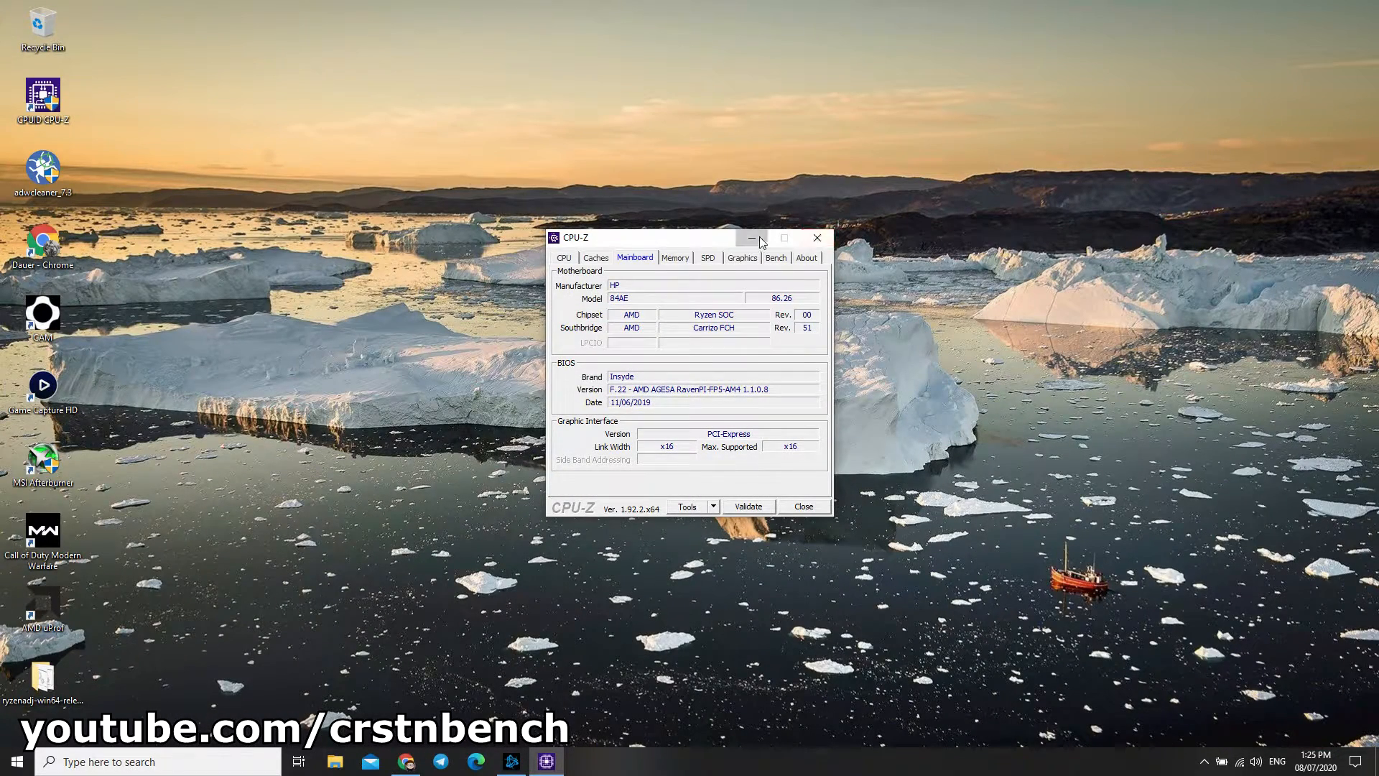
{"action": "left_click", "coordinate": [751, 237]}
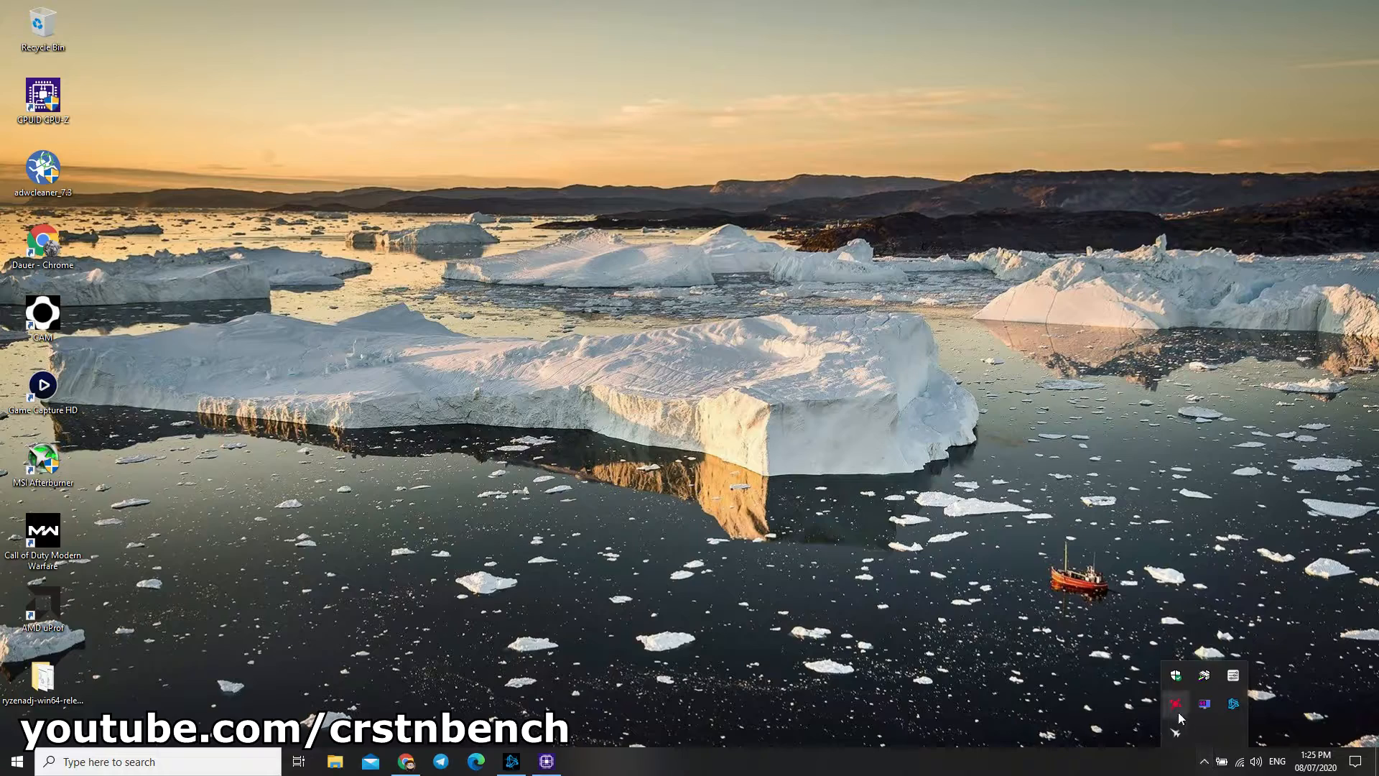
Step: Start a background tool from the tray and restore the HP drivers page in Chrome
{"action": "left_click", "coordinate": [1175, 702]}
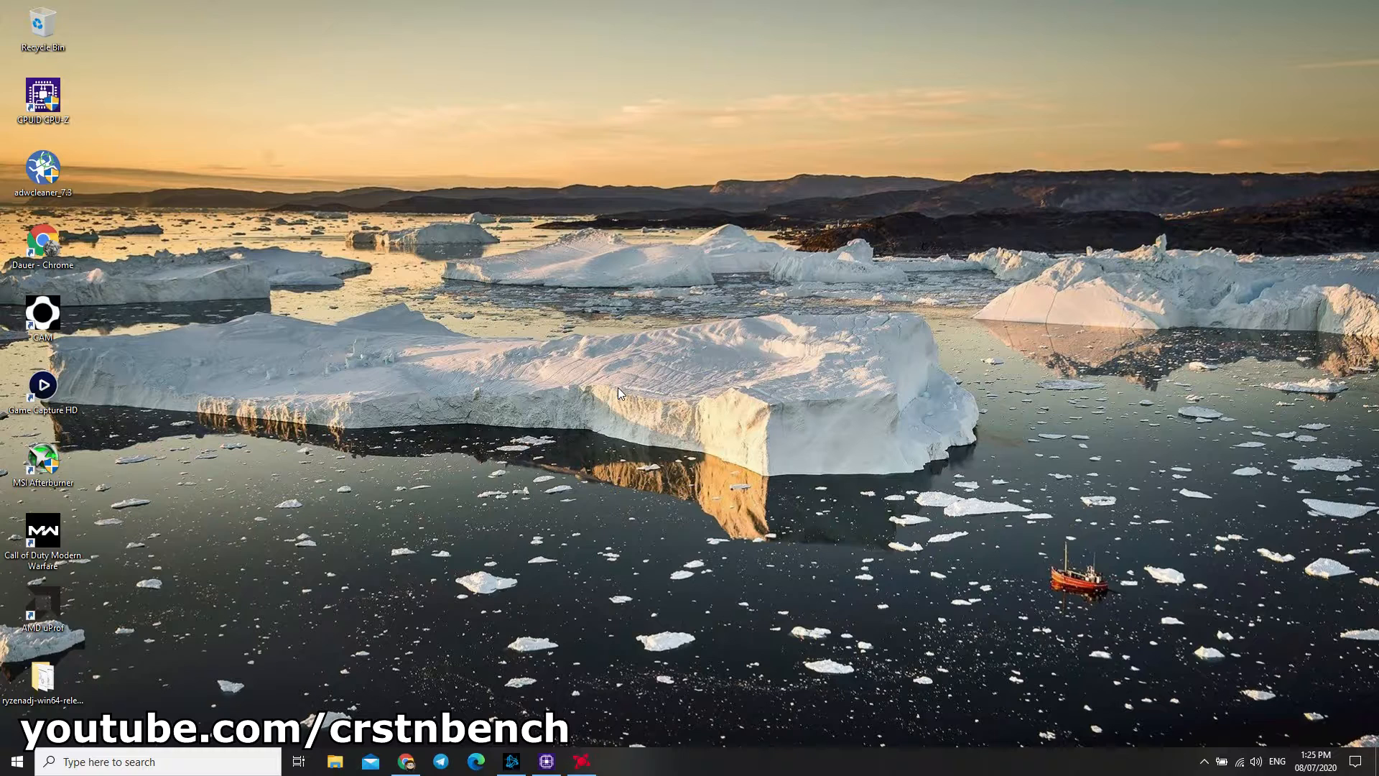
{"action": "mouse_move", "coordinate": [582, 380]}
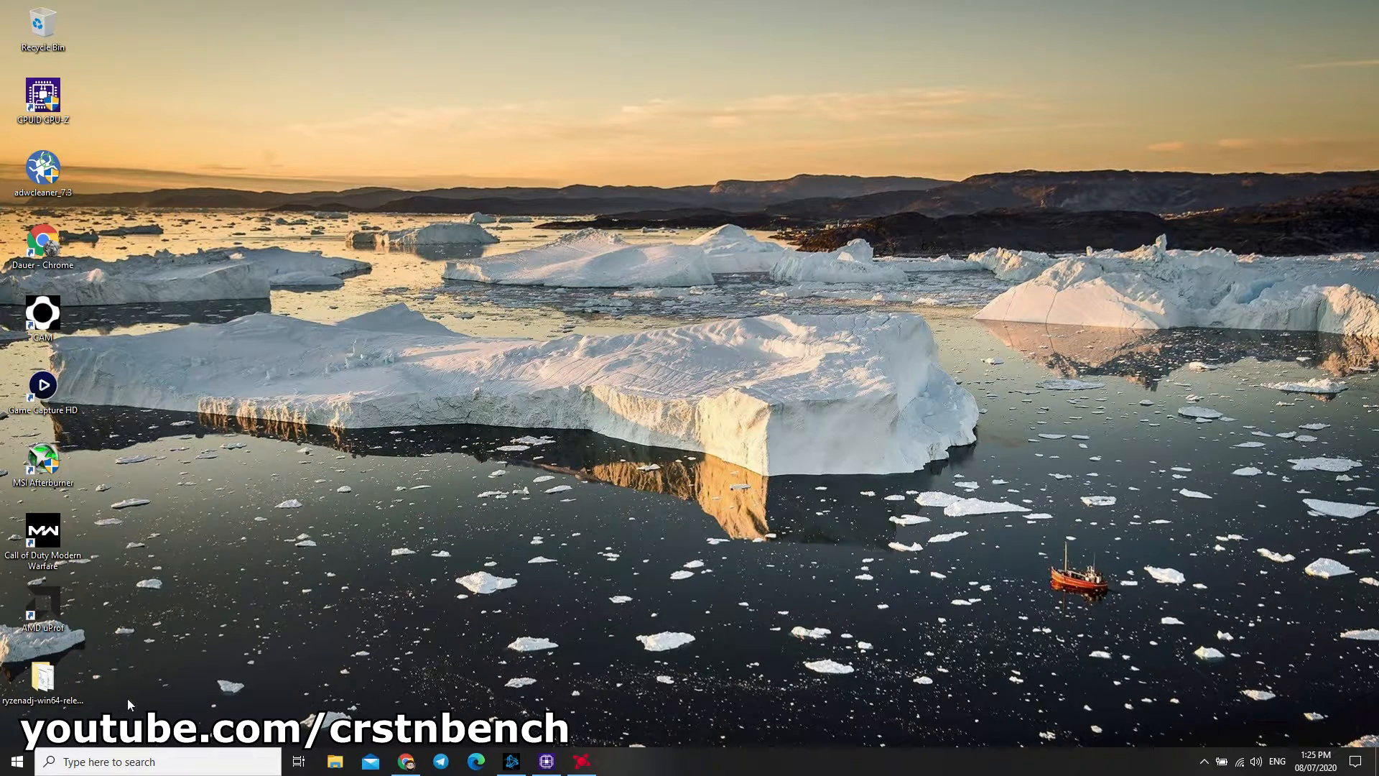
{"action": "left_click", "coordinate": [41, 675]}
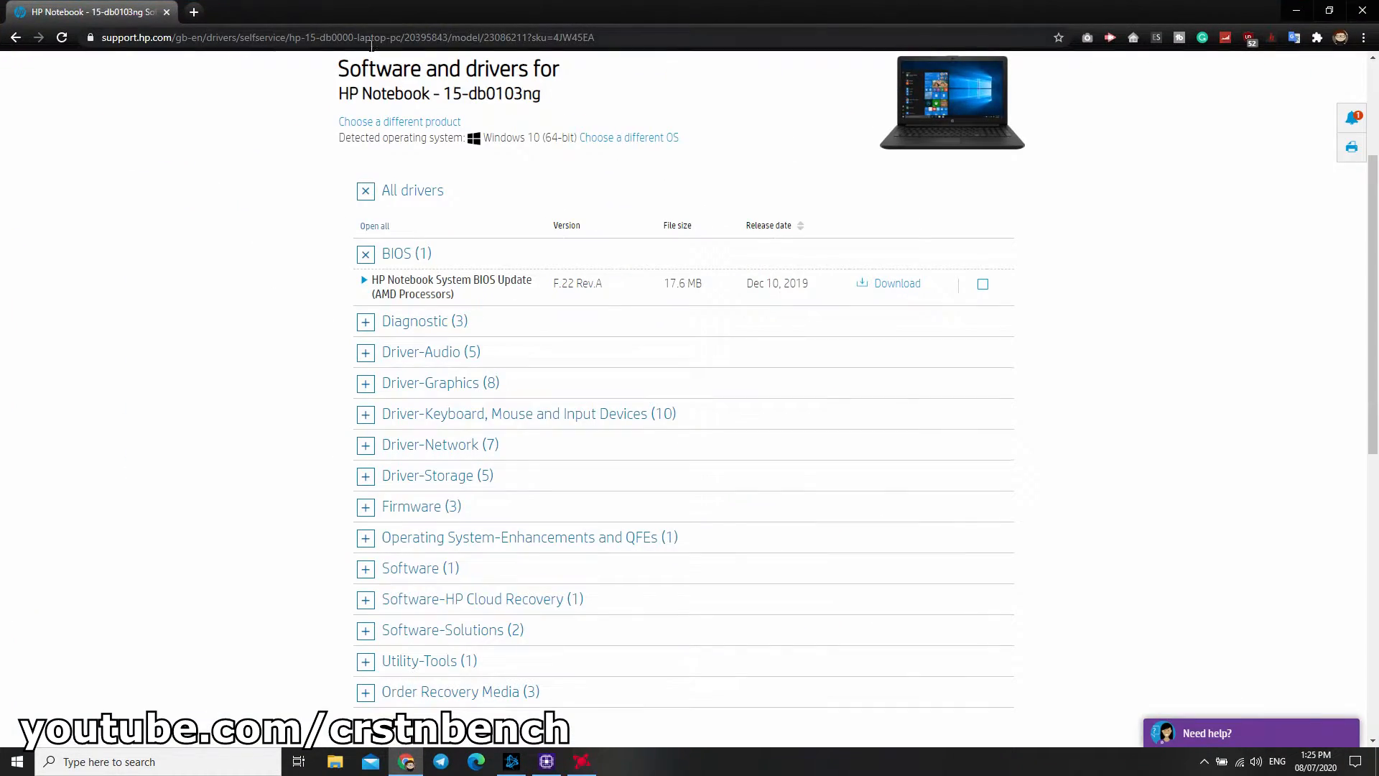
Step: Search 'ryzenadj ryzen 4000' and reach the RyzenAdj v0.5.2 GitHub release page
{"action": "type", "text": "ryzenadj ryzen 4000"}
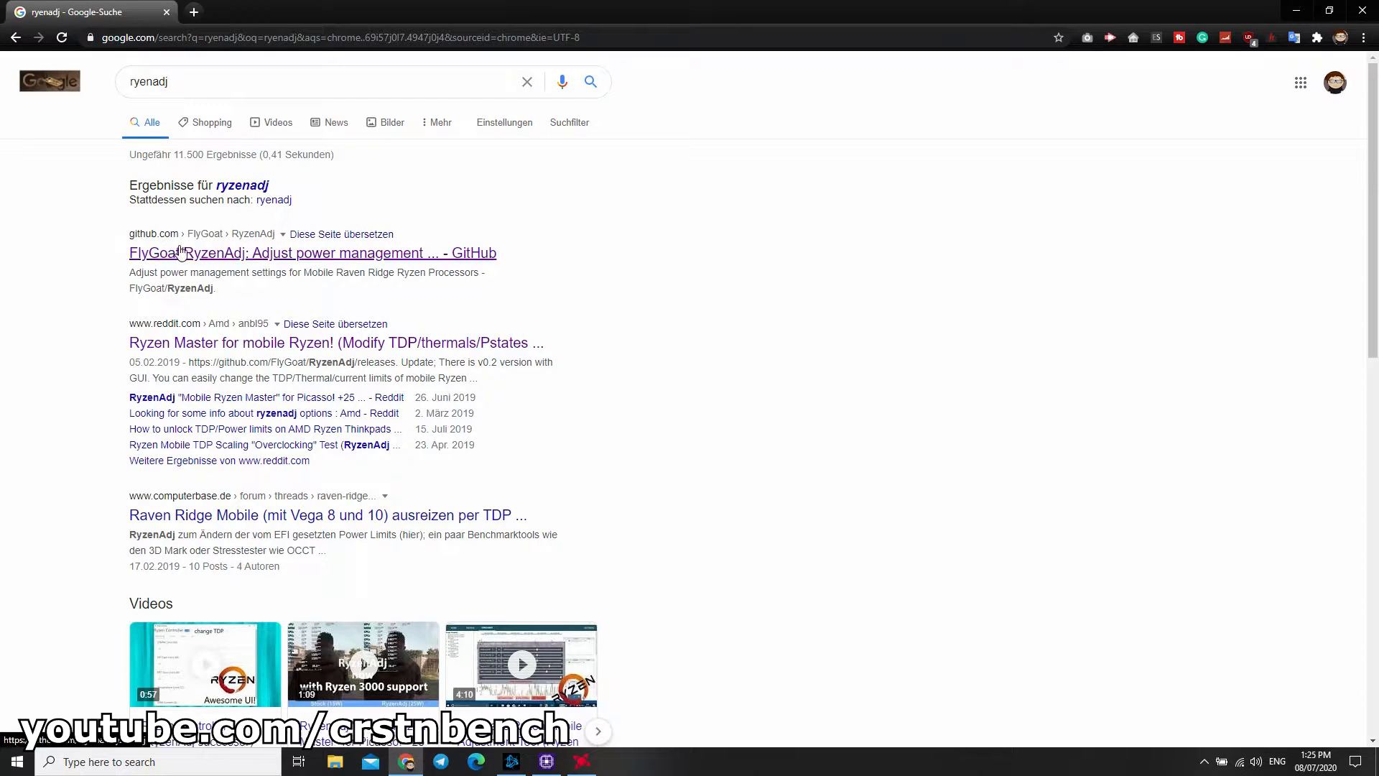
{"action": "left_click", "coordinate": [312, 252]}
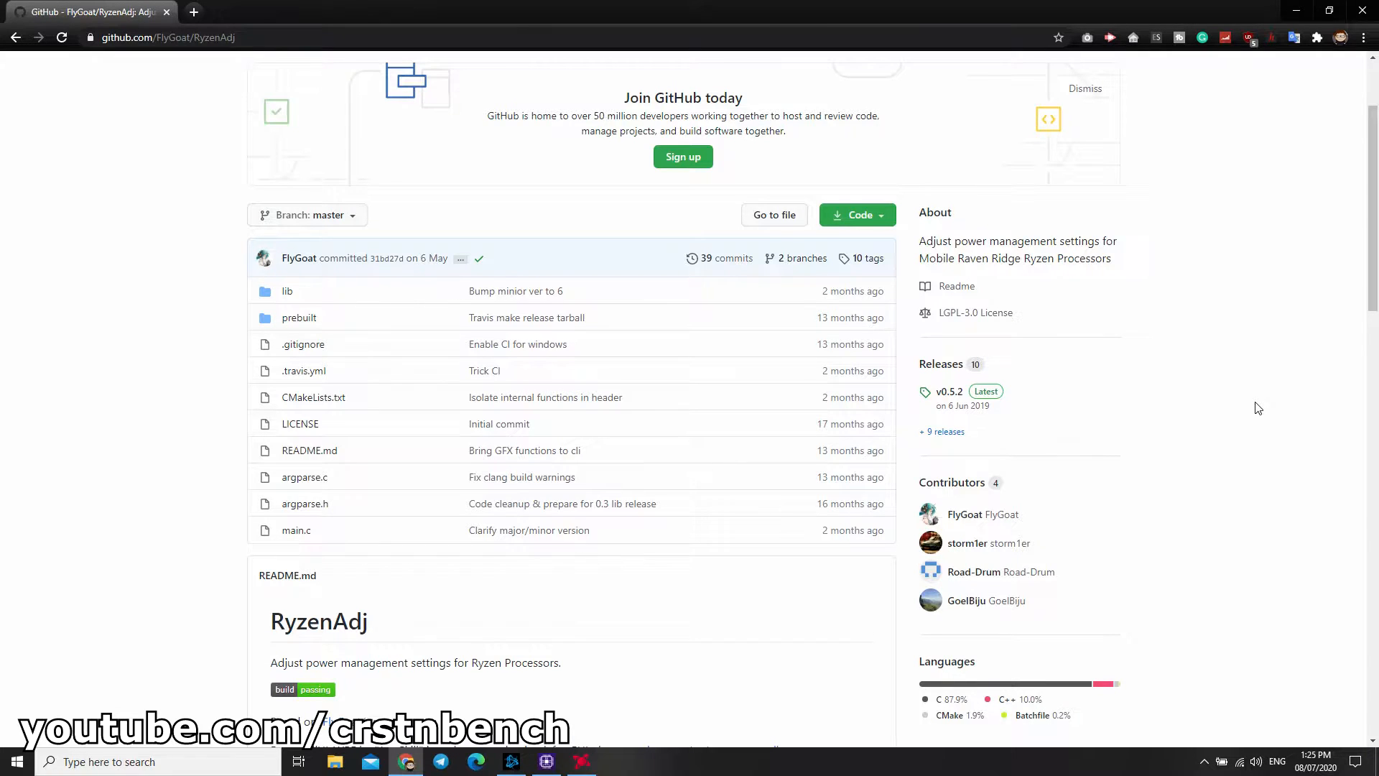
{"action": "scroll", "scroll_direction": "down", "scroll_amount": 3}
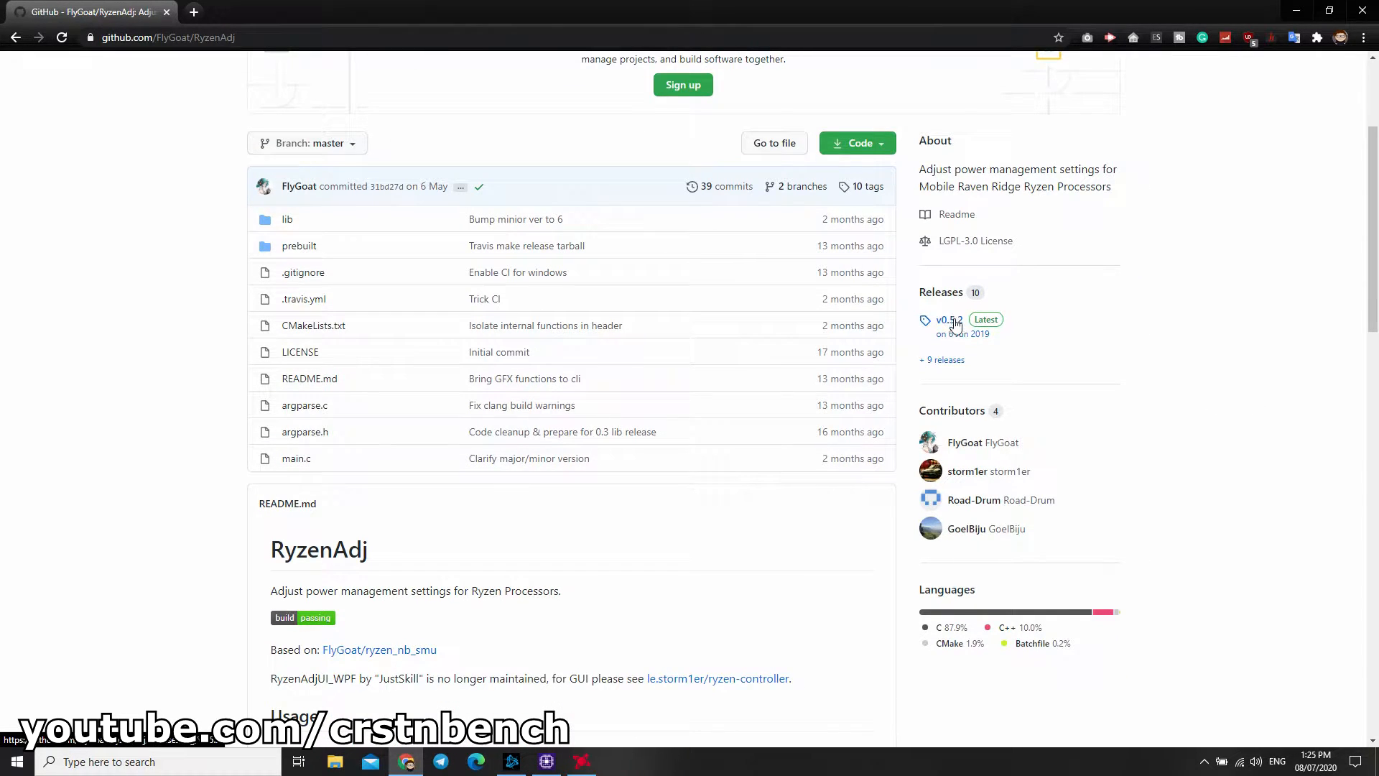
{"action": "left_click", "coordinate": [948, 319]}
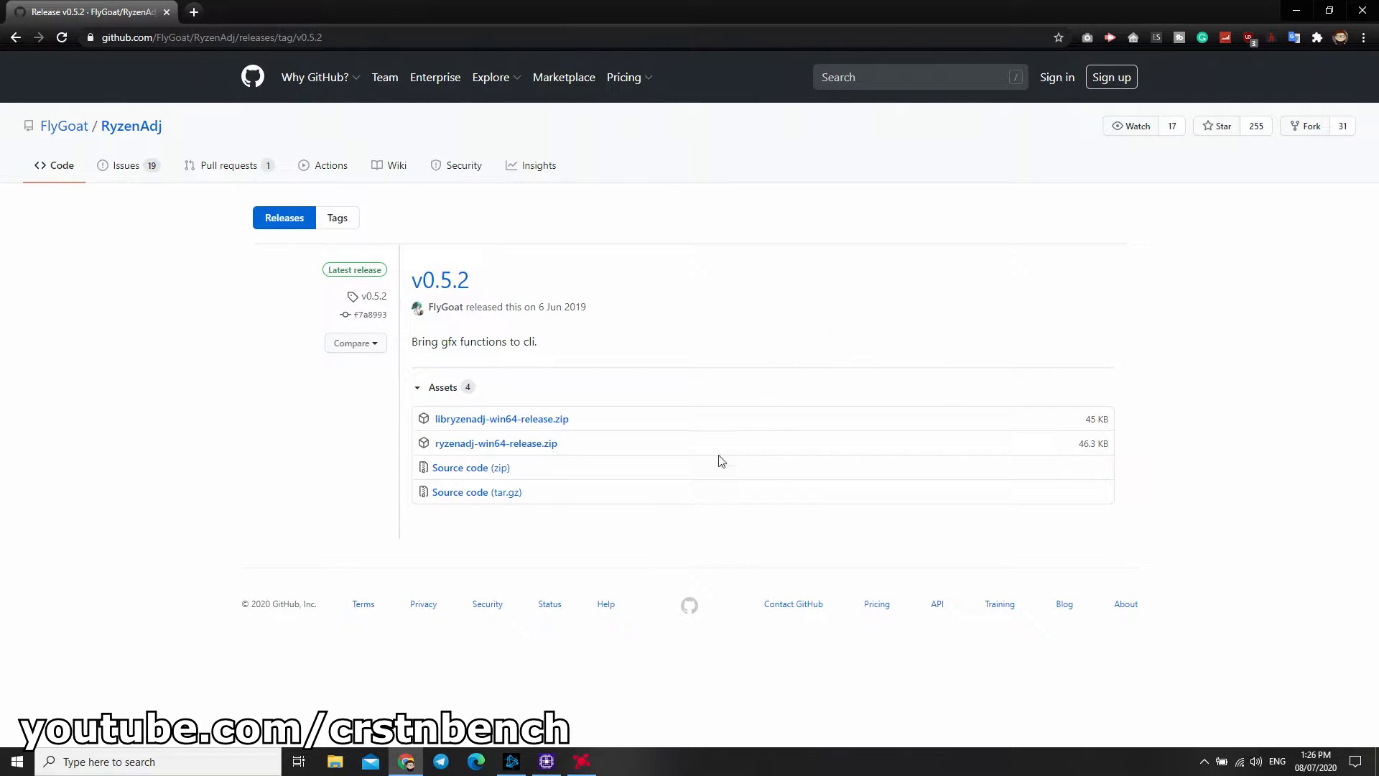
Step: Start downloading ryzenadj-win64-release.zip, then cancel the Save As dialog
{"action": "double_click", "coordinate": [541, 444]}
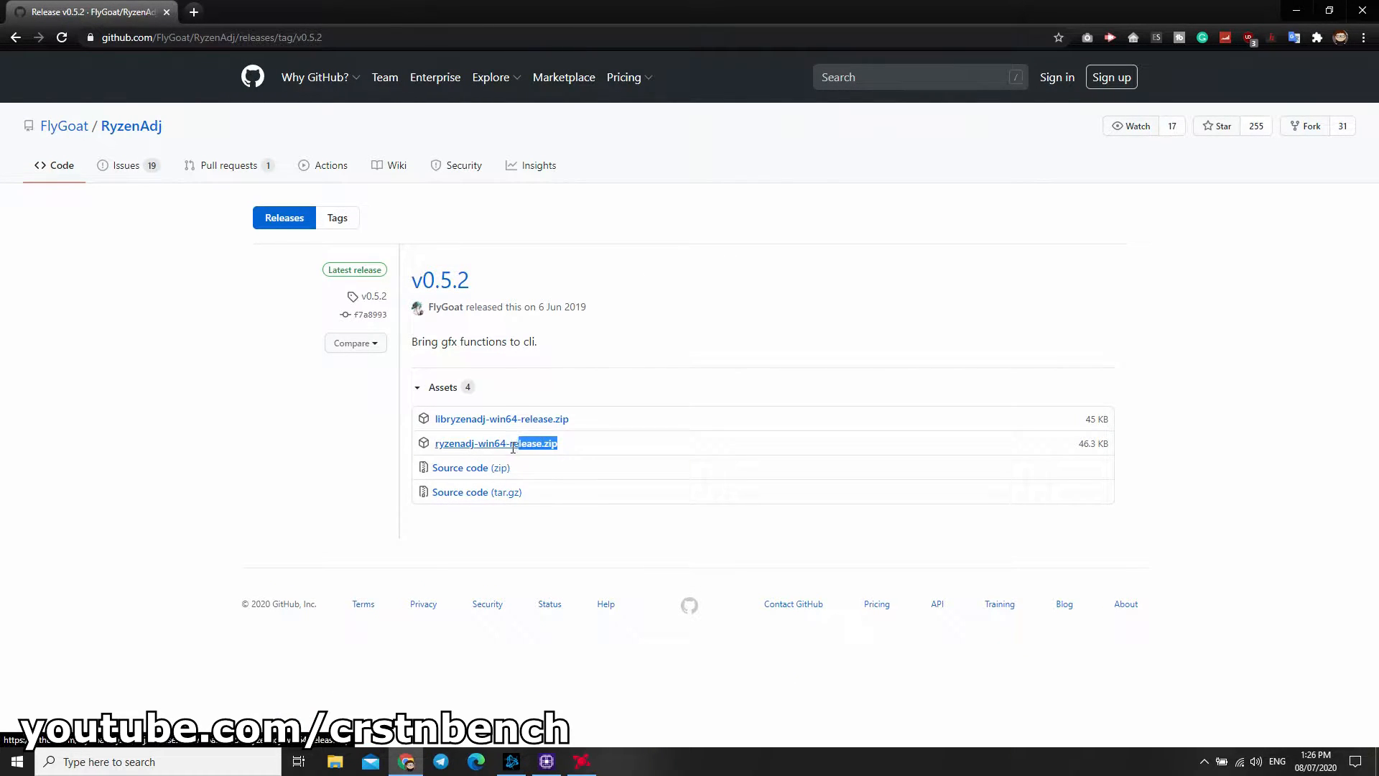
{"action": "double_click", "coordinate": [495, 442]}
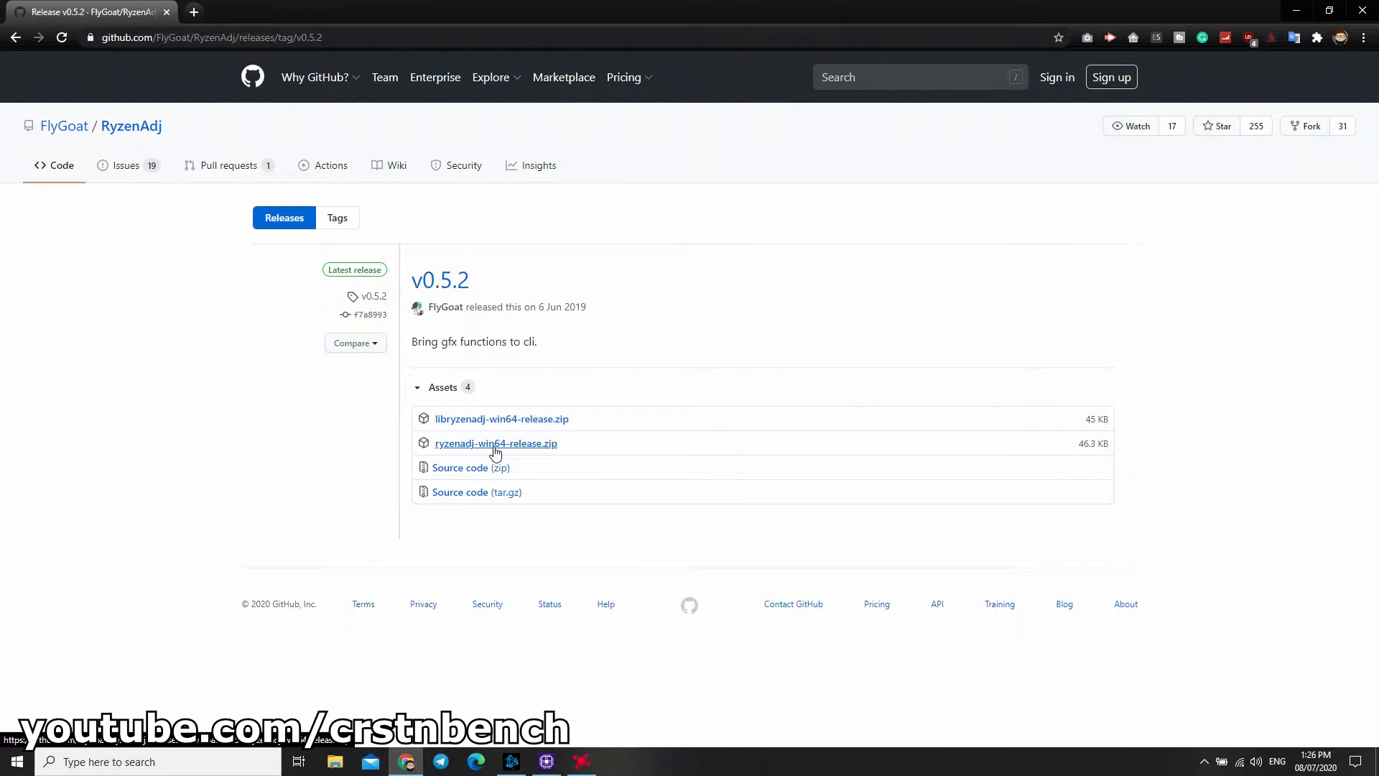
{"action": "left_click", "coordinate": [495, 442]}
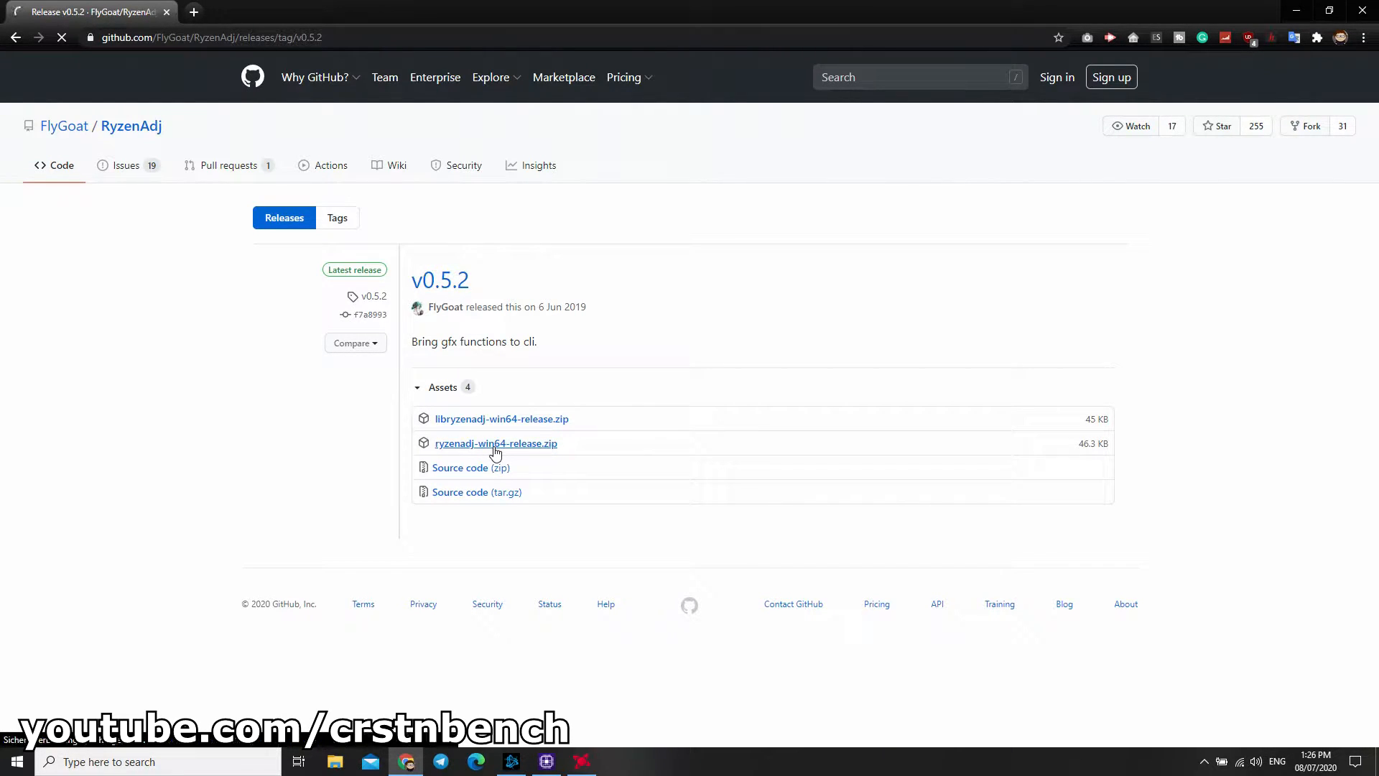
{"action": "left_click", "coordinate": [495, 442]}
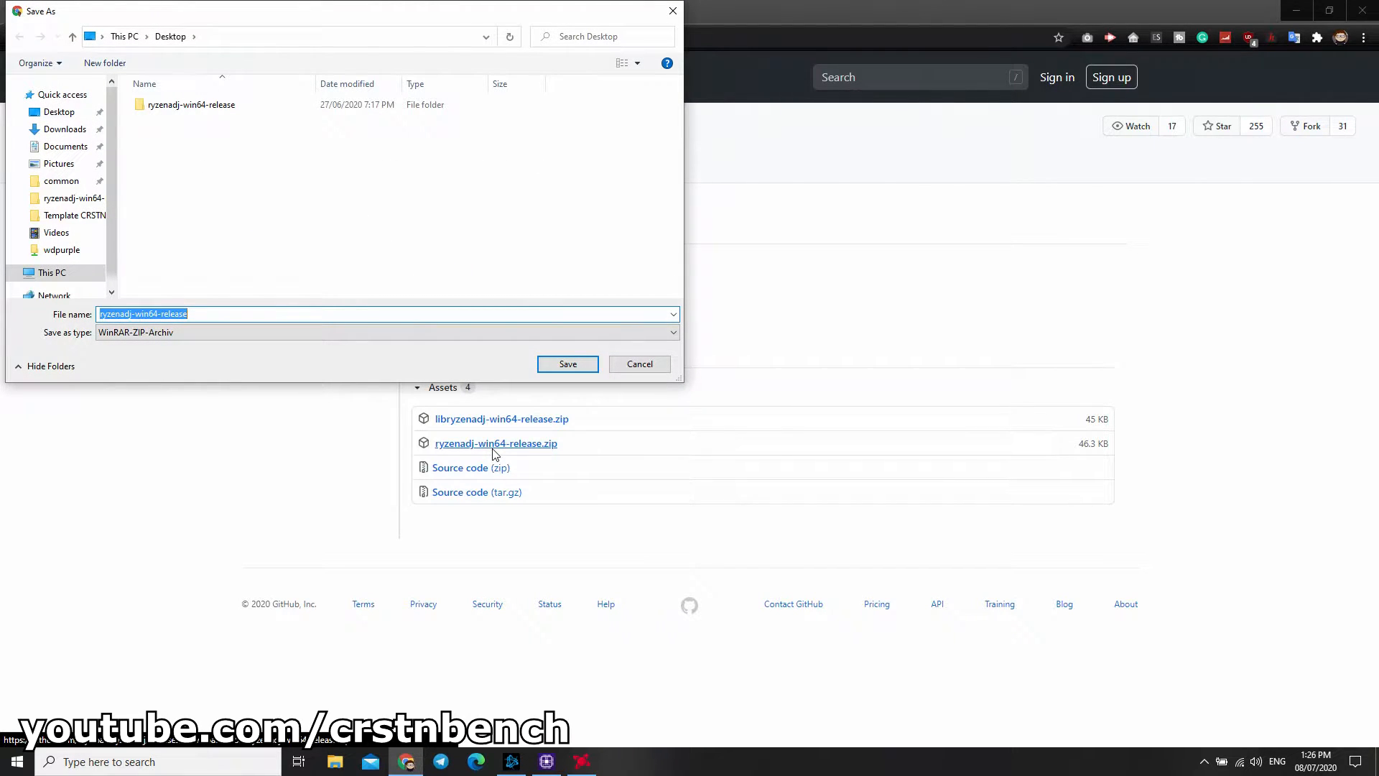
{"action": "left_click", "coordinate": [189, 103]}
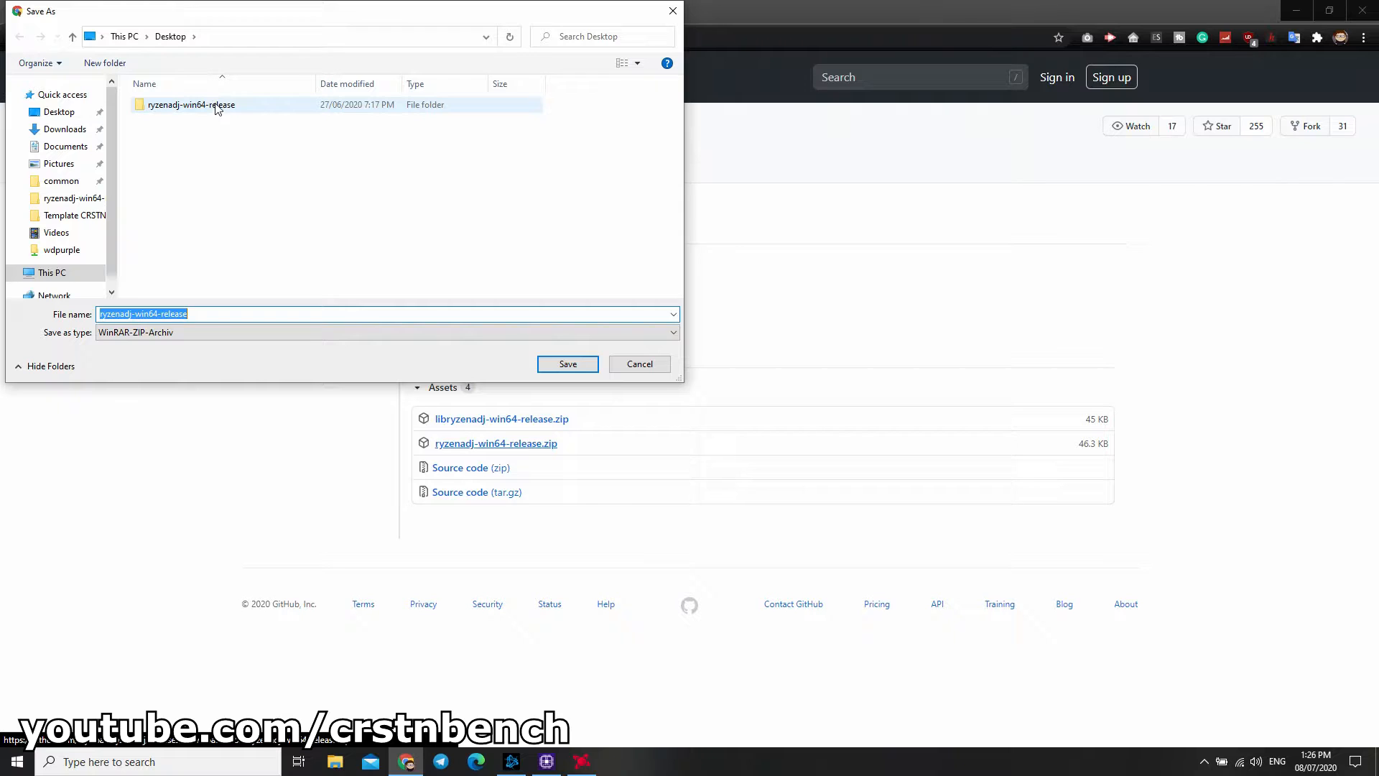
{"action": "left_click", "coordinate": [190, 104]}
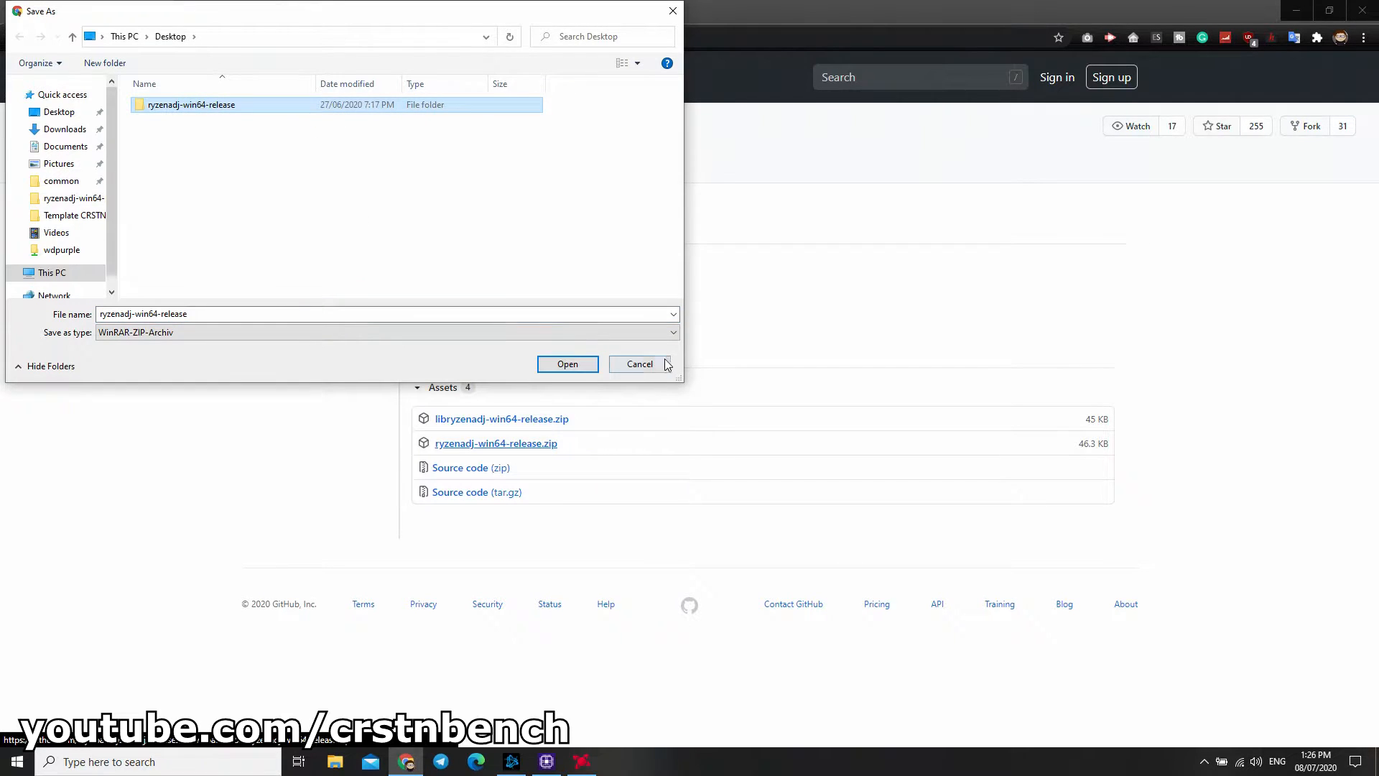
{"action": "left_click", "coordinate": [639, 363]}
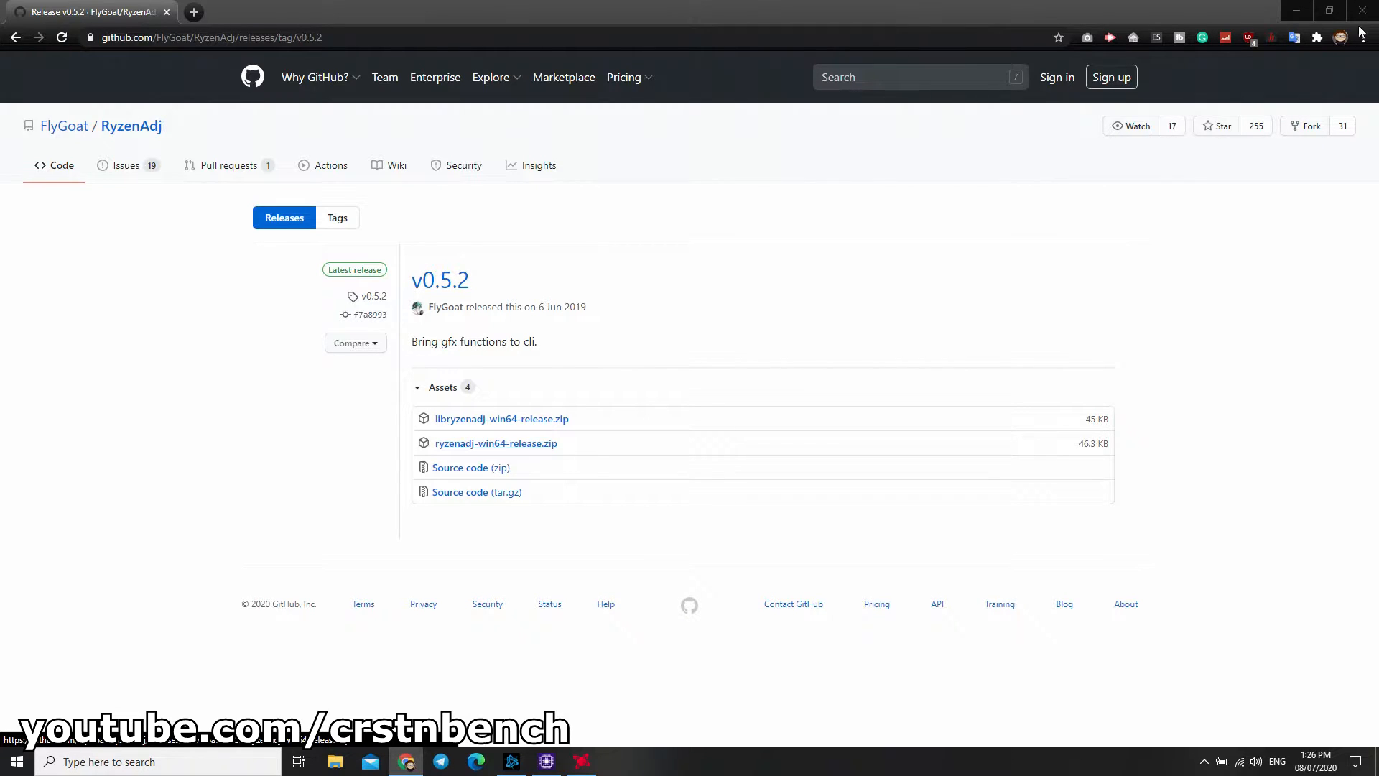
{"action": "mouse_move", "coordinate": [1300, 8]}
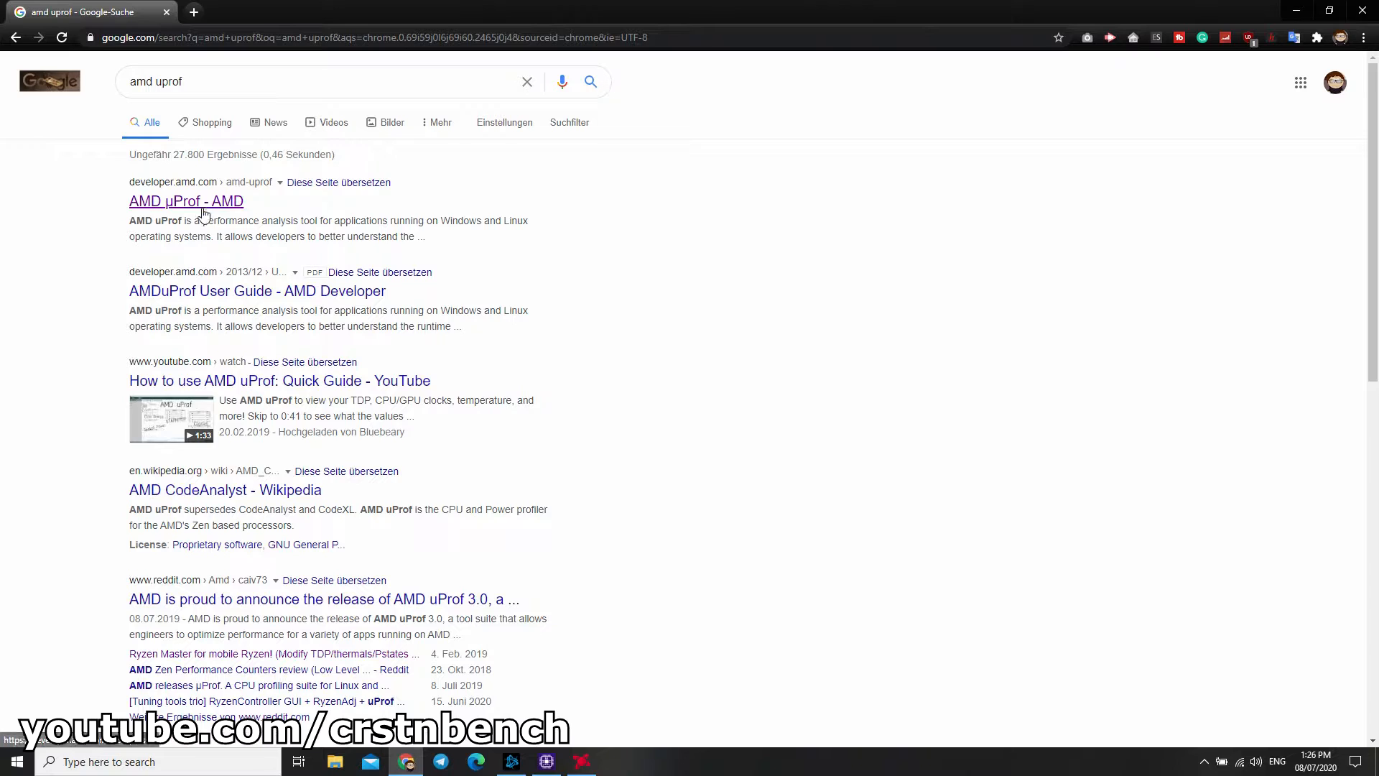
Step: Open the AMD uProf page and review its energy and power profiling descriptions
{"action": "left_click", "coordinate": [185, 201]}
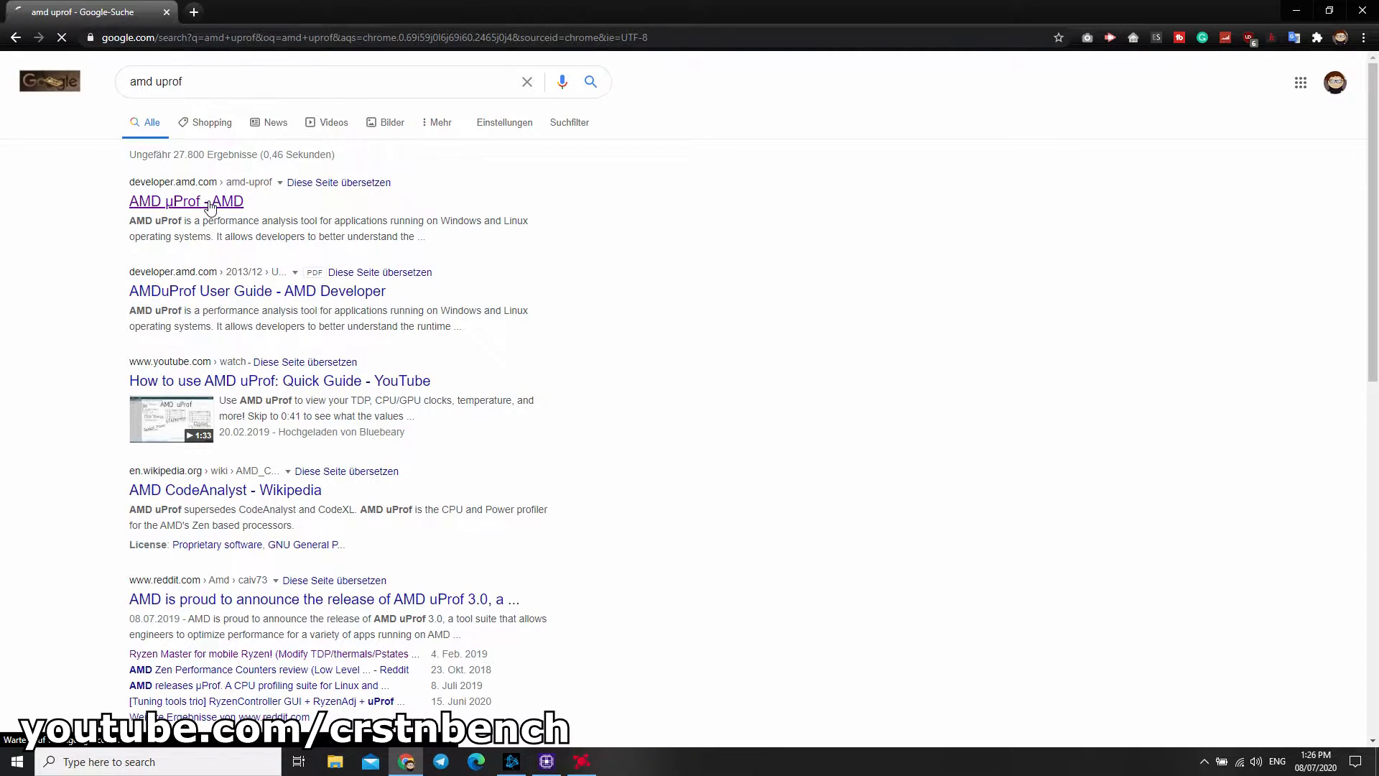
{"action": "left_click", "coordinate": [185, 201]}
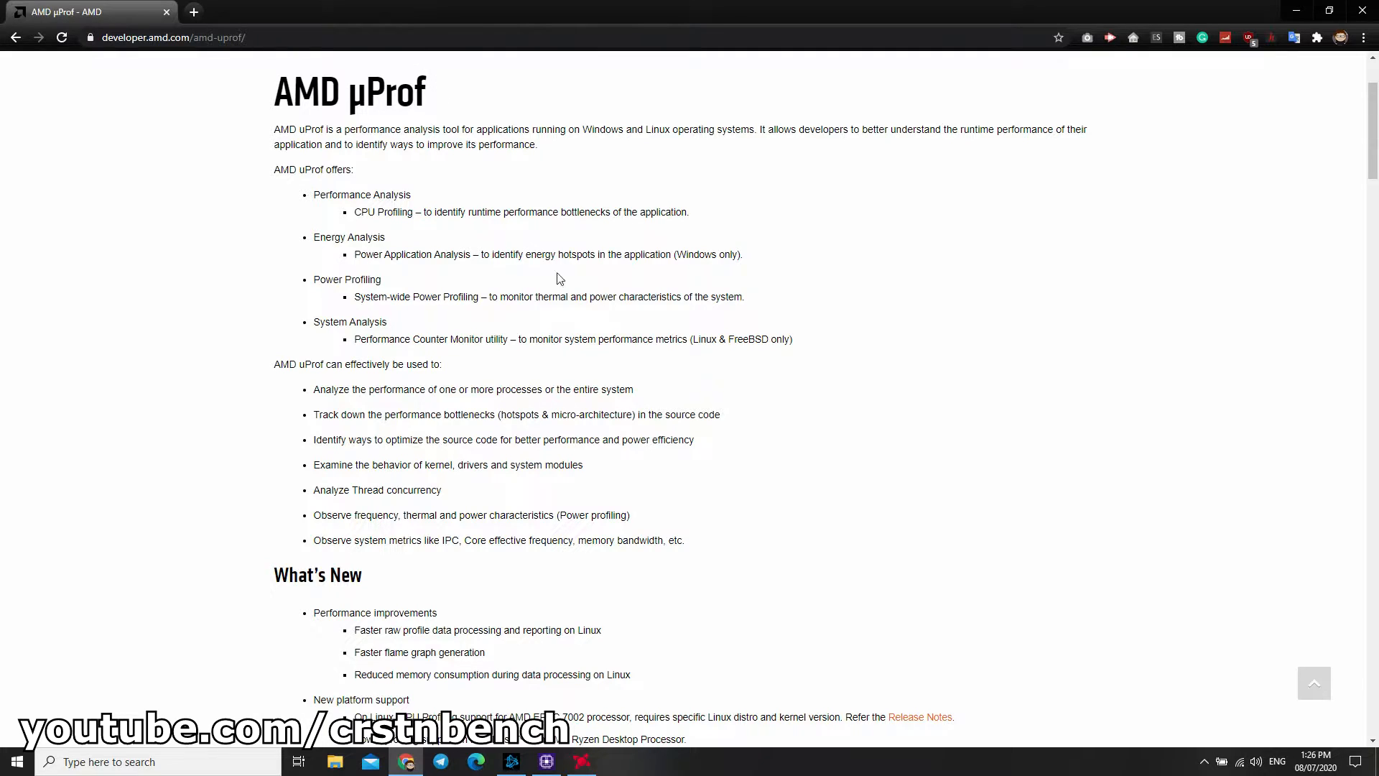
{"action": "mouse_move", "coordinate": [519, 272]}
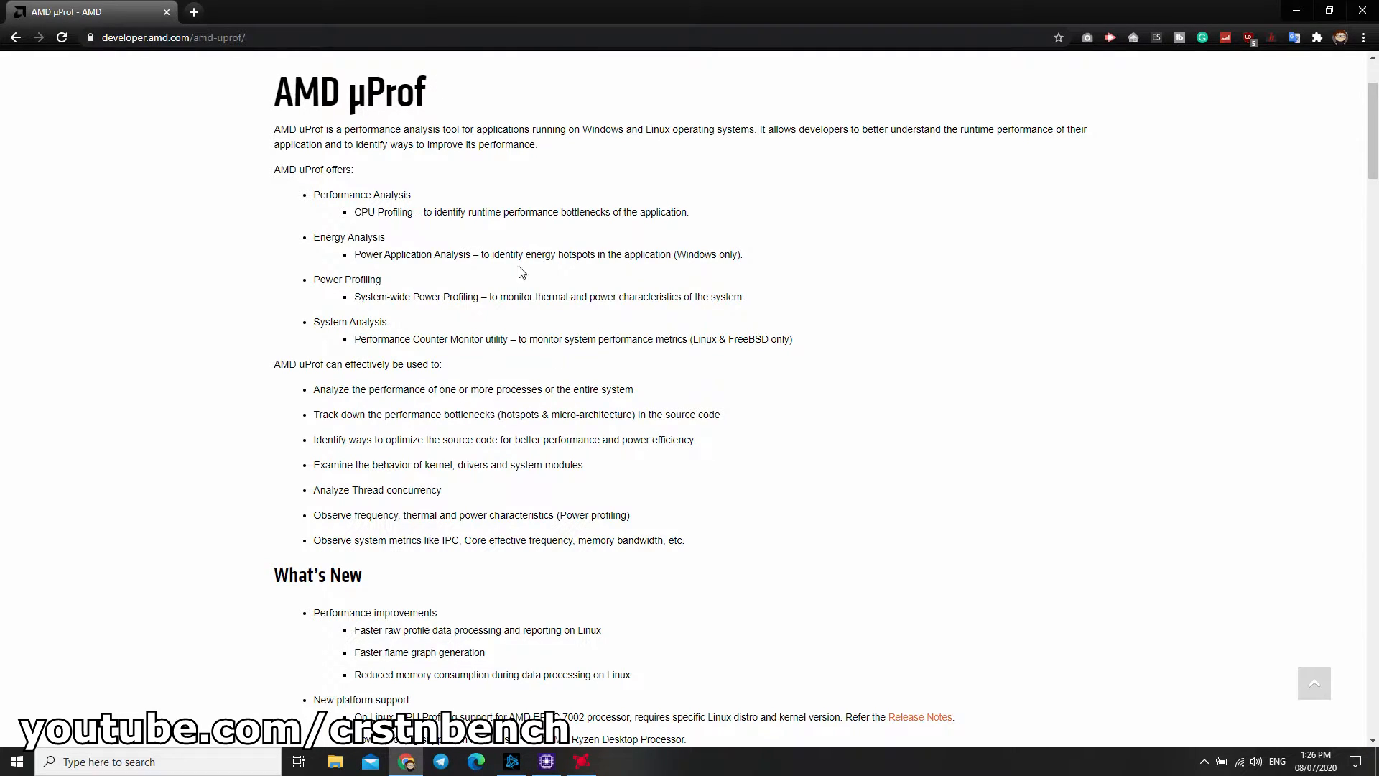
{"action": "mouse_move", "coordinate": [566, 262]}
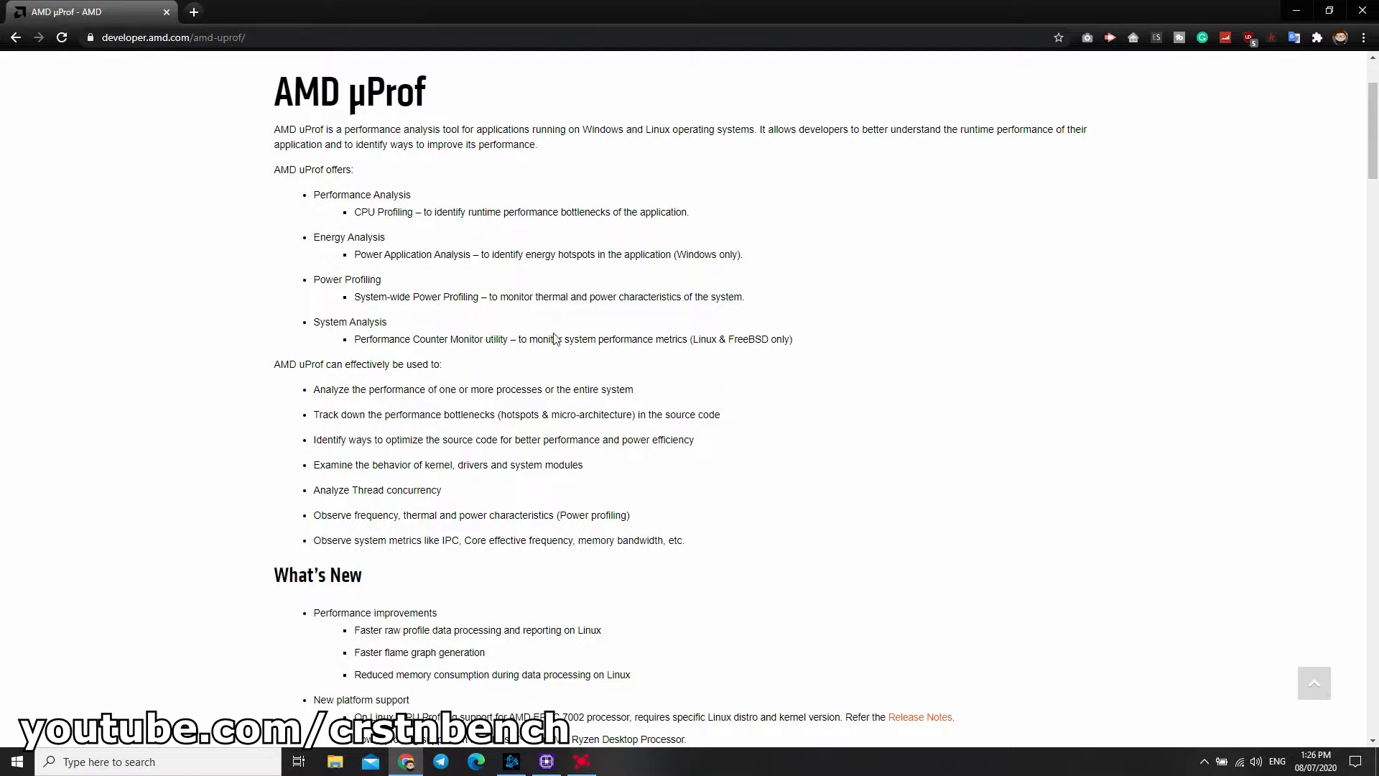
{"action": "left_click_drag", "start_coordinate": [353, 254], "coordinate": [741, 296]}
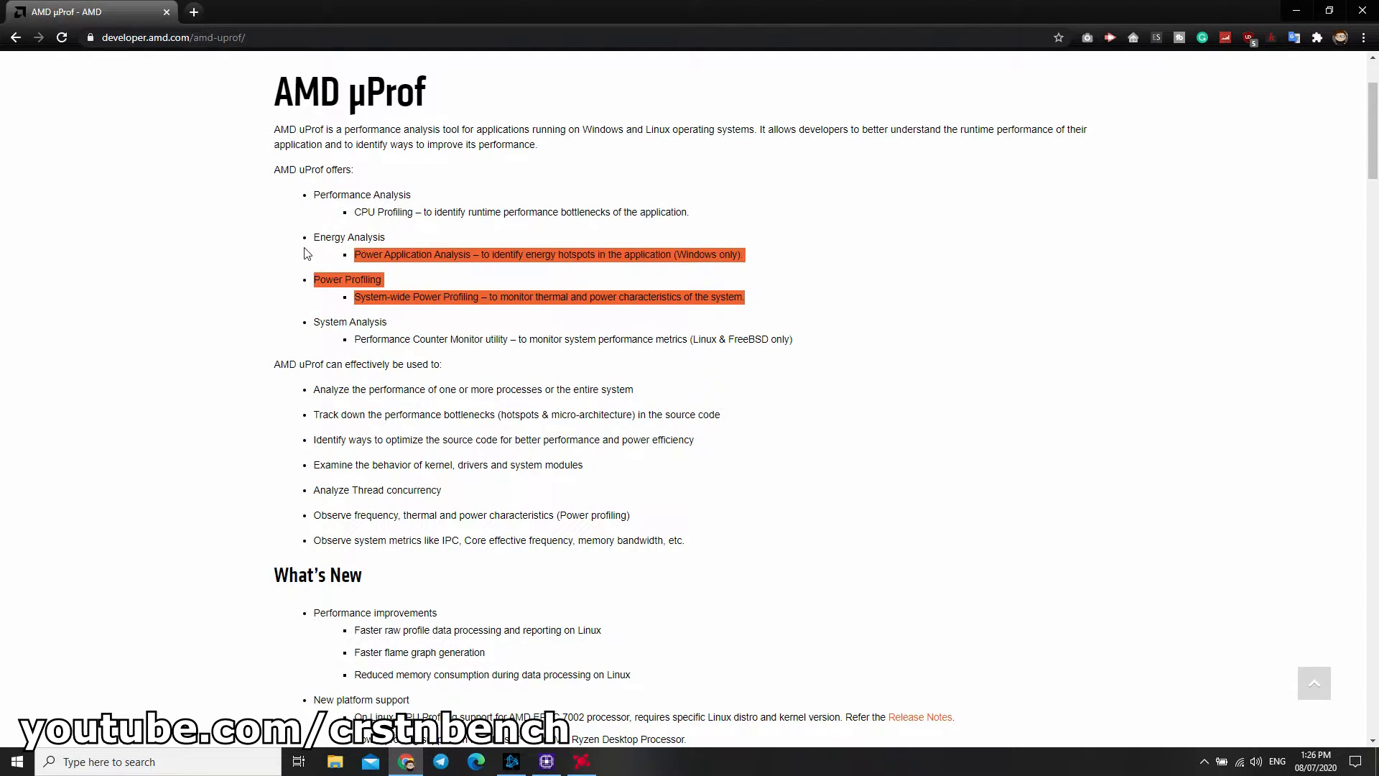
{"action": "scroll", "scroll_direction": "down", "scroll_amount": 3}
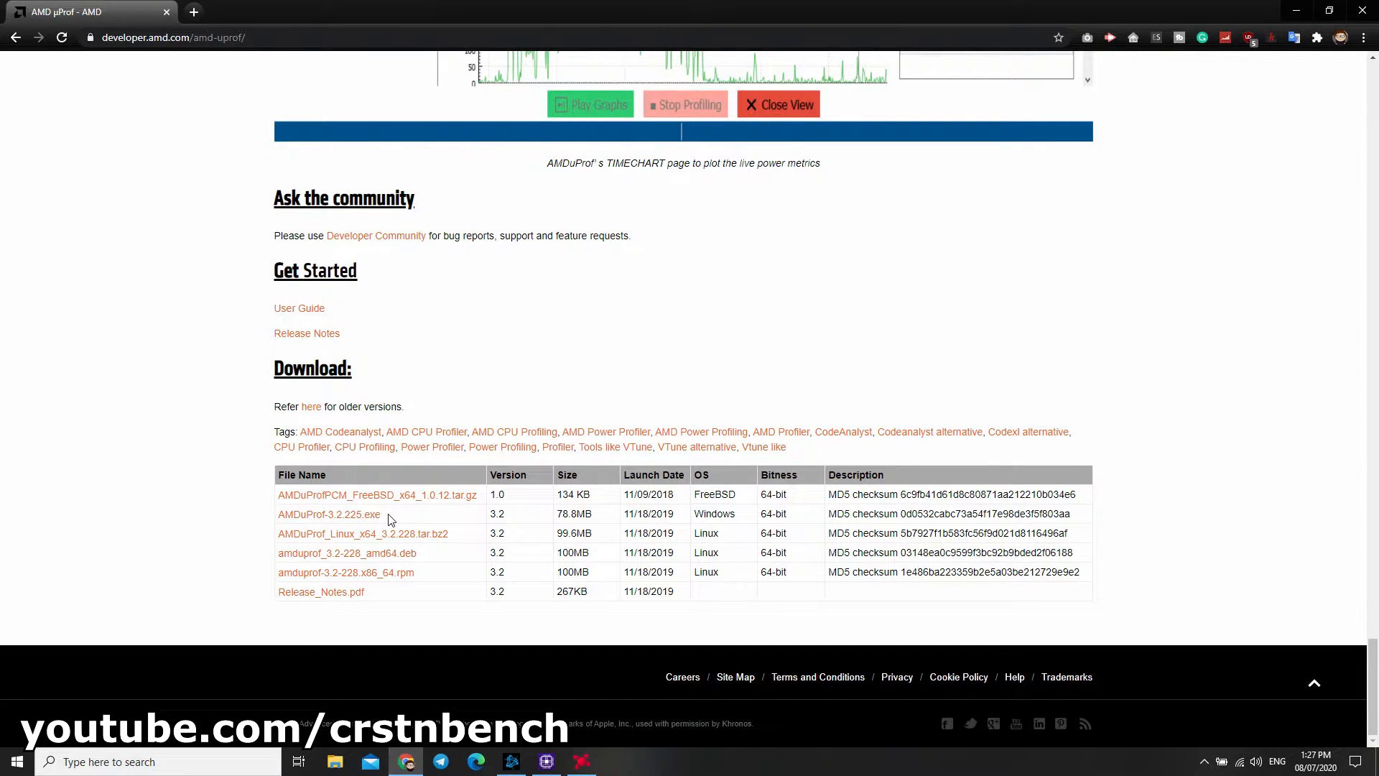
Step: Request AMDuProf-3.2.225.exe for Windows, accept the licence, and cancel saving it
{"action": "left_click", "coordinate": [327, 514]}
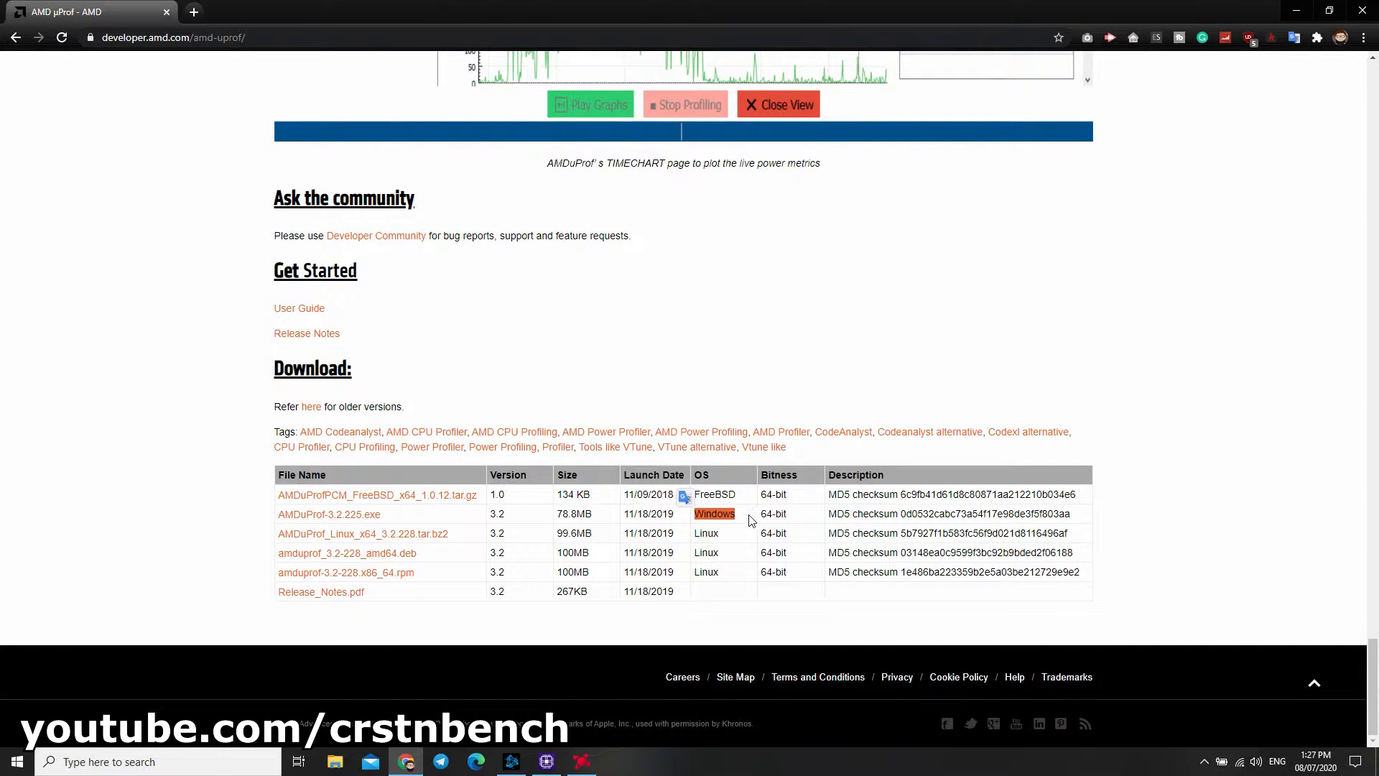
{"action": "left_click", "coordinate": [329, 514]}
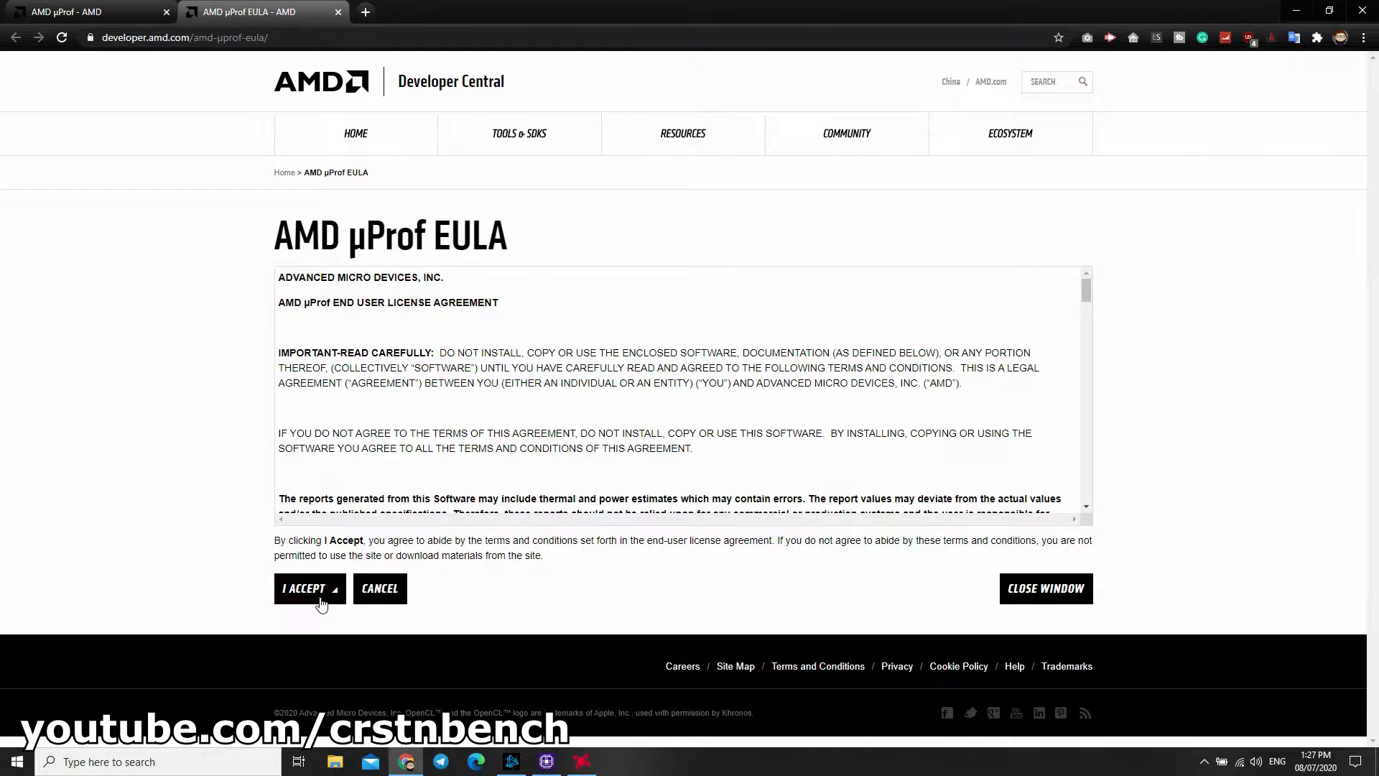
{"action": "left_click", "coordinate": [304, 588]}
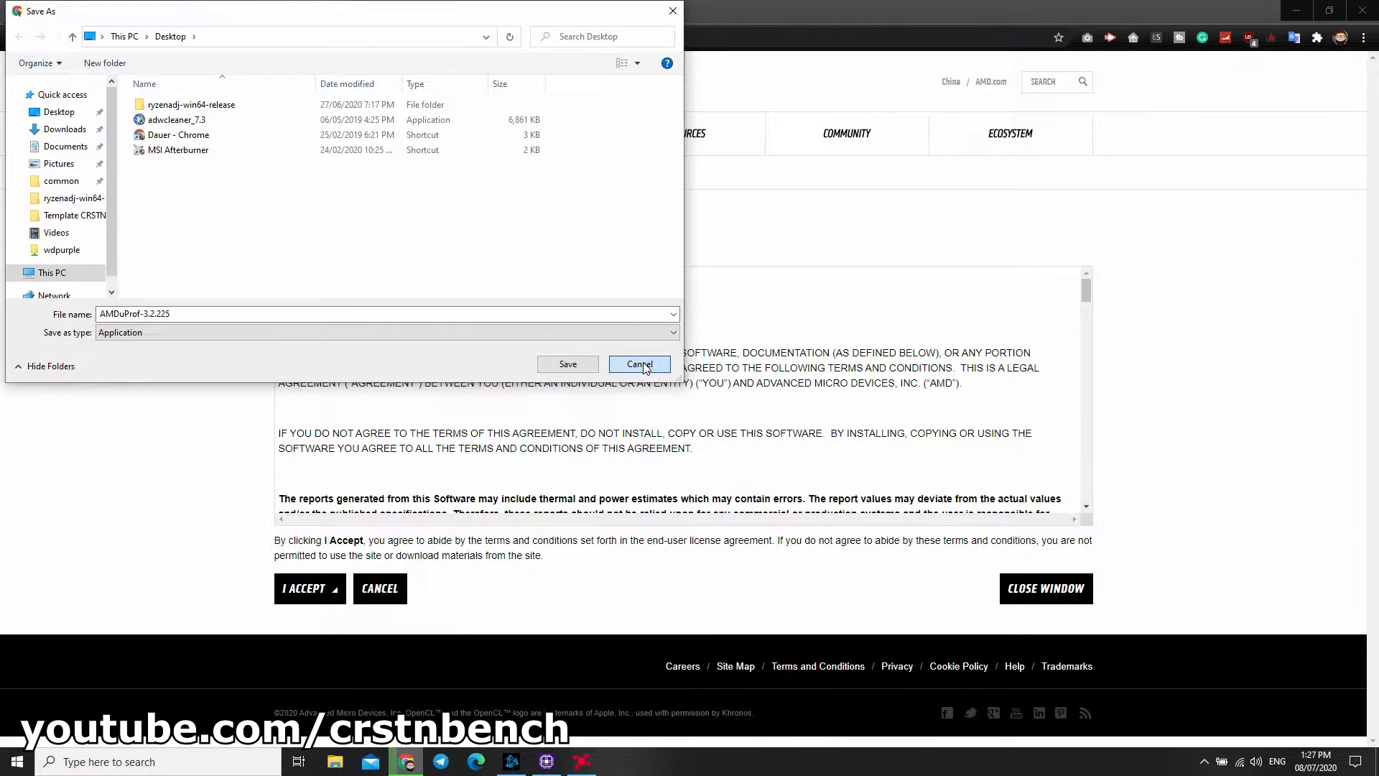
{"action": "left_click", "coordinate": [639, 364]}
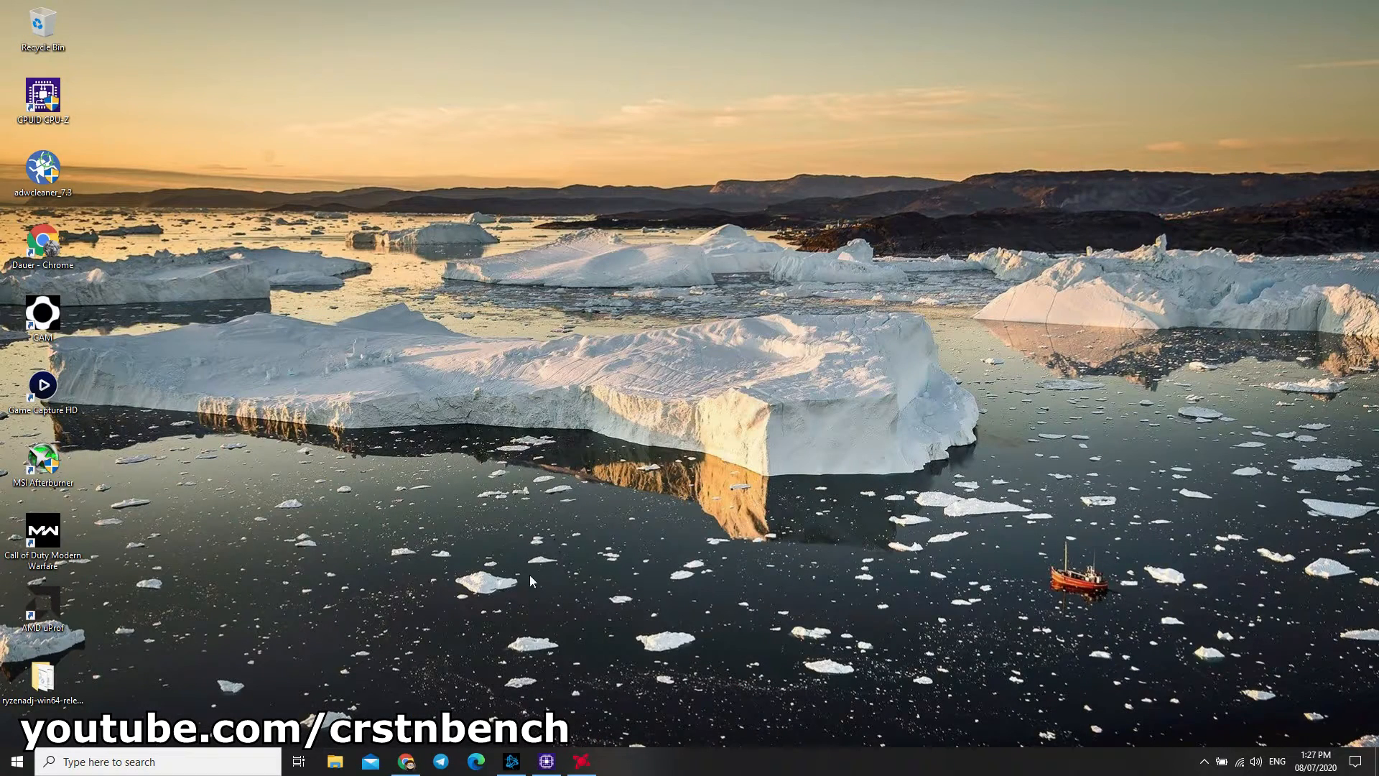
{"action": "mouse_move", "coordinate": [541, 580]}
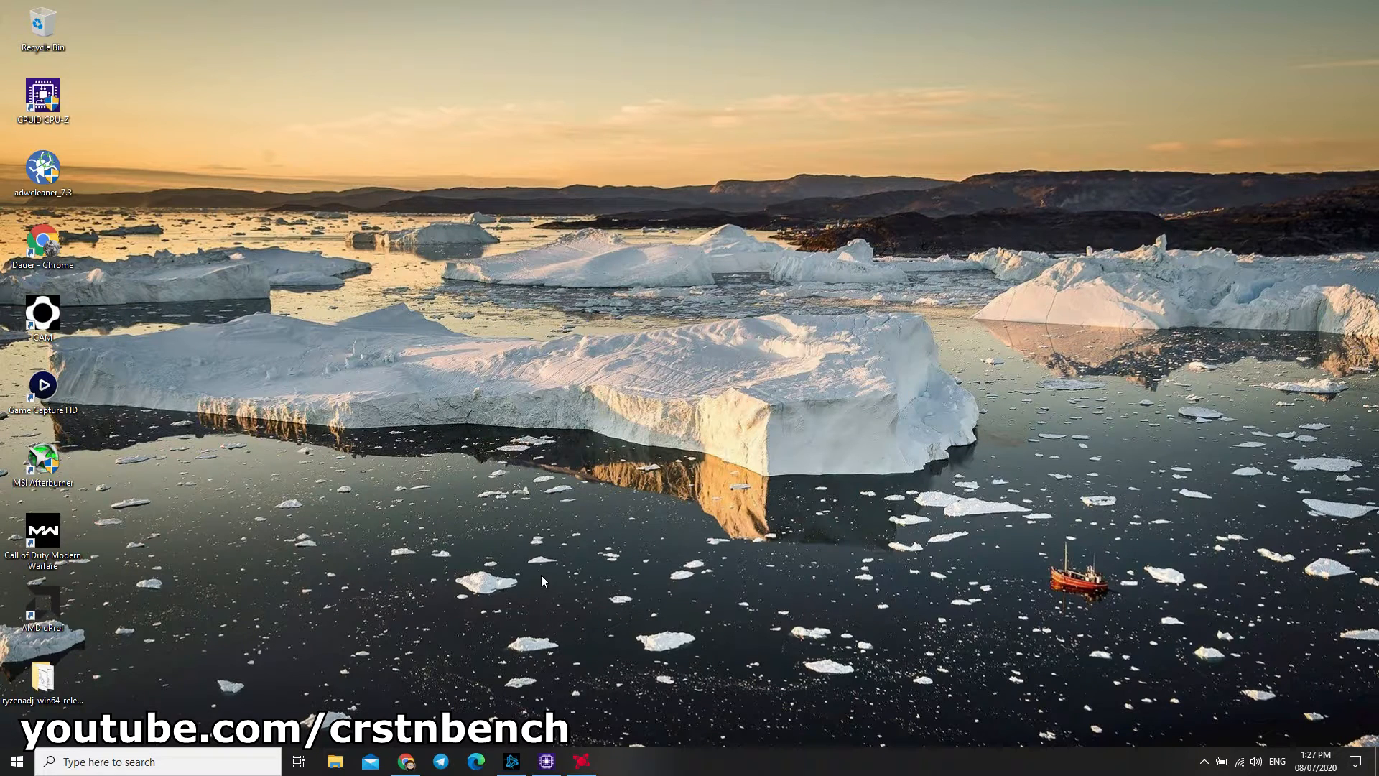
Step: Open the ryzenadj-win64-release folder from the desktop
{"action": "right_click", "coordinate": [581, 761]}
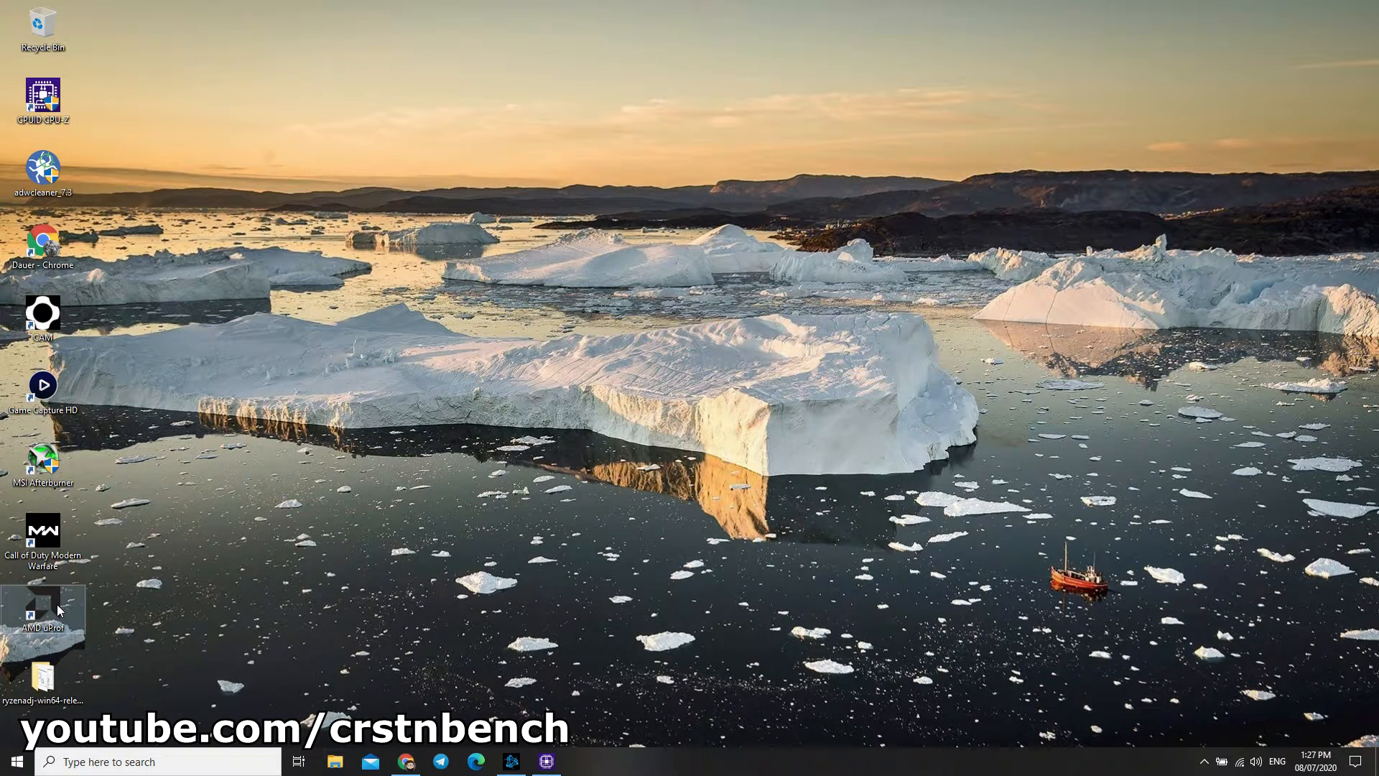
{"action": "mouse_move", "coordinate": [43, 612]}
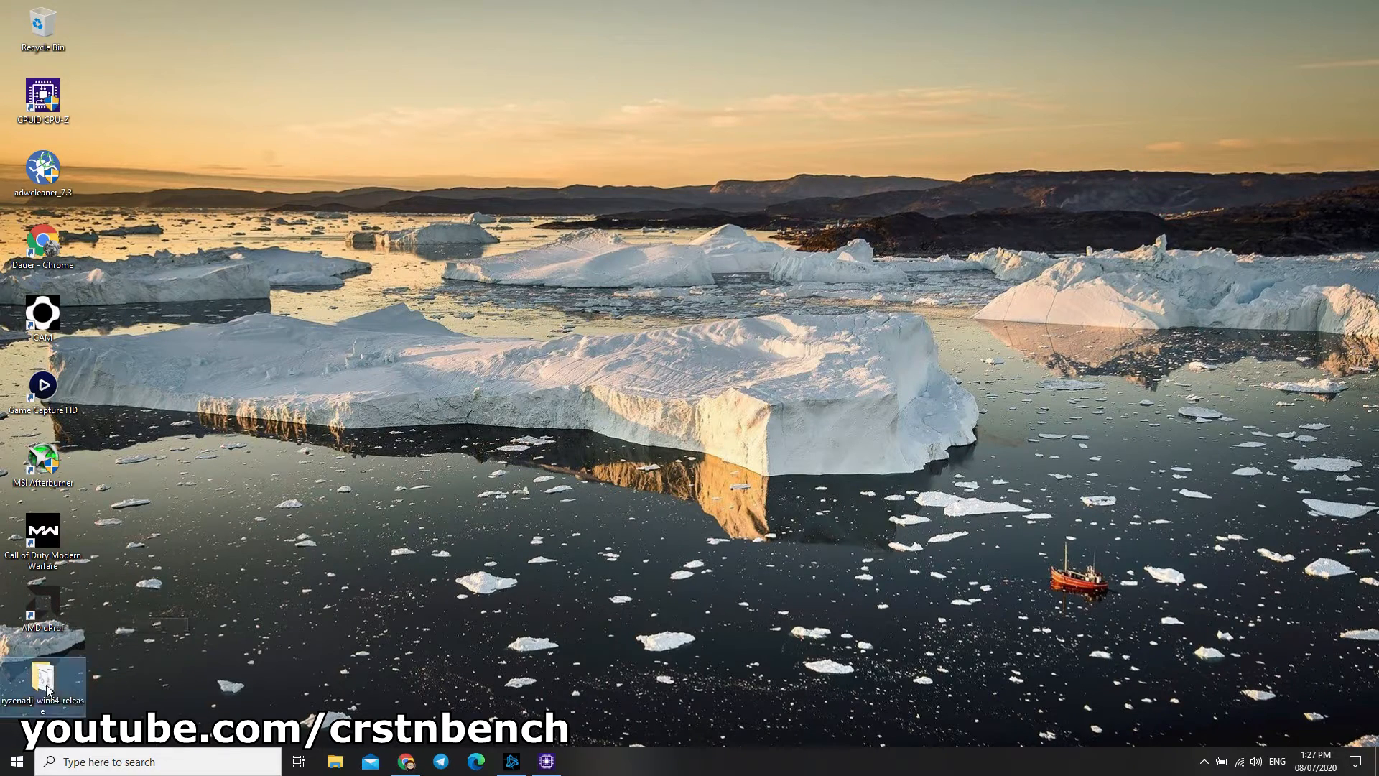
{"action": "double_click", "coordinate": [43, 681]}
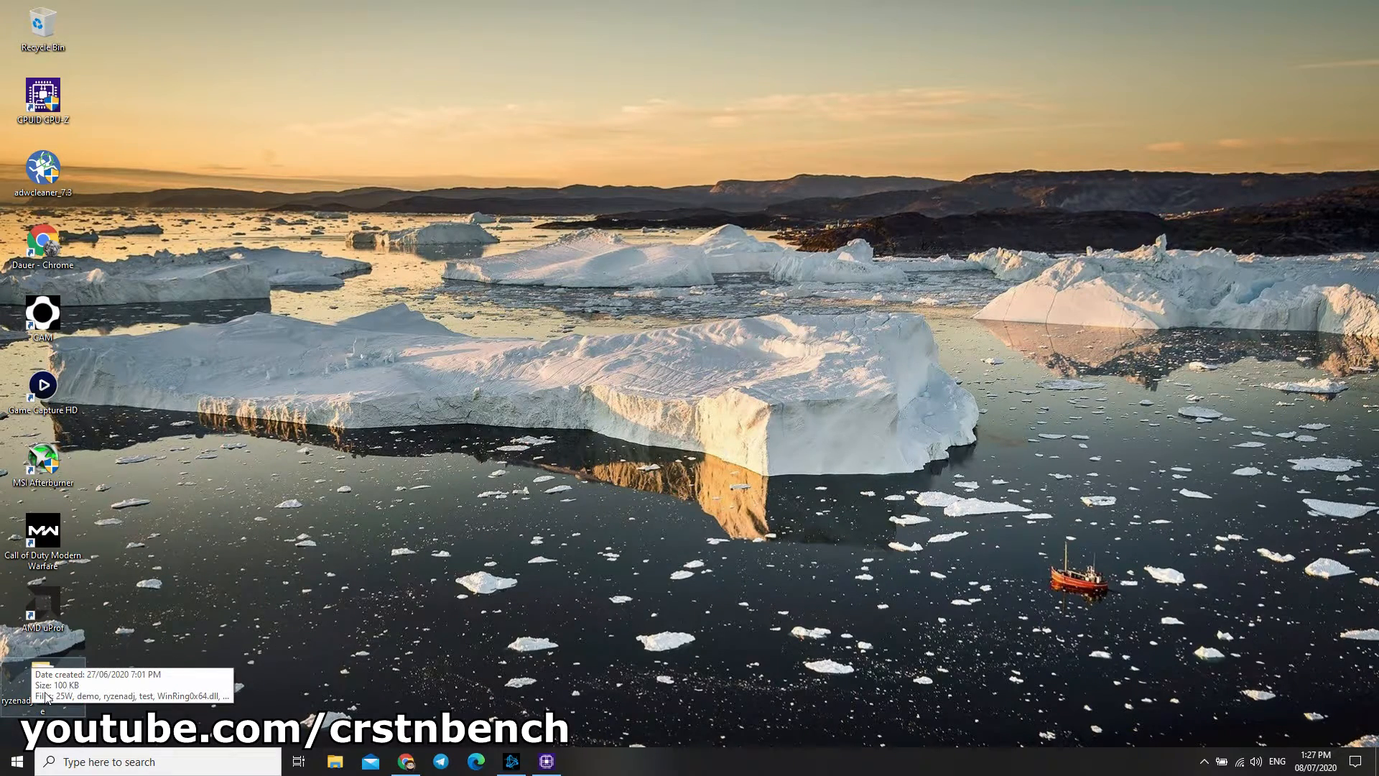
{"action": "double_click", "coordinate": [42, 677]}
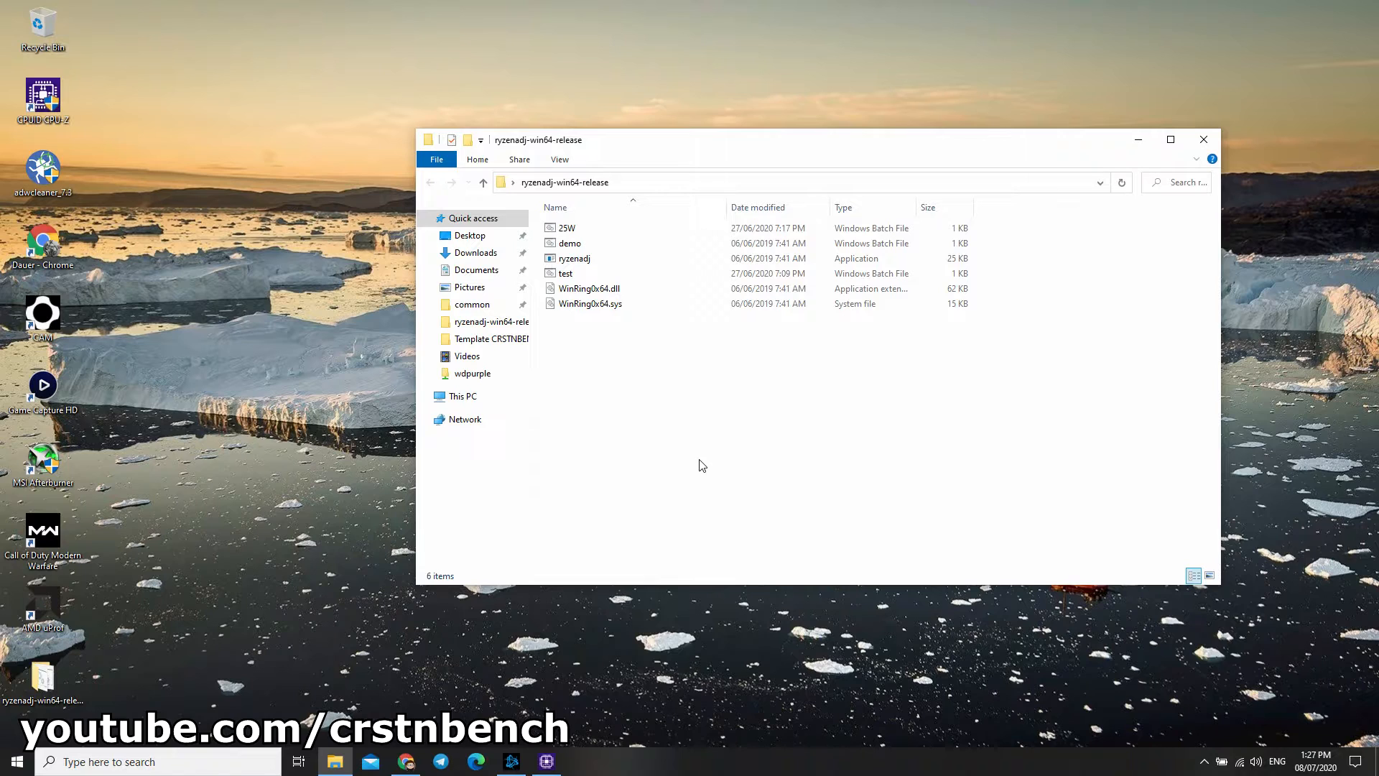
Step: Open demo.bat in Notepad to view its ryzenadj 40000/45000 limits and tctl-temp 90
{"action": "left_click", "coordinate": [570, 244]}
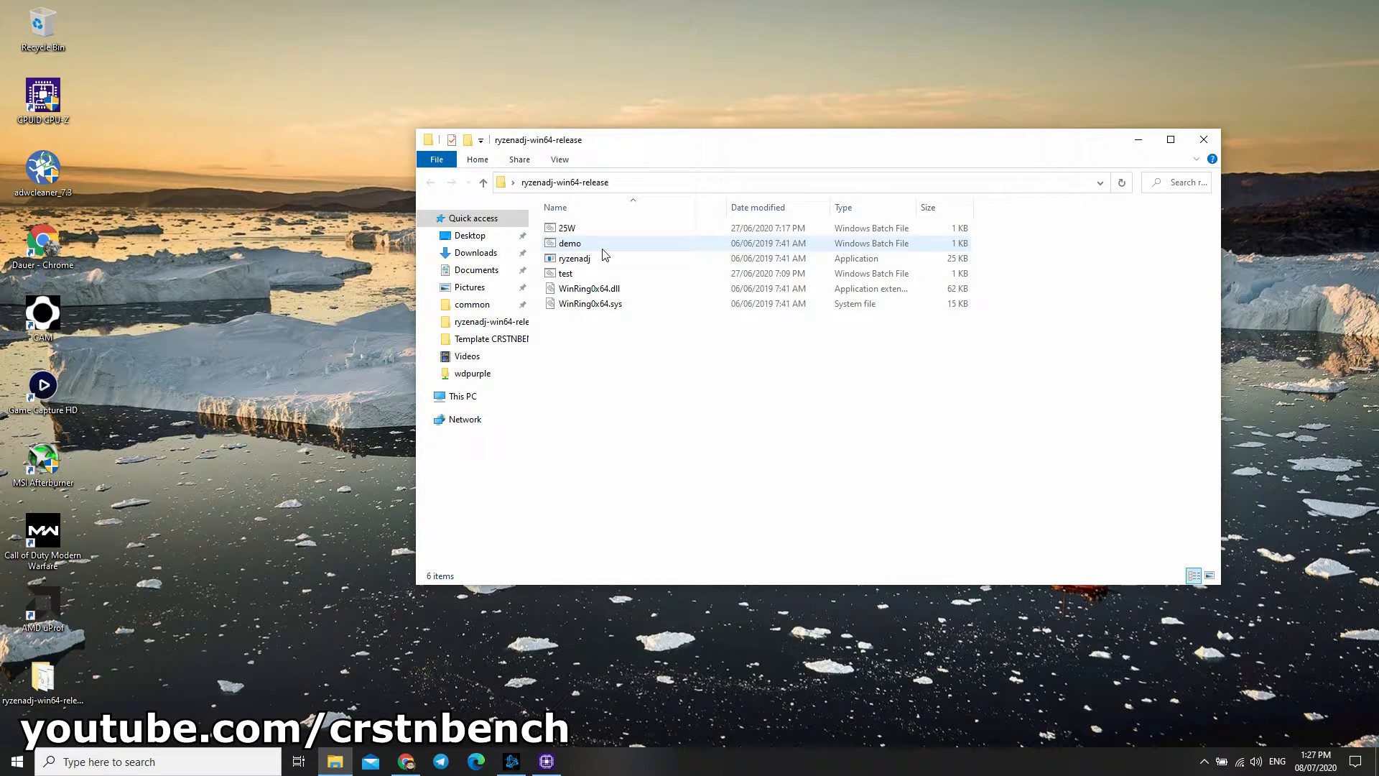
{"action": "left_click", "coordinate": [573, 257]}
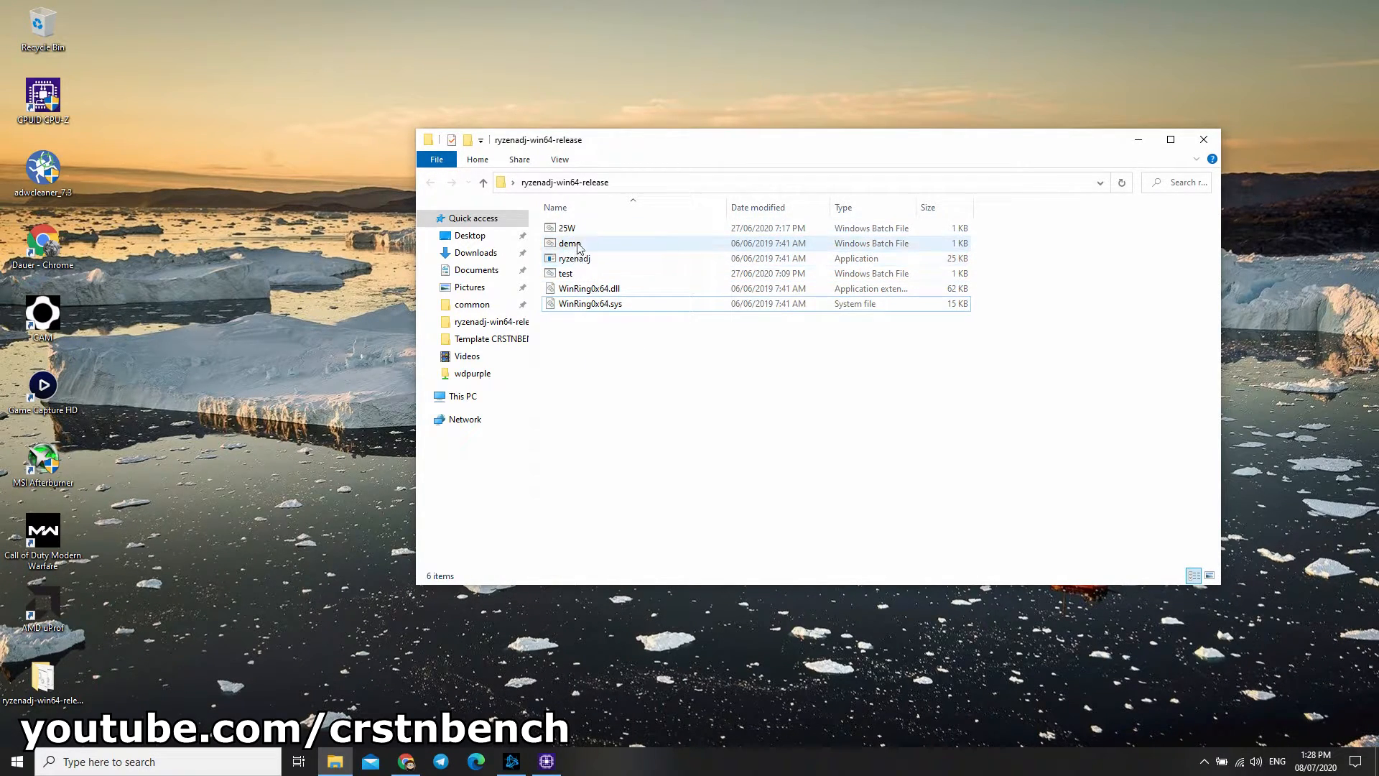
{"action": "right_click", "coordinate": [571, 243]}
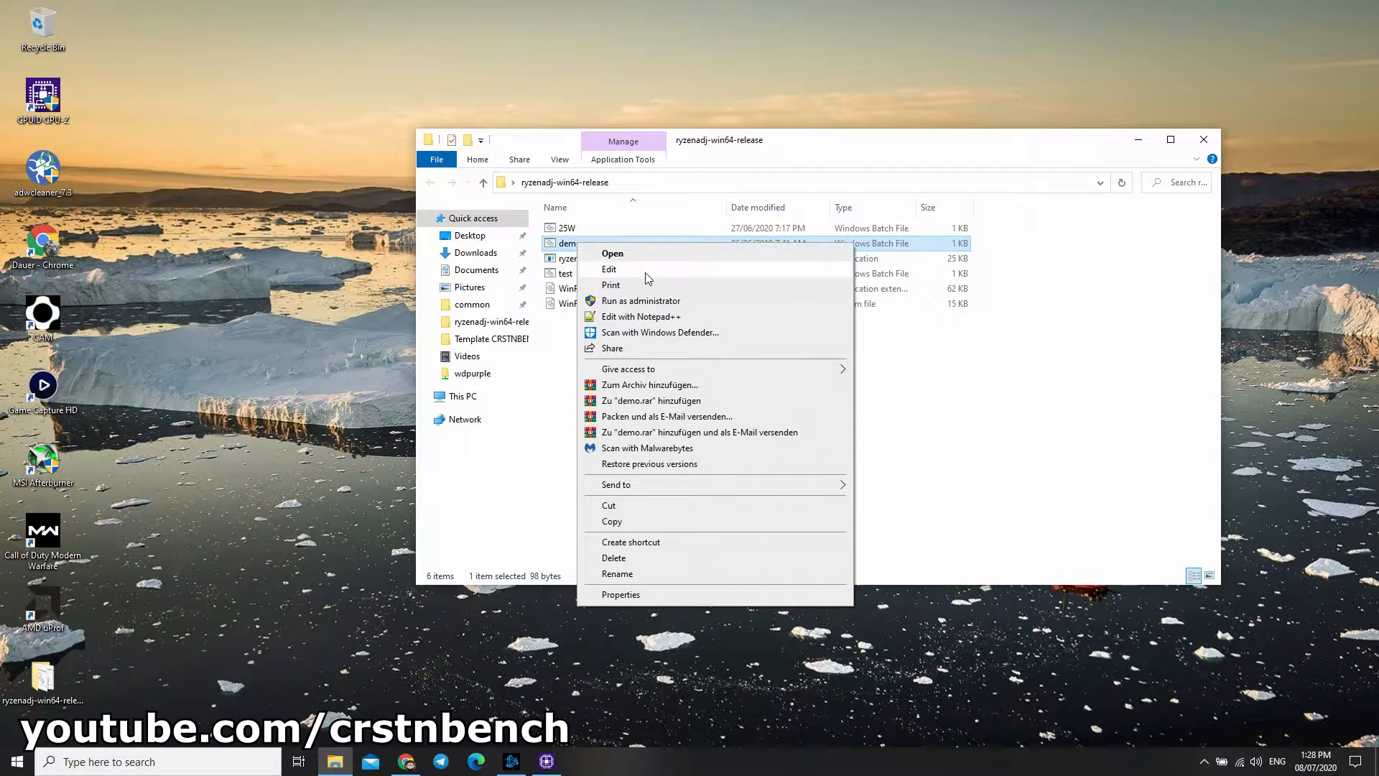
{"action": "left_click", "coordinate": [609, 269]}
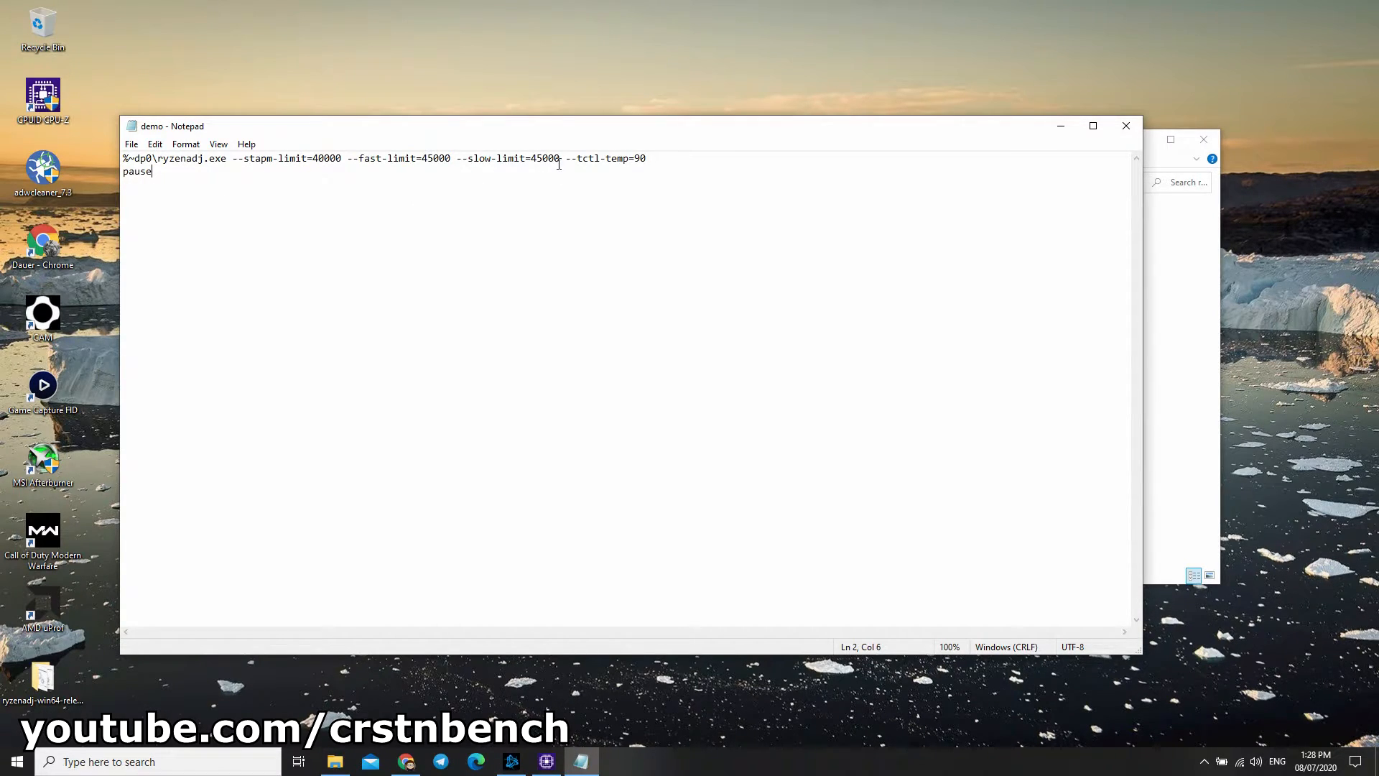
{"action": "mouse_move", "coordinate": [652, 200]}
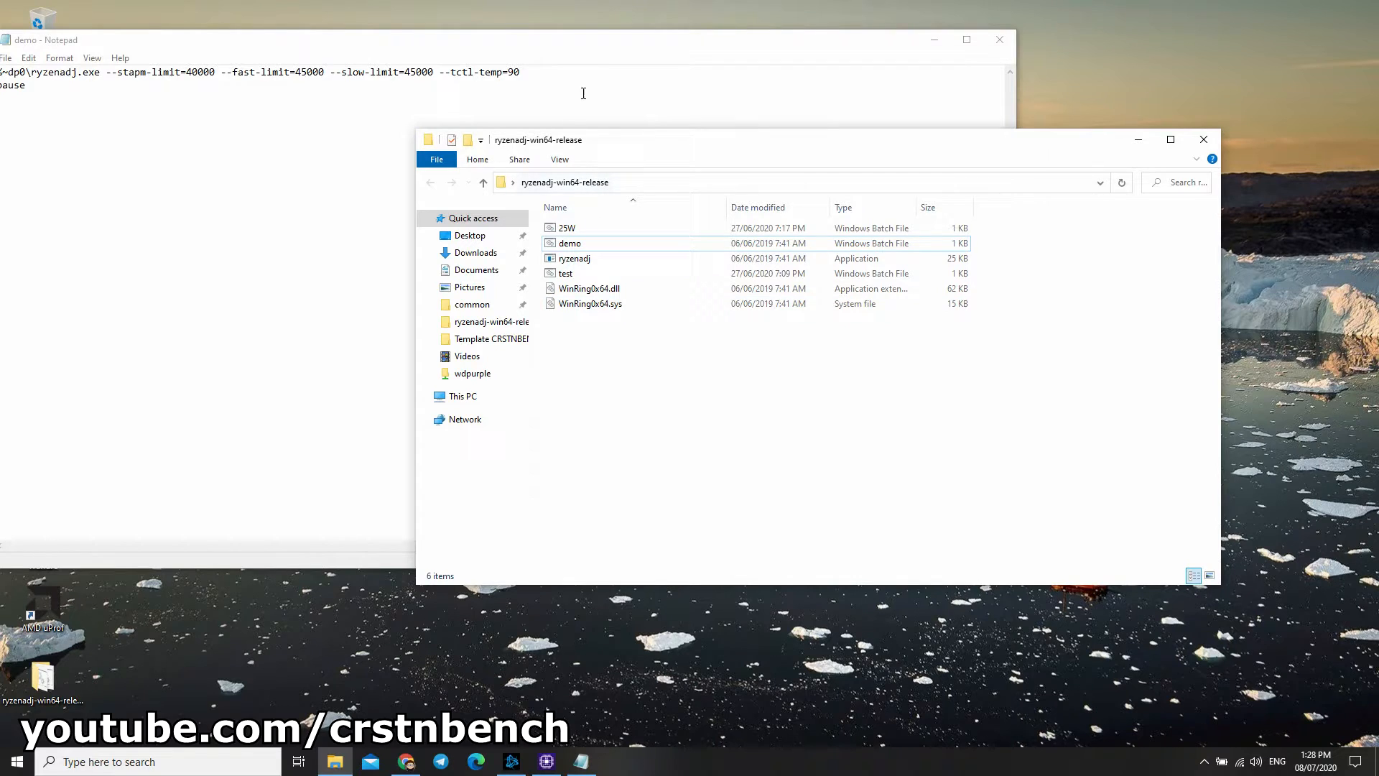
Step: Open 25W.bat in Notepad, review its 25000 limits, and close that window
{"action": "right_click", "coordinate": [566, 228]}
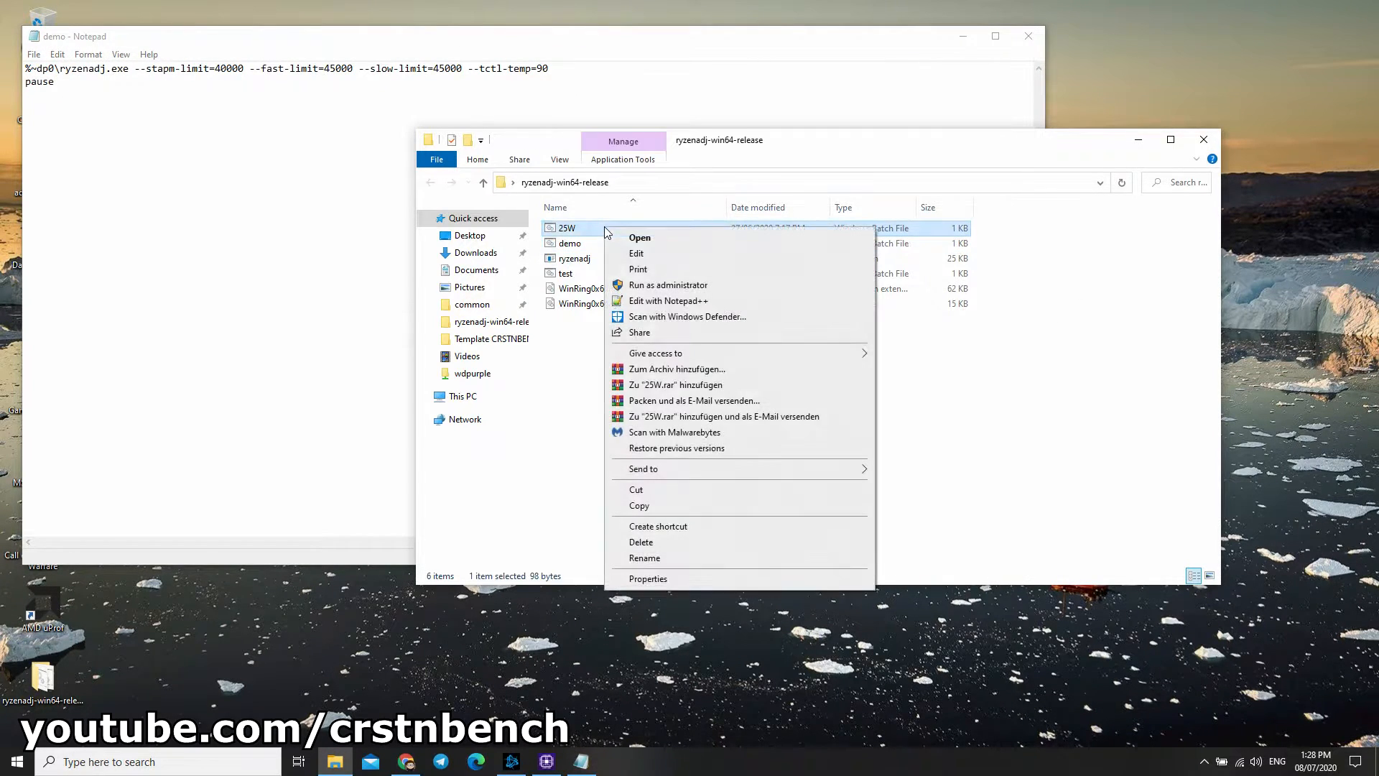
{"action": "left_click", "coordinate": [636, 253]}
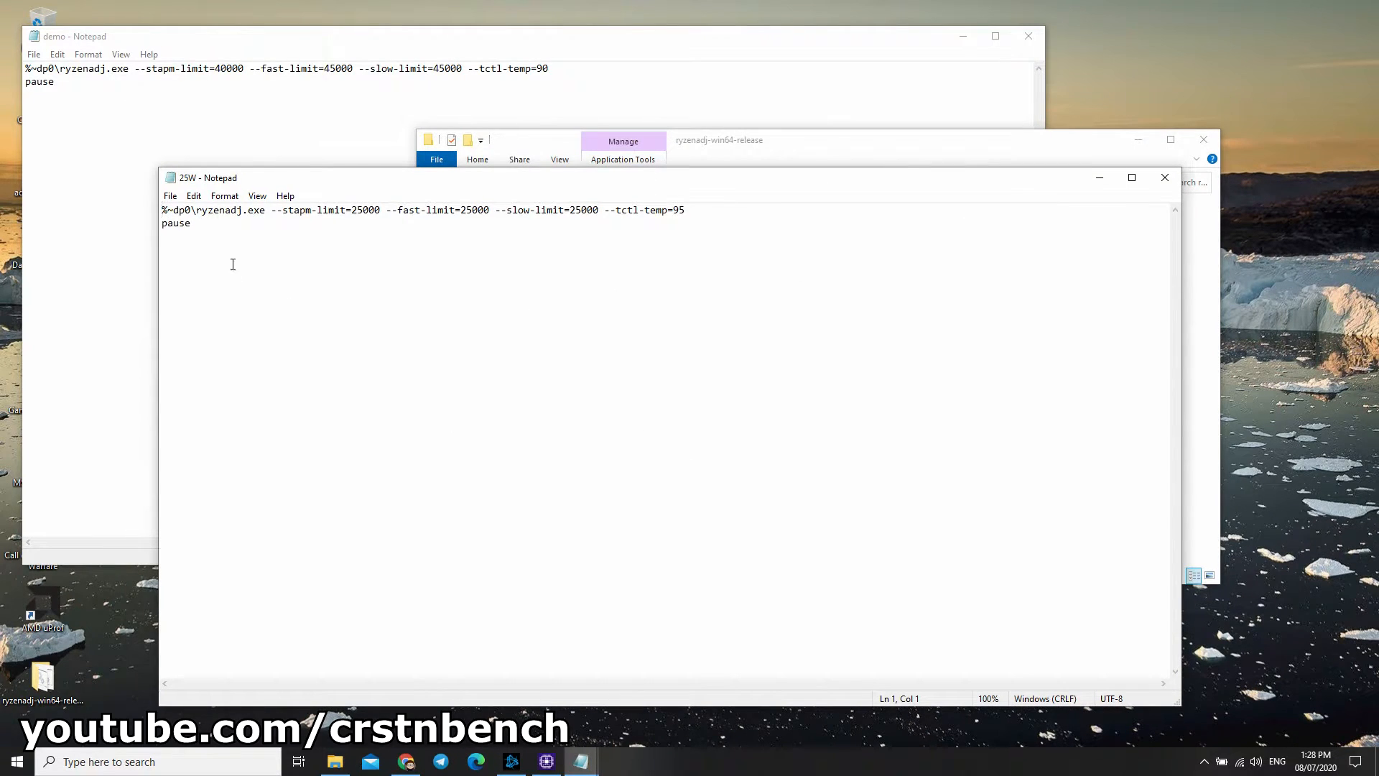
{"action": "left_click", "coordinate": [175, 223]}
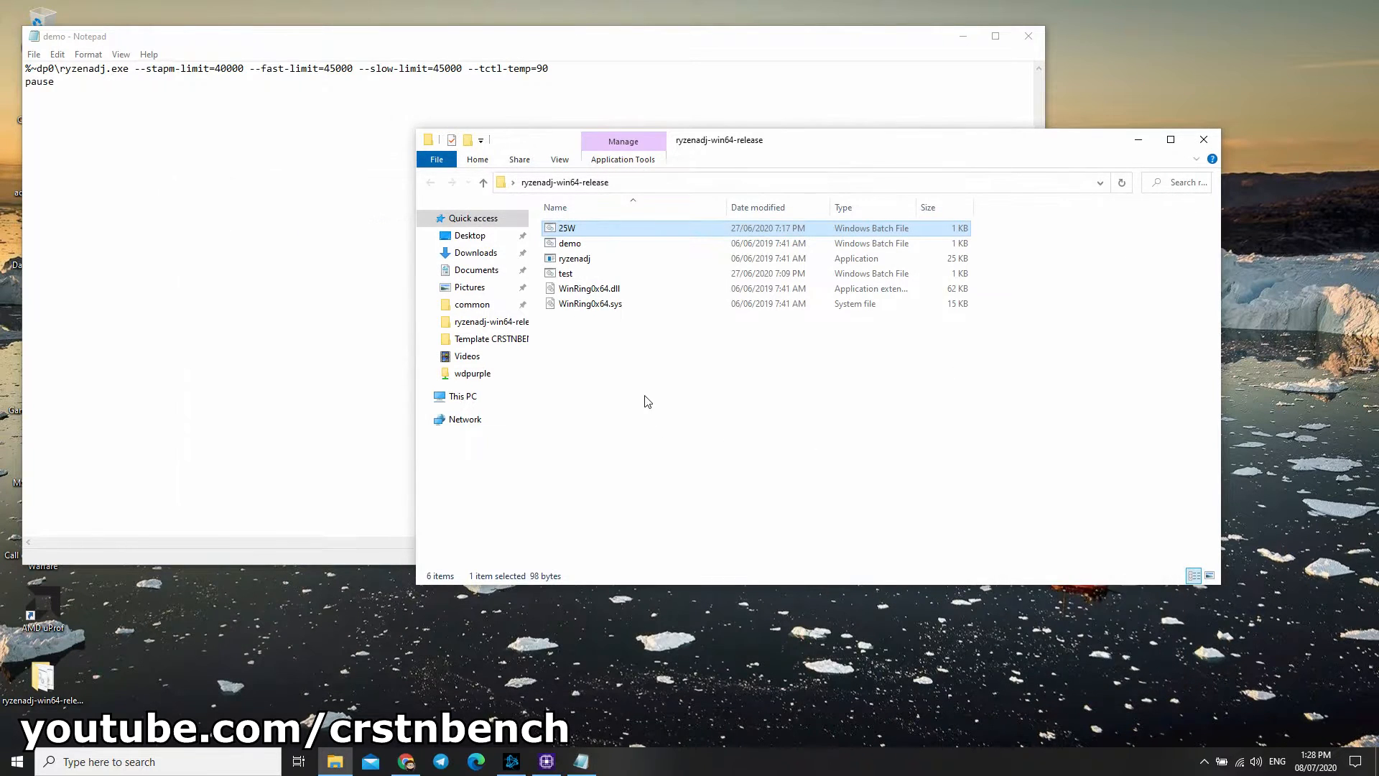
Step: Create a new text document named '25W new' in the folder and open it
{"action": "right_click", "coordinate": [646, 400]}
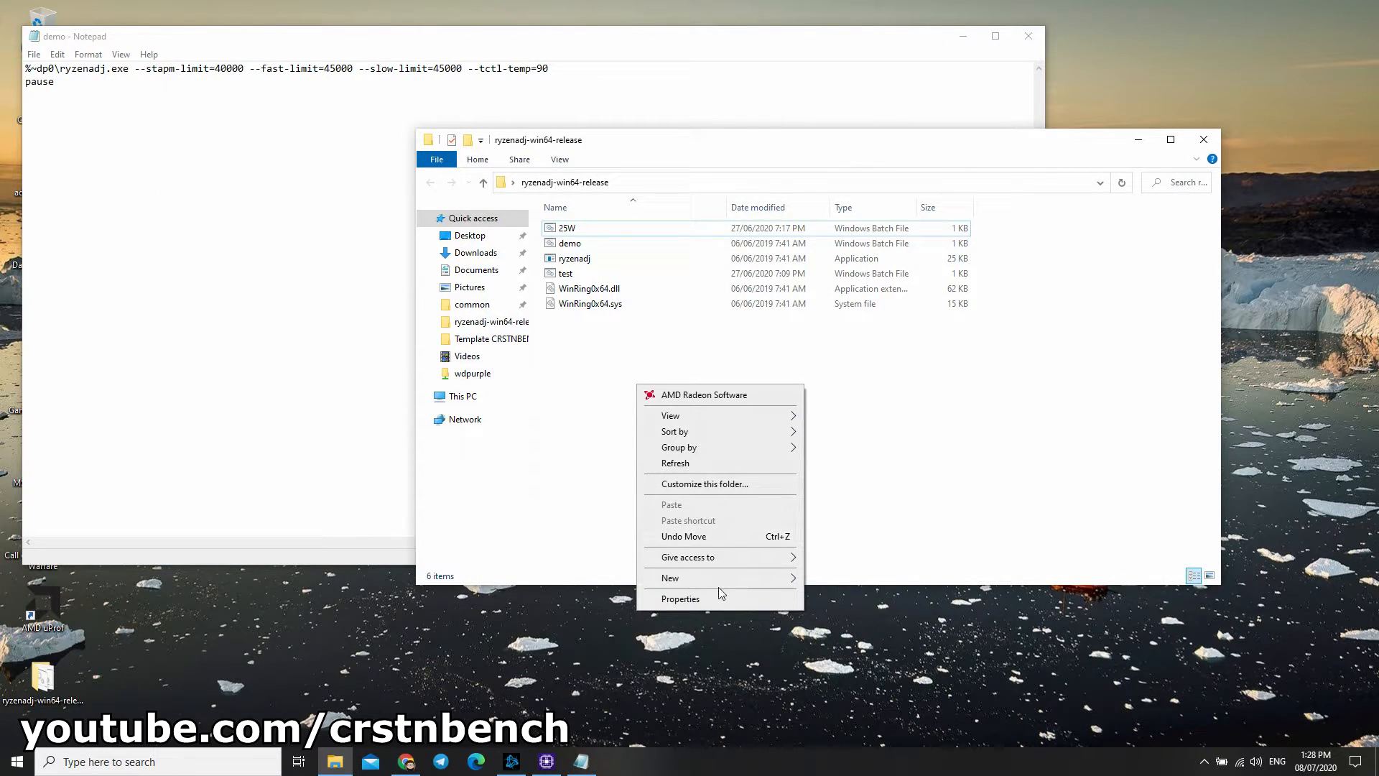
{"action": "left_click", "coordinate": [670, 577]}
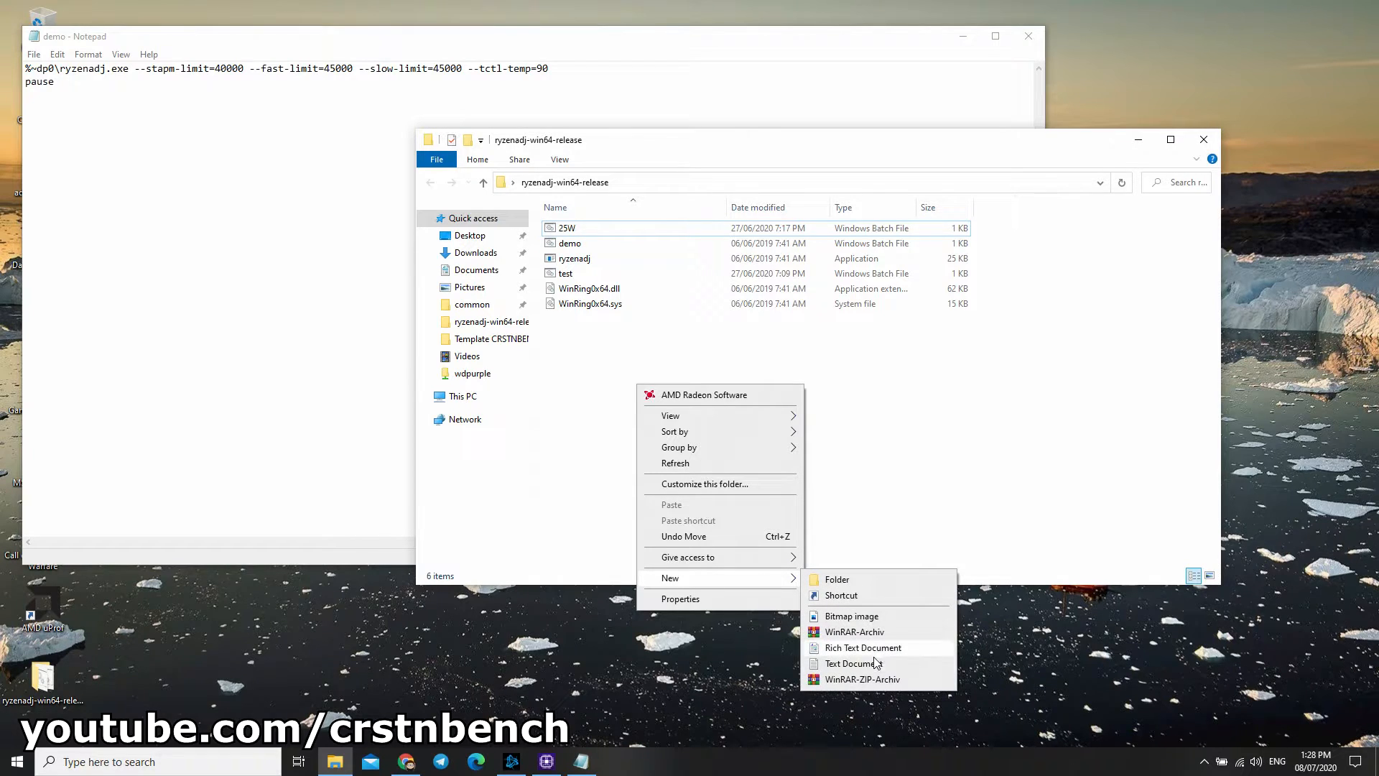
{"action": "left_click", "coordinate": [852, 664]}
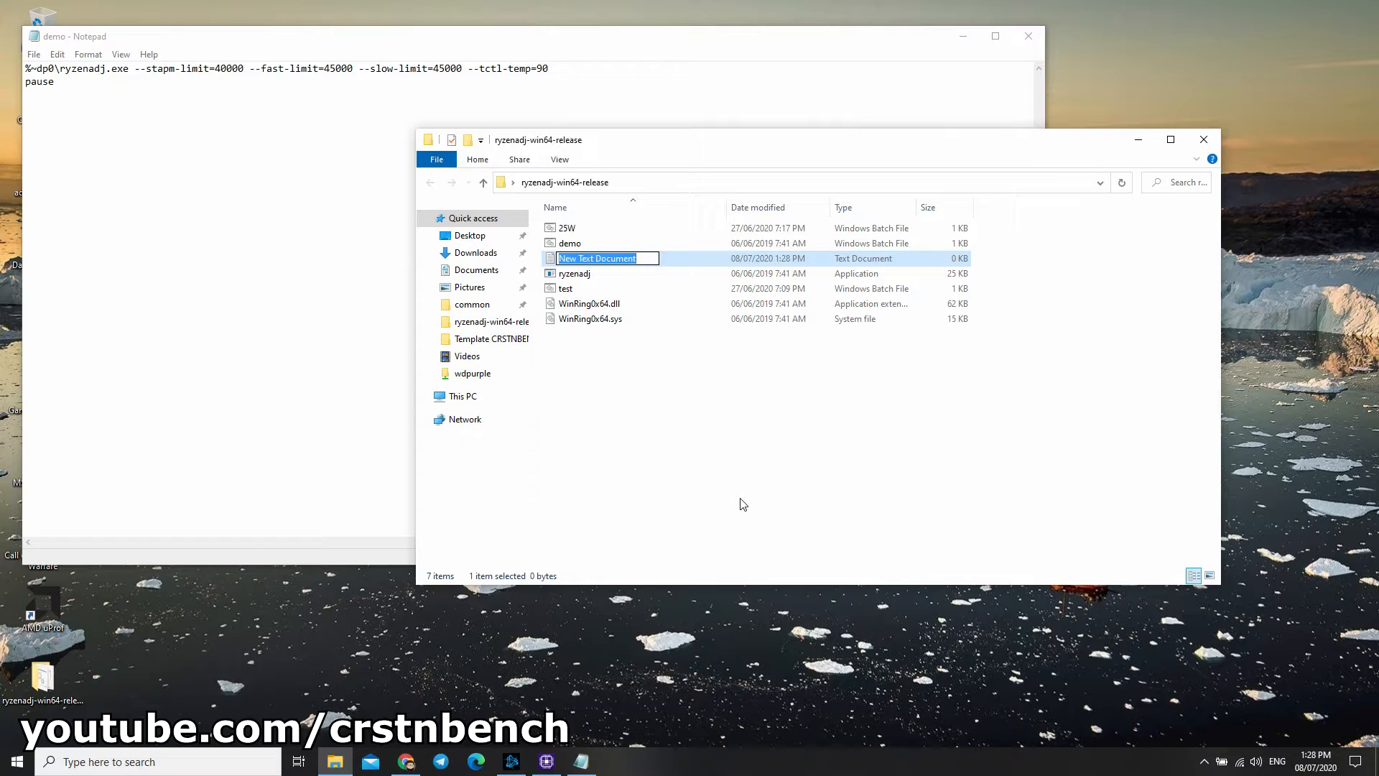
{"action": "type", "text": "25W new"}
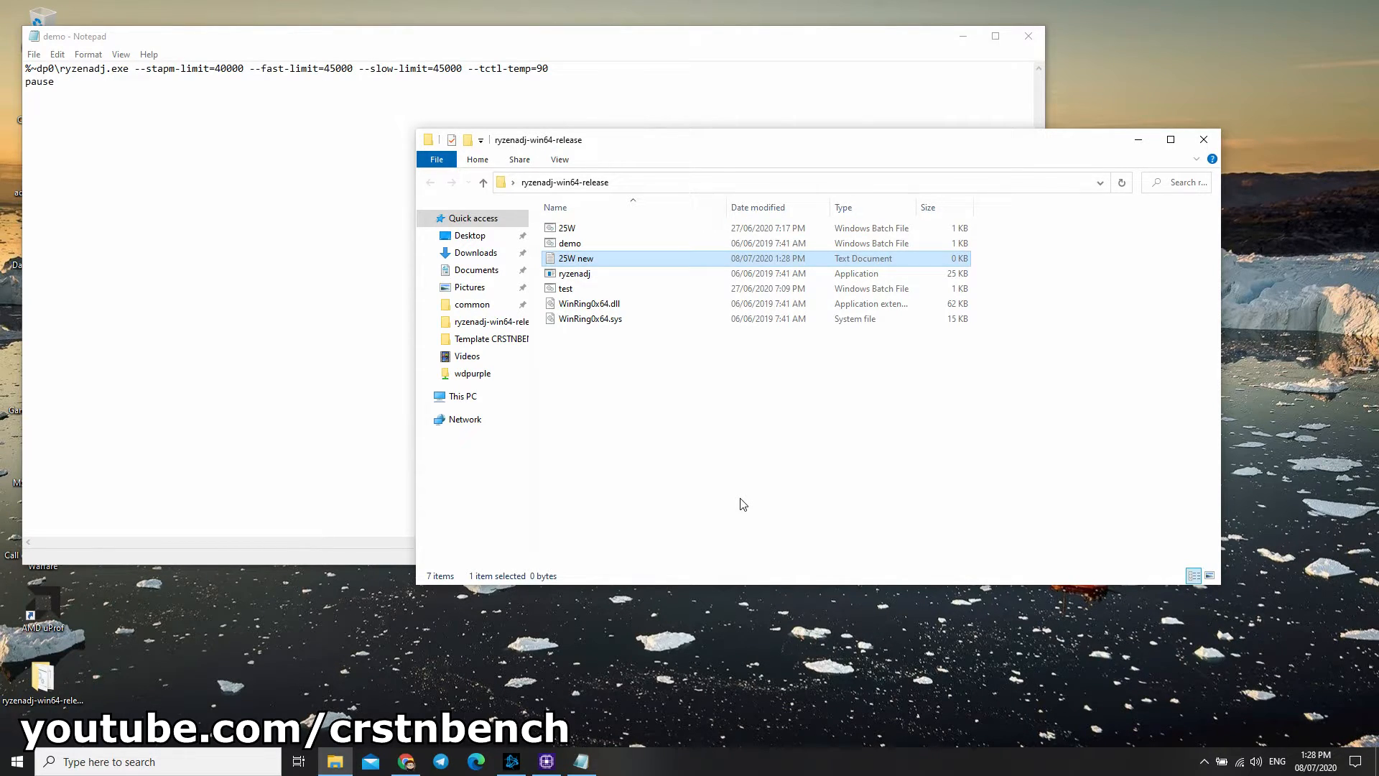
{"action": "double_click", "coordinate": [574, 257]}
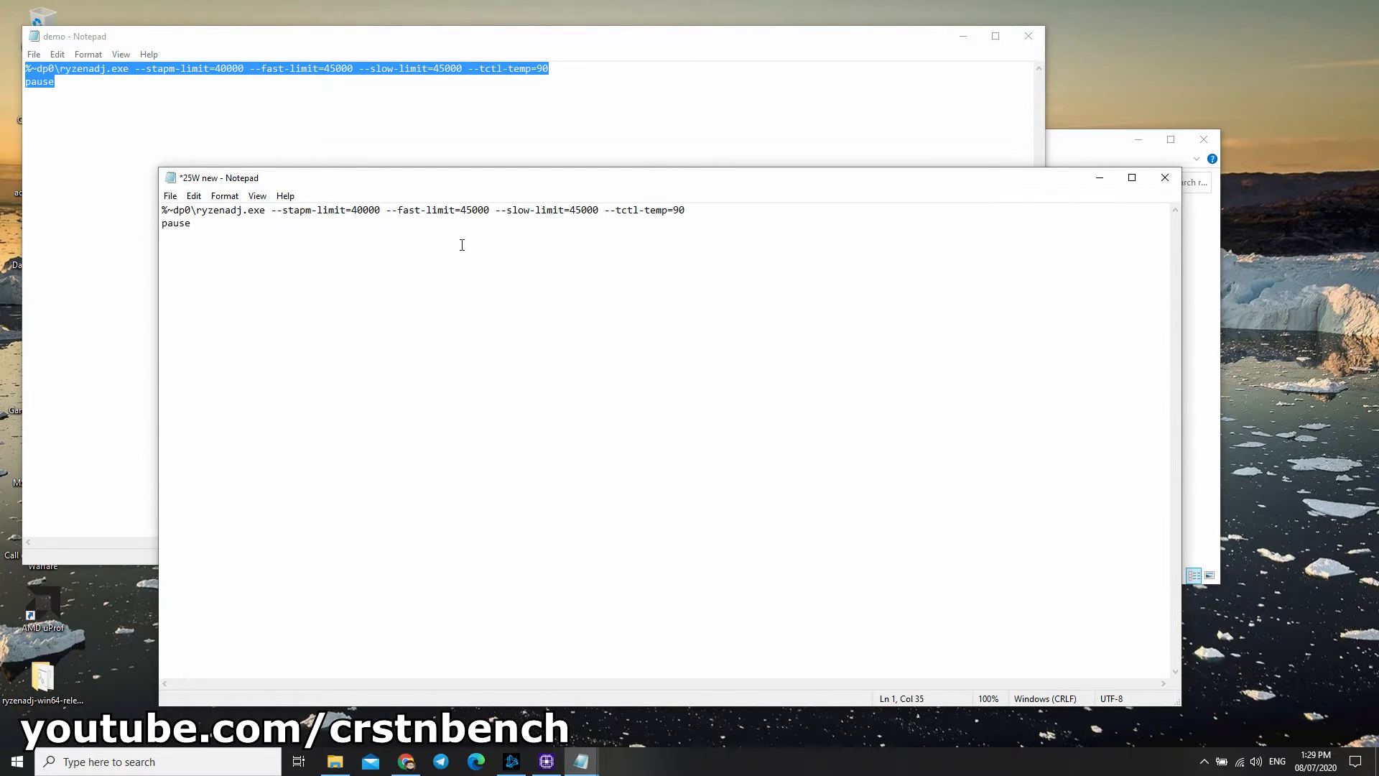
Step: Paste the ryzenadj command and set stapm, fast and slow limits to 25000 and tctl-temp 95
{"action": "type", "text": "25000"}
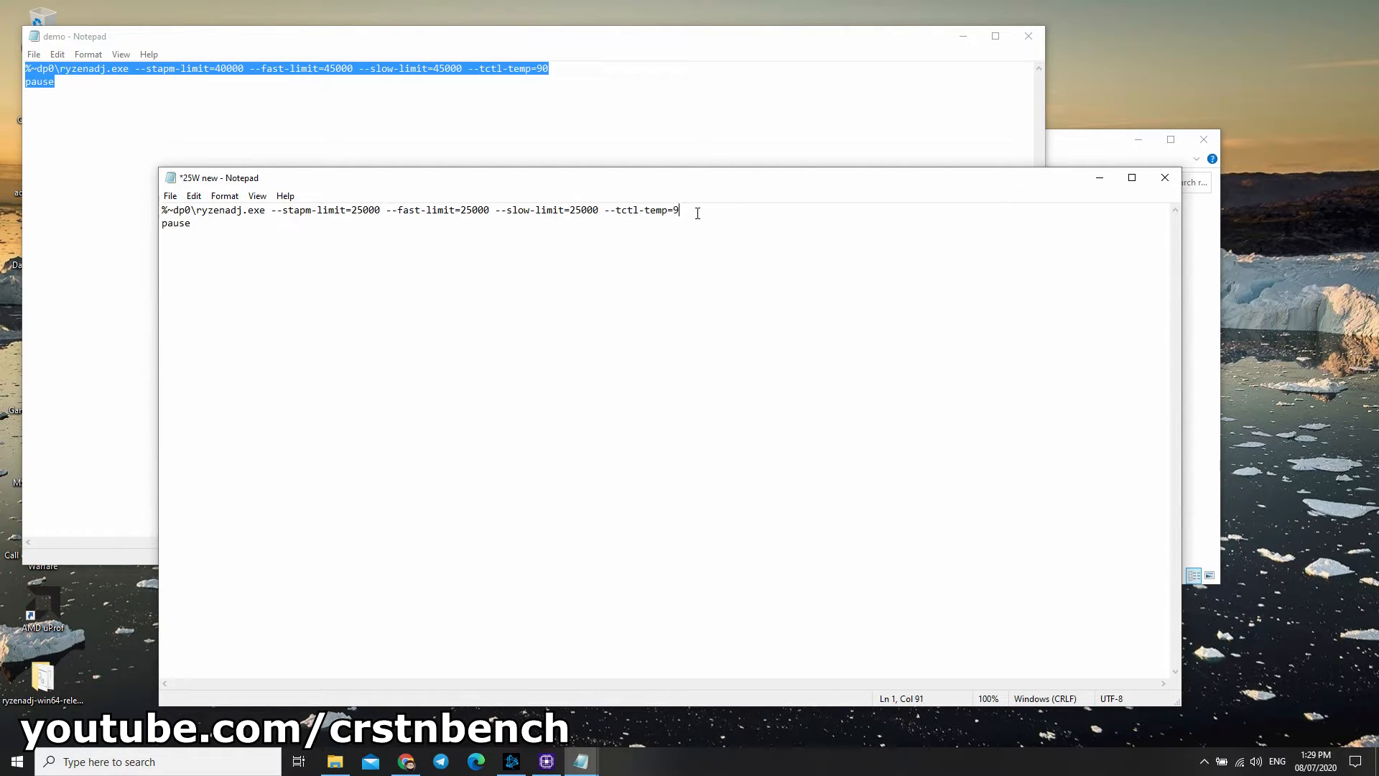
{"action": "type", "text": "5"}
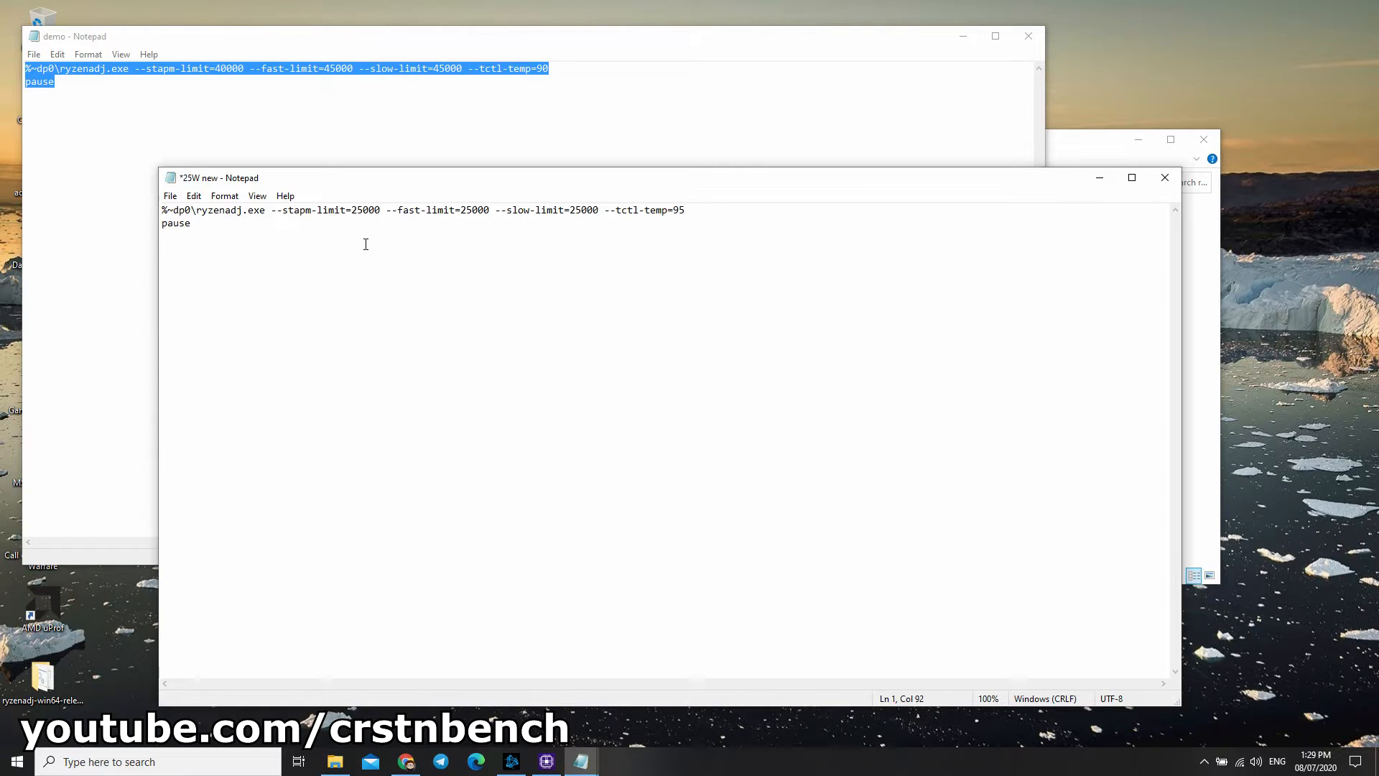
{"action": "left_click", "coordinate": [191, 222]}
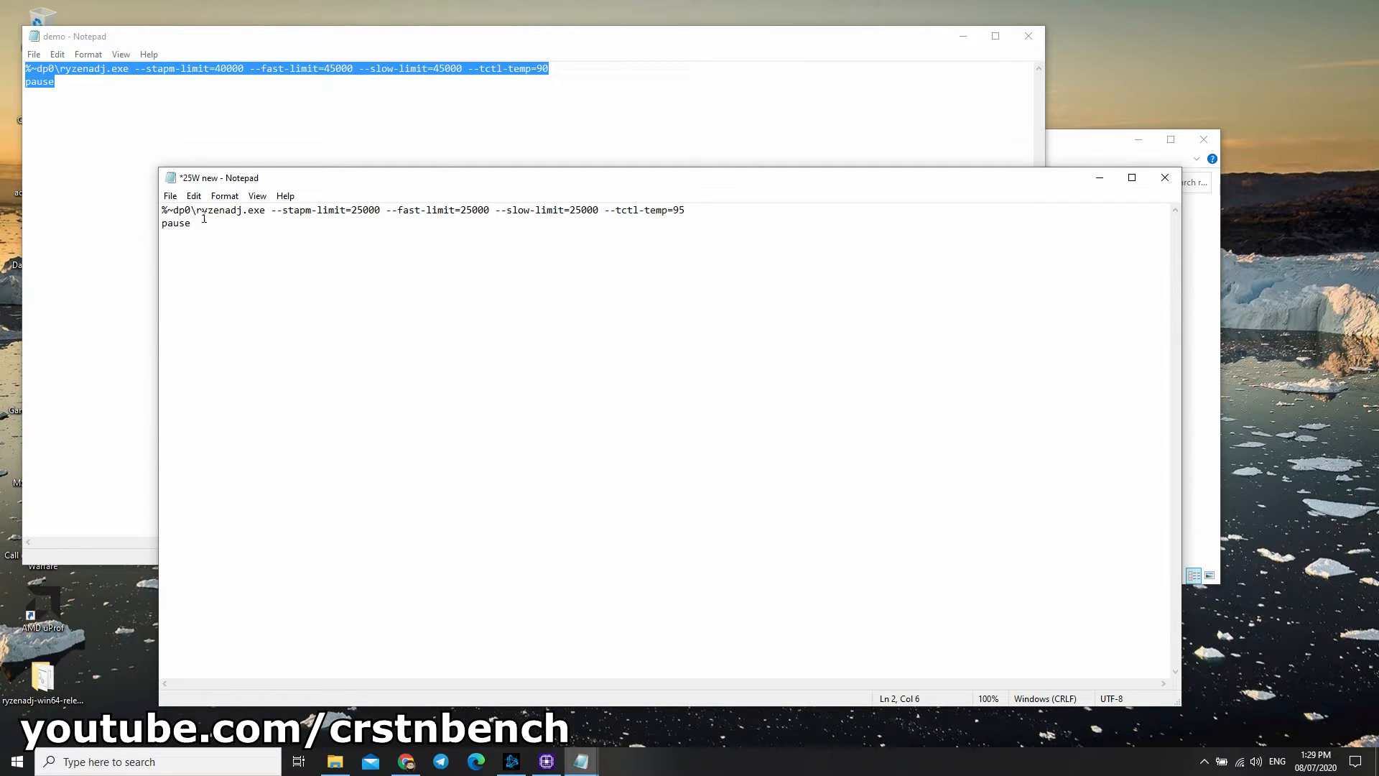
Step: Save the 25 W command from Notepad as '25W new.bat' and close Notepad
{"action": "left_click", "coordinate": [169, 195]}
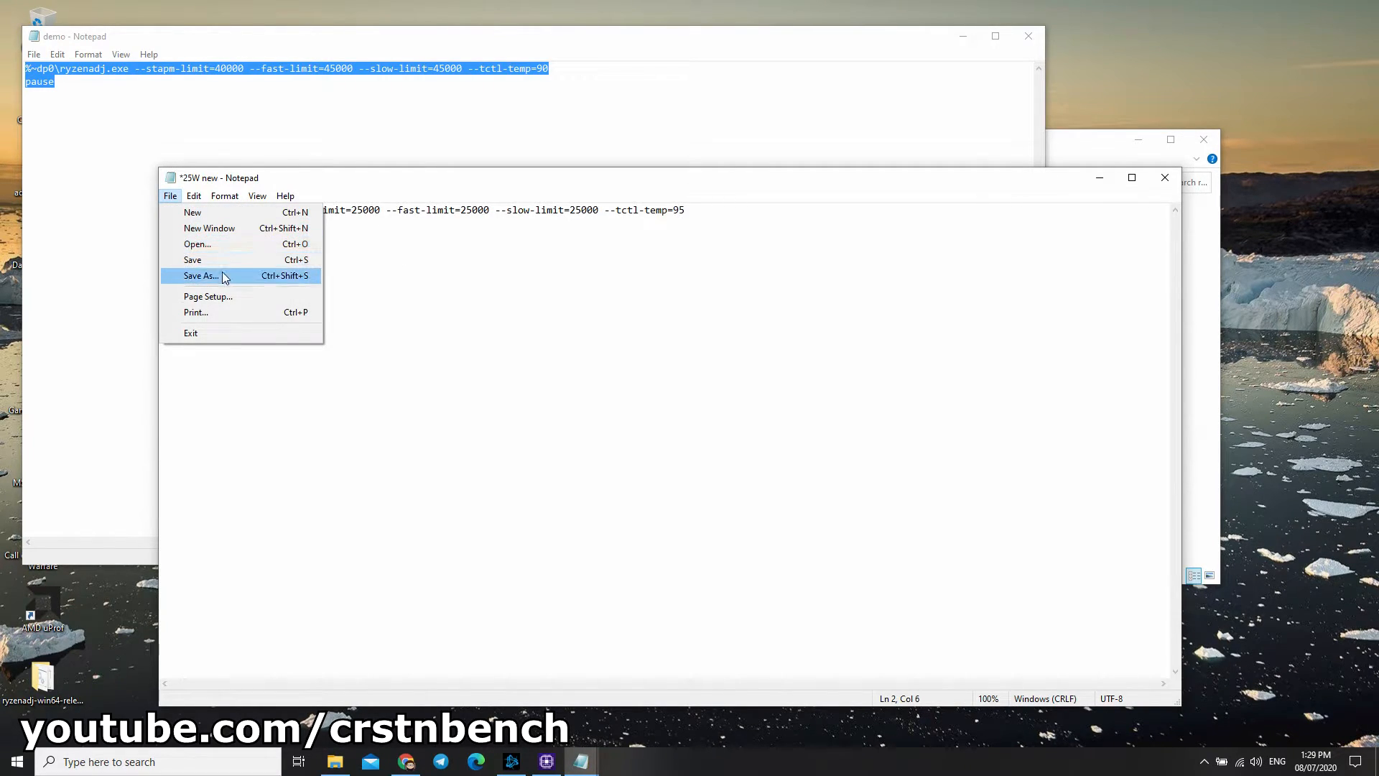
{"action": "left_click", "coordinate": [201, 275]}
{"action": "type", "text": "25W new.bat"}
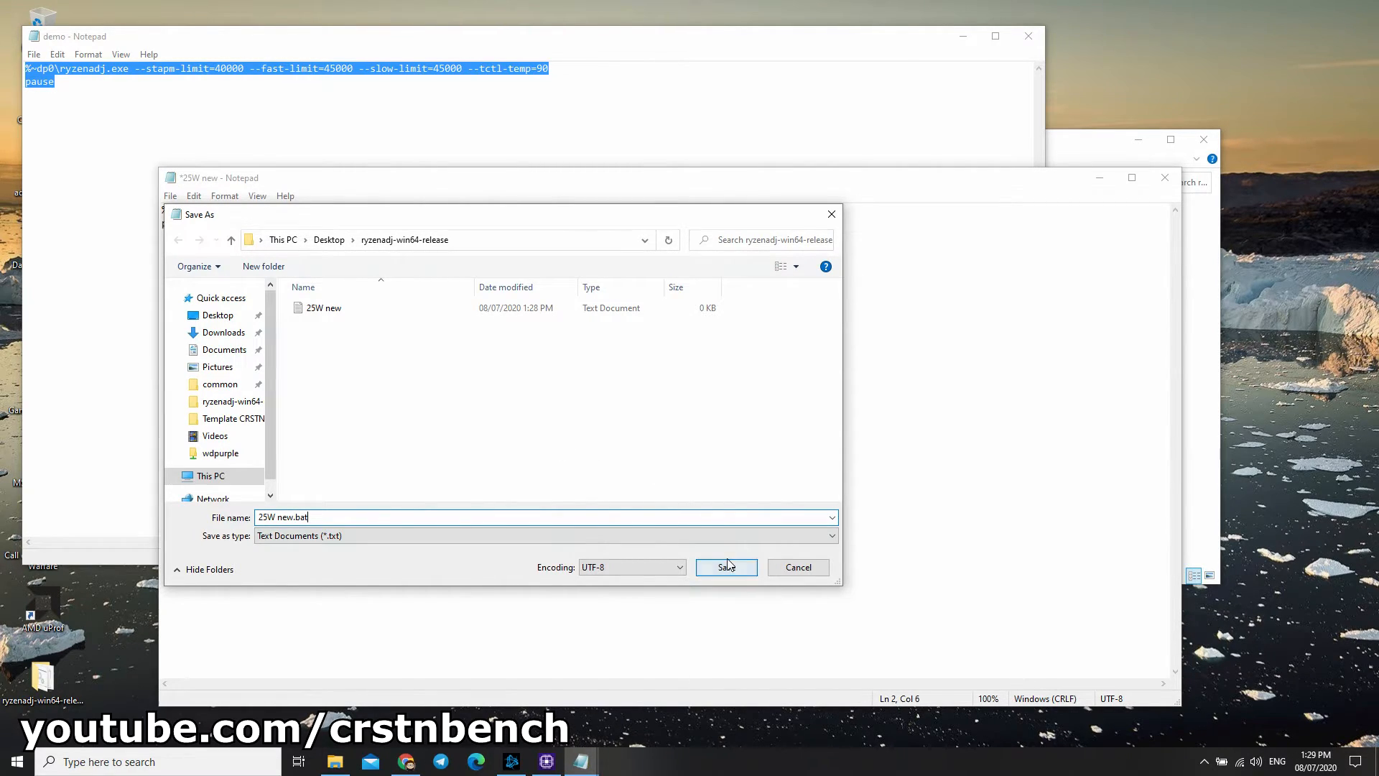
{"action": "left_click", "coordinate": [722, 566]}
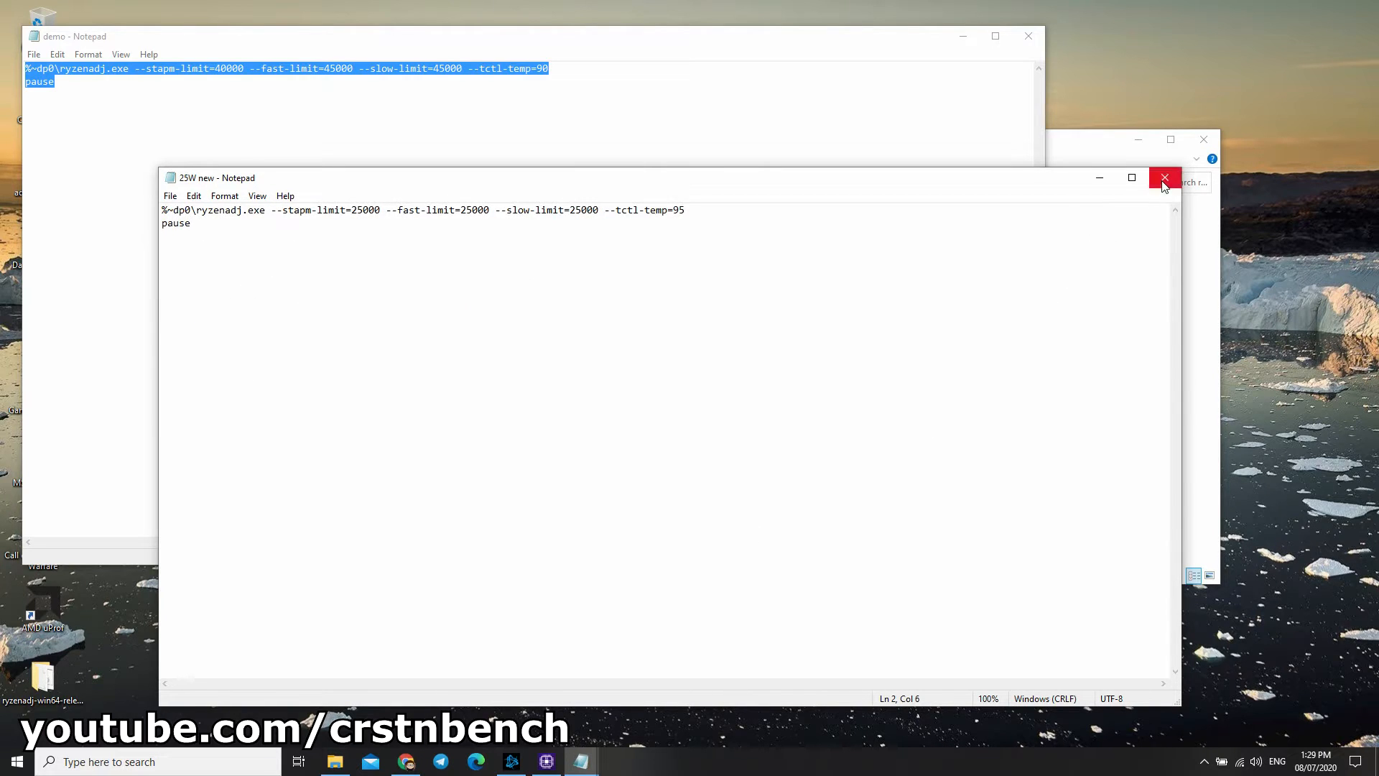
{"action": "left_click", "coordinate": [1165, 178]}
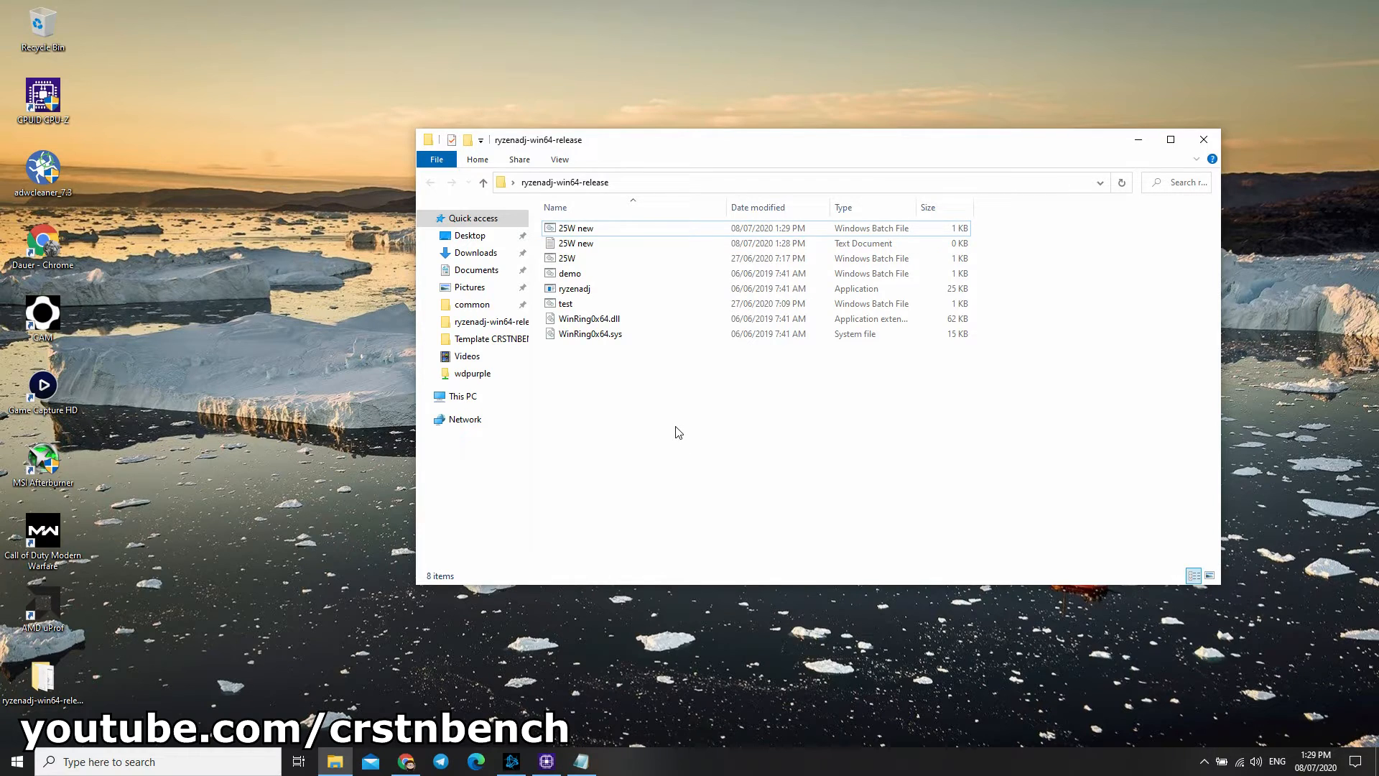
Step: Compare the existing 25W batch with 25W new, then remove the 25W new duplicates
{"action": "right_click", "coordinate": [574, 243]}
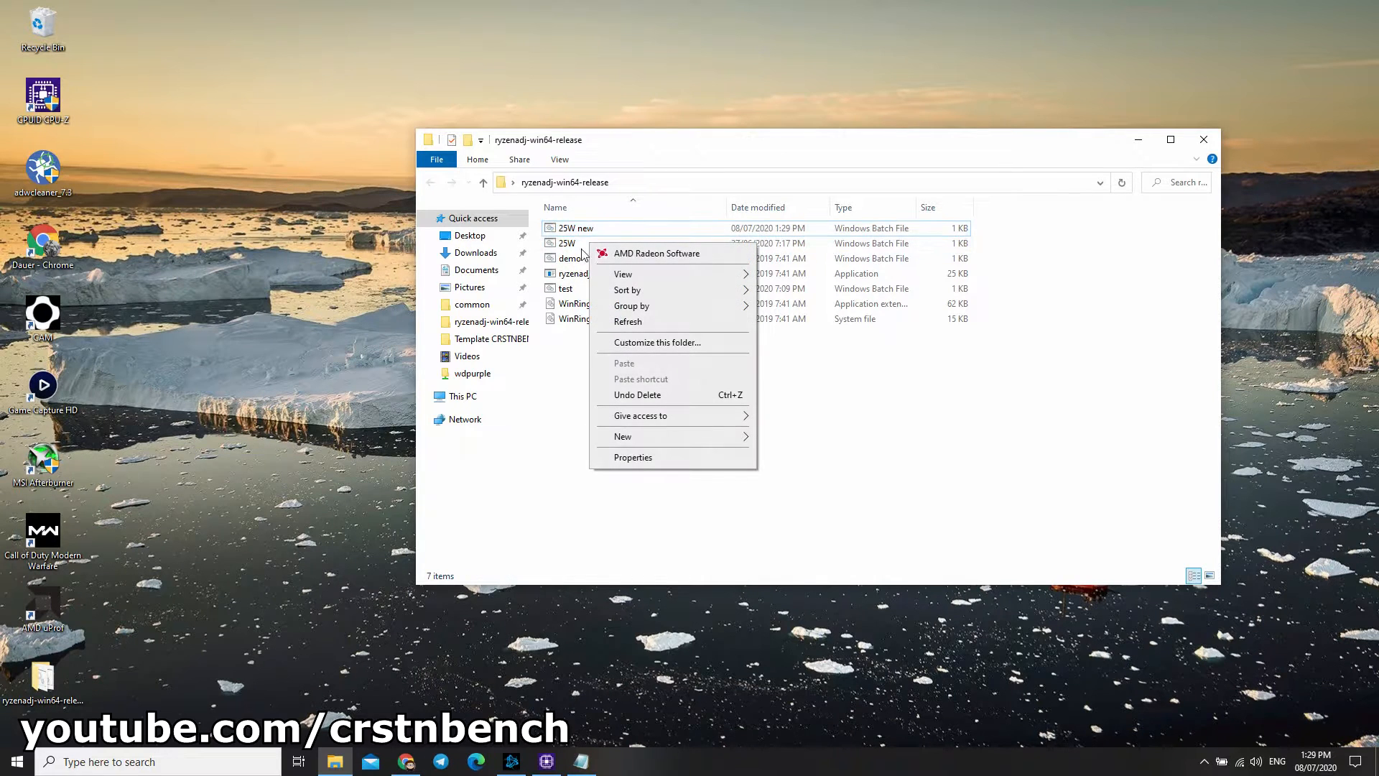
{"action": "right_click", "coordinate": [566, 242]}
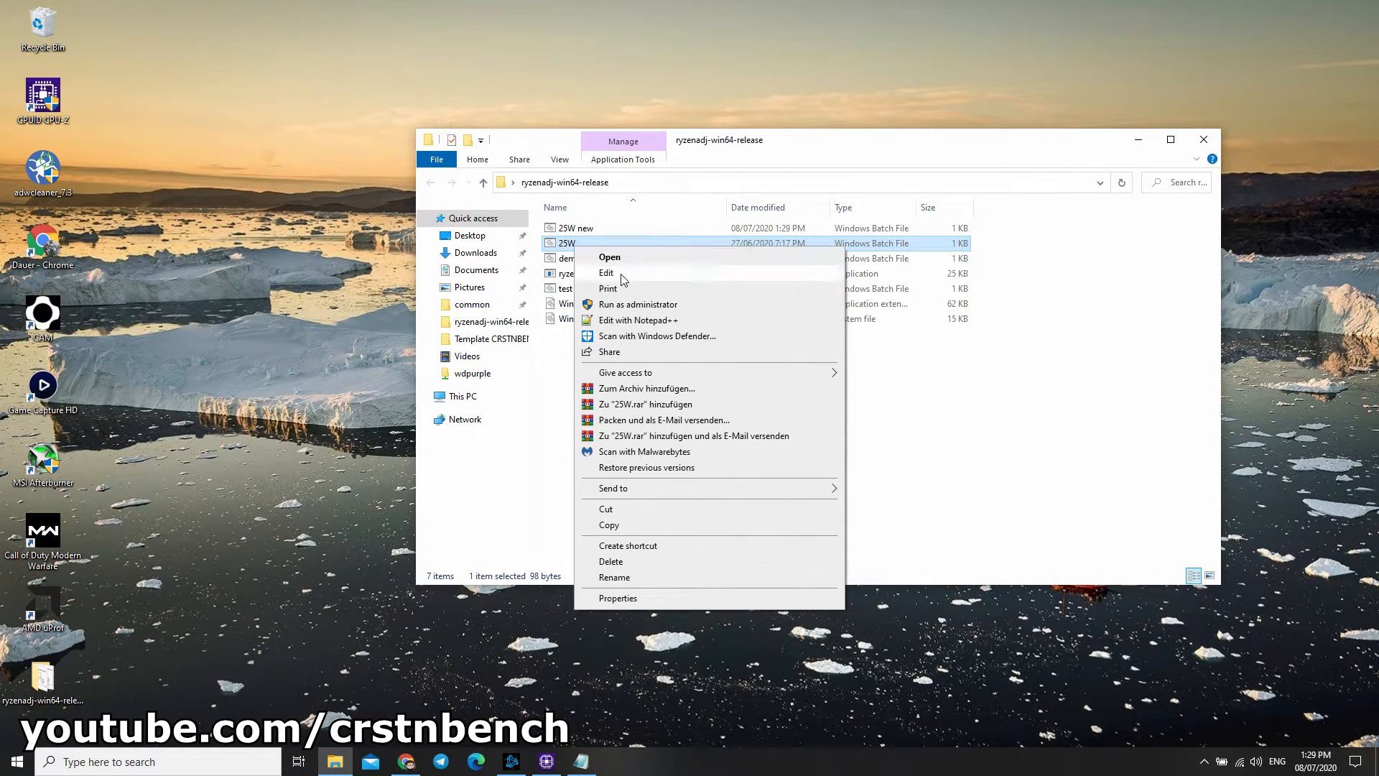
{"action": "left_click", "coordinate": [606, 273]}
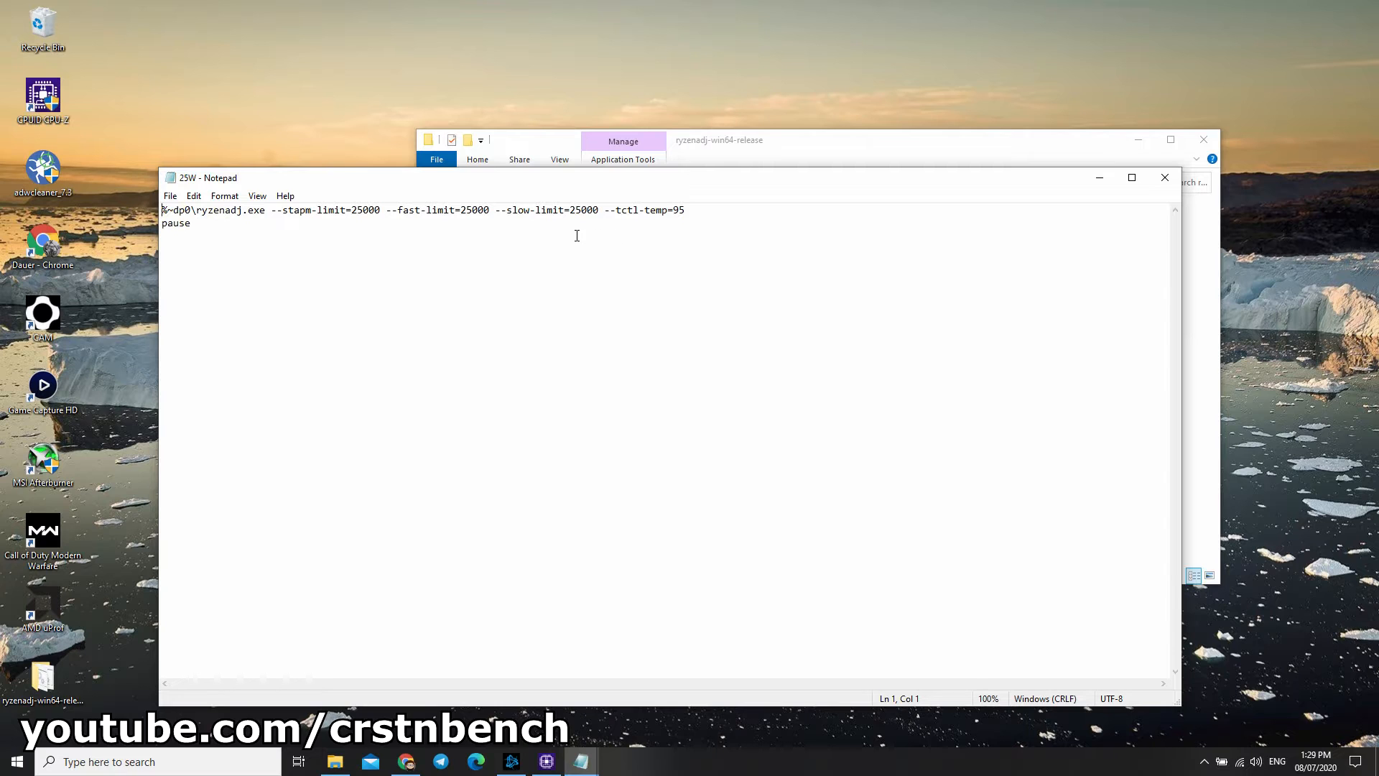
{"action": "left_click", "coordinate": [567, 243]}
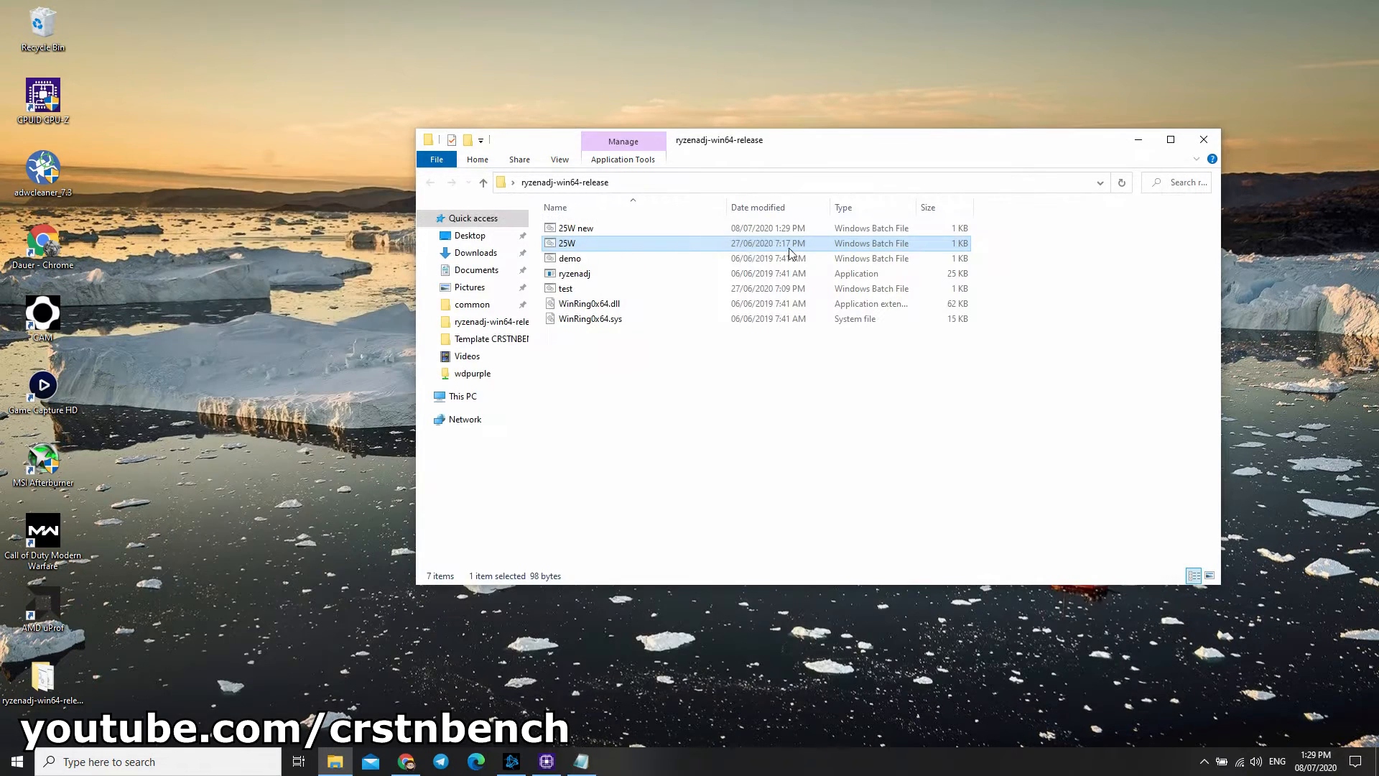
{"action": "double_click", "coordinate": [575, 228]}
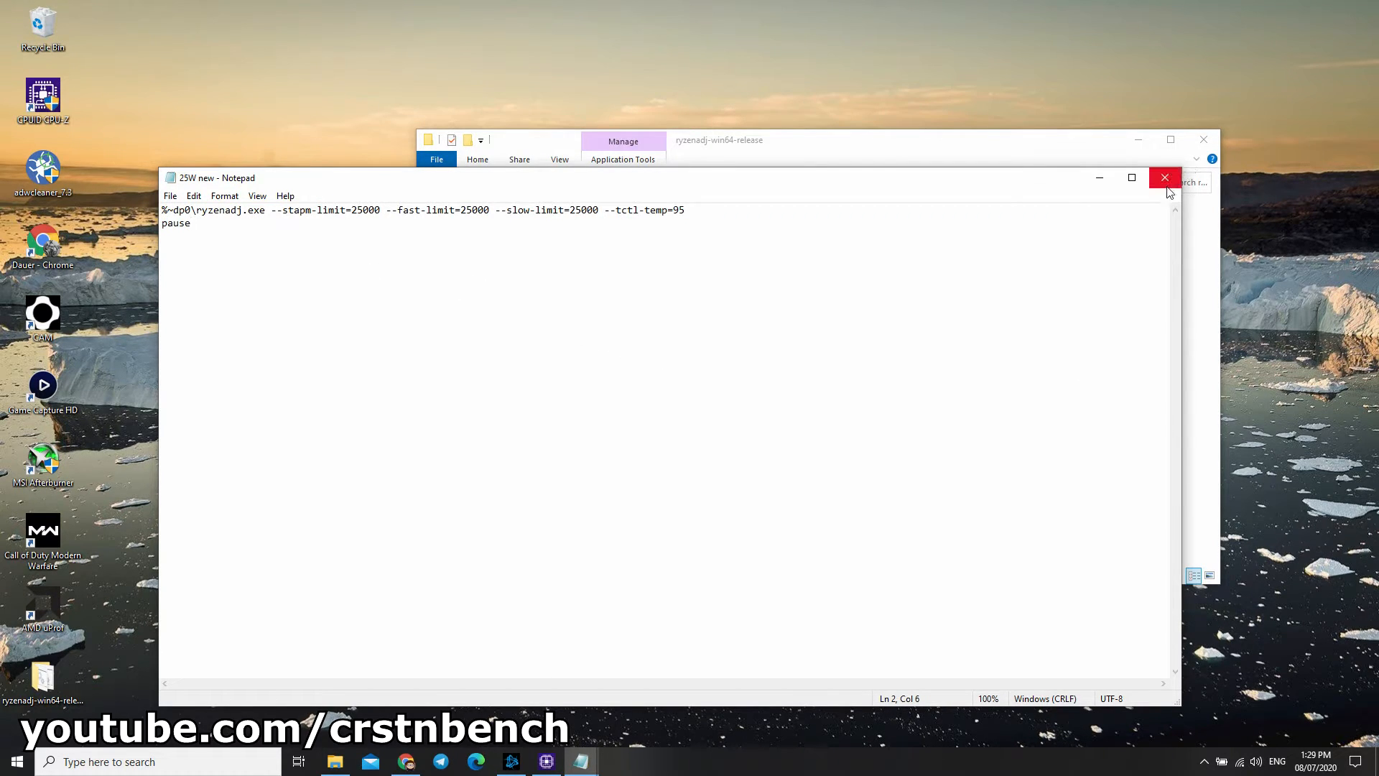
{"action": "left_click", "coordinate": [1164, 177]}
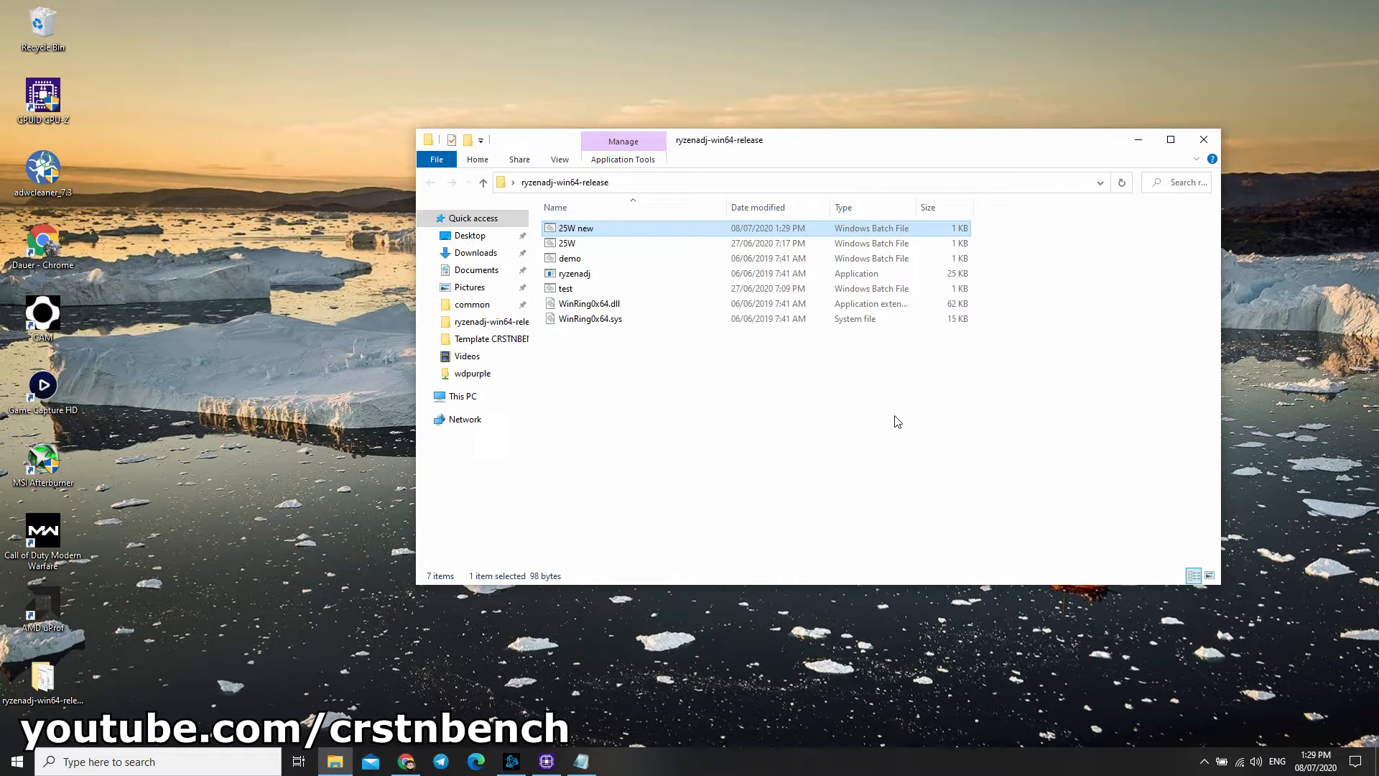
{"action": "right_click", "coordinate": [574, 228]}
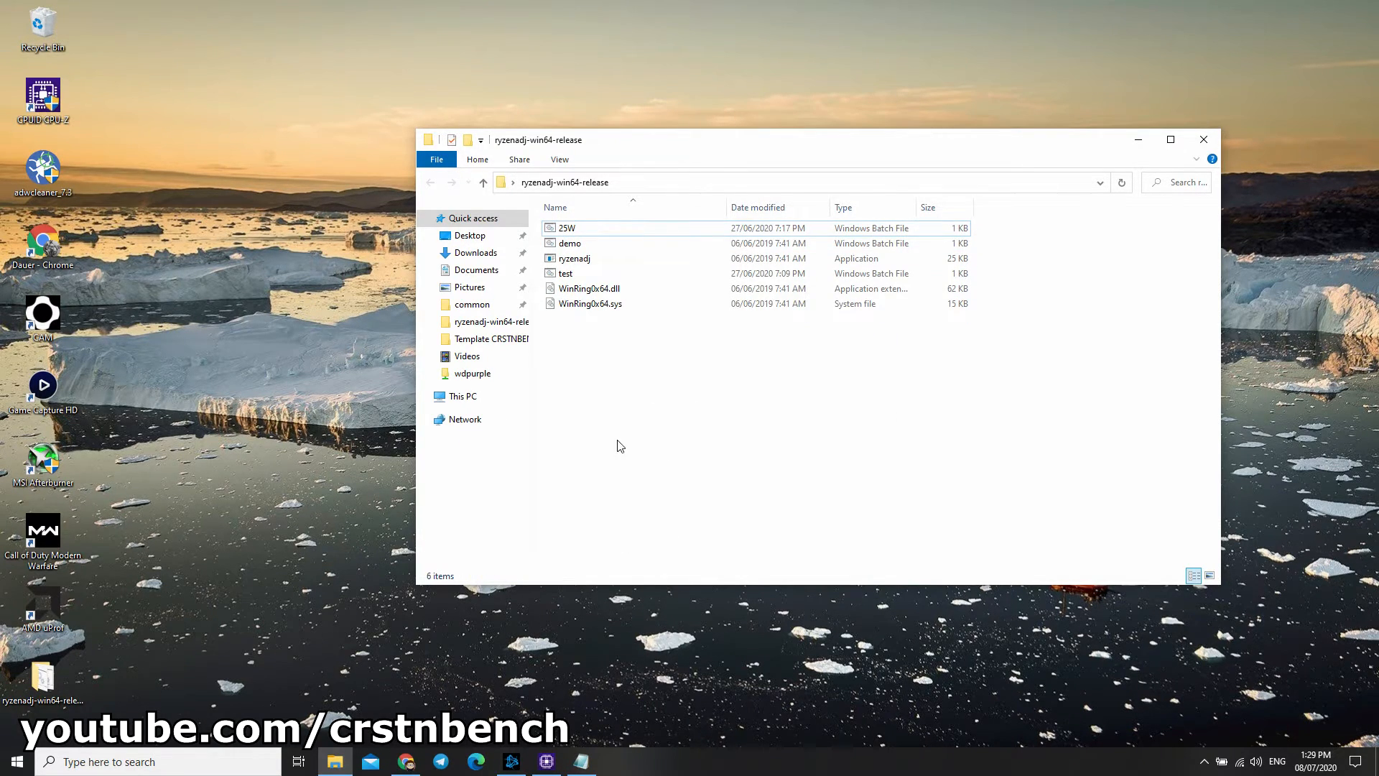
Step: Run 25W.bat as administrator so ryzenadj applies the 25 W STAPM, fast and slow limits
{"action": "right_click", "coordinate": [565, 229]}
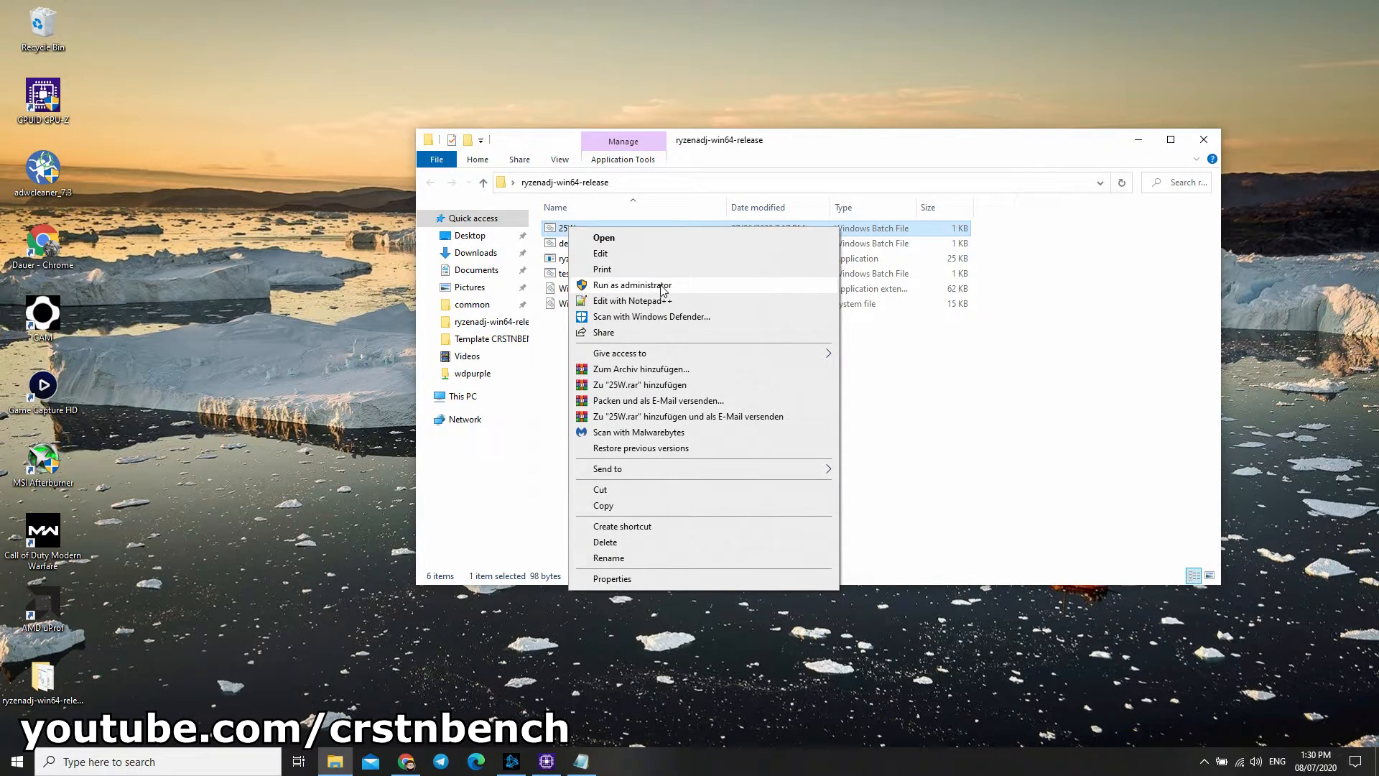
{"action": "left_click", "coordinate": [632, 284]}
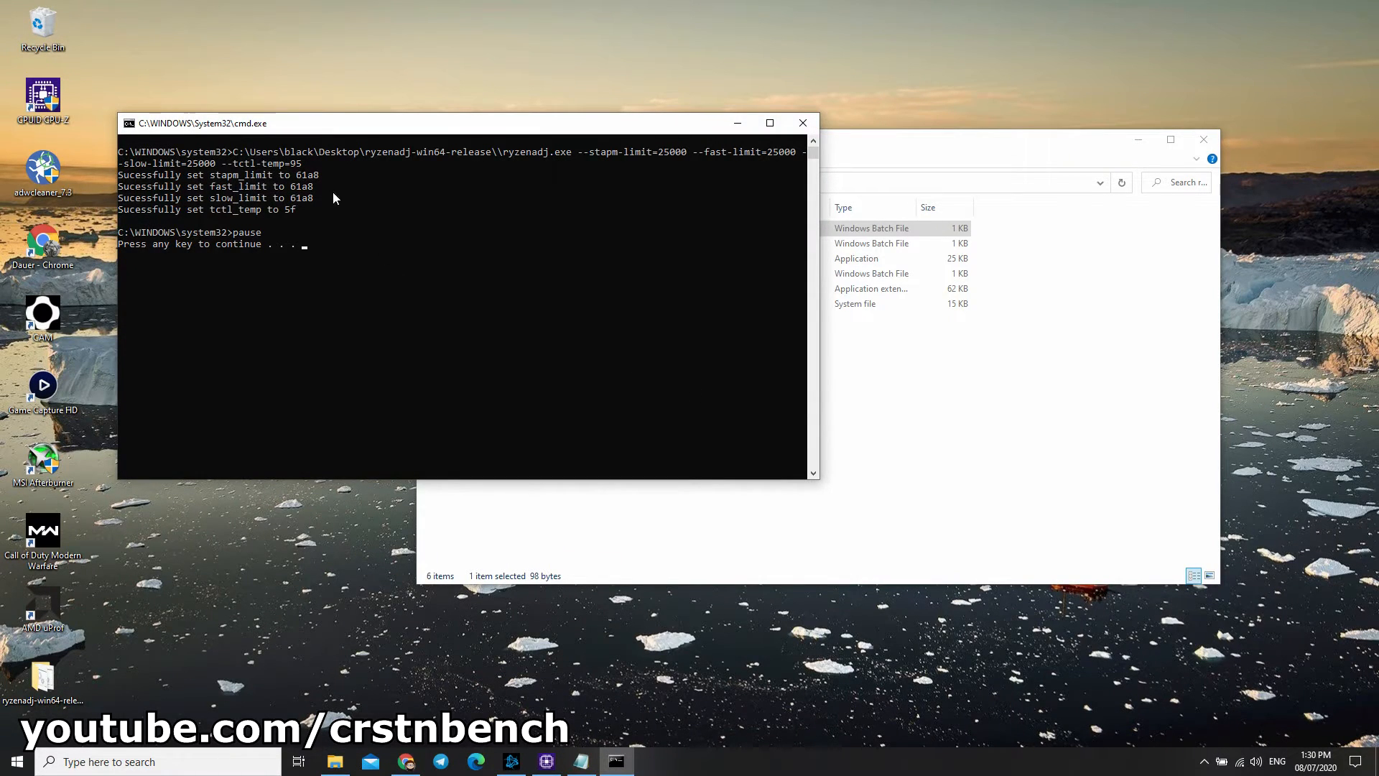
{"action": "mouse_move", "coordinate": [294, 255]}
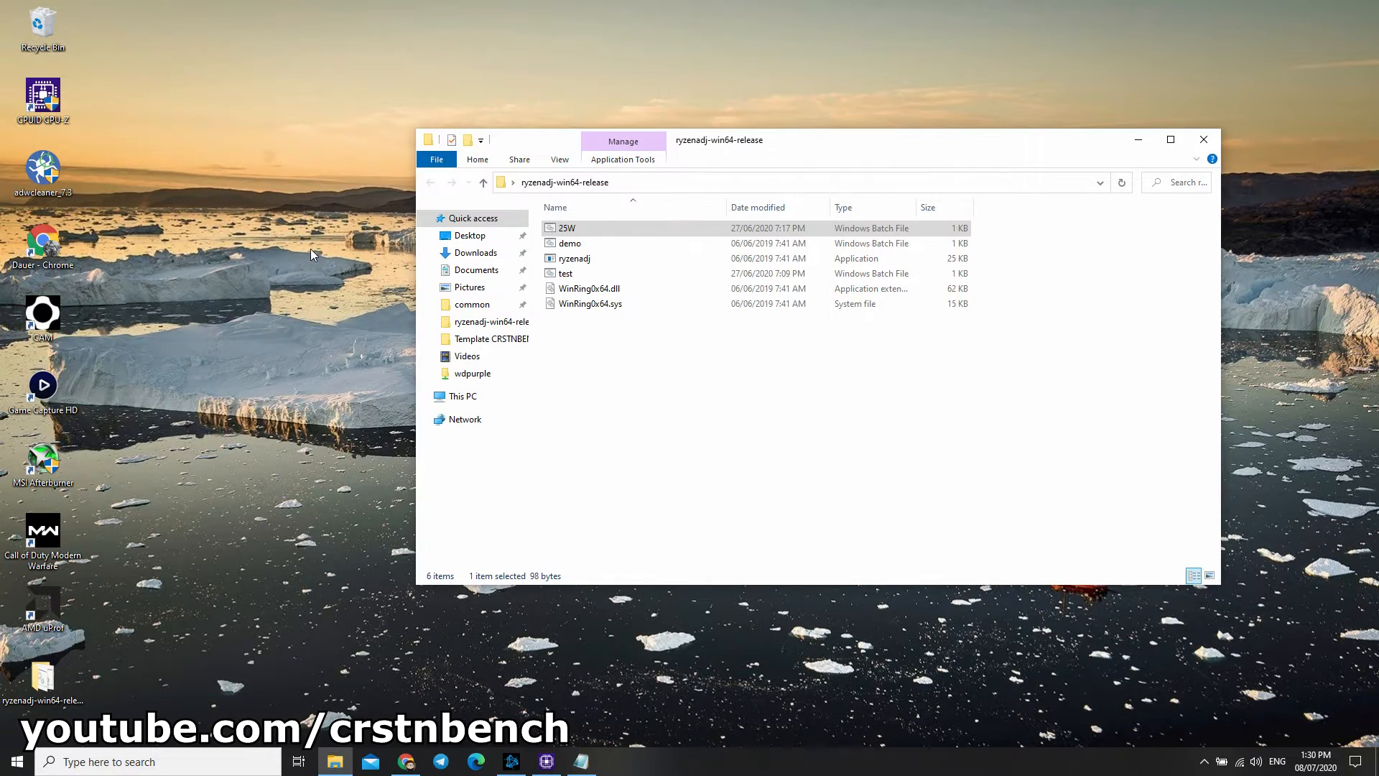
{"action": "right_click", "coordinate": [42, 29]}
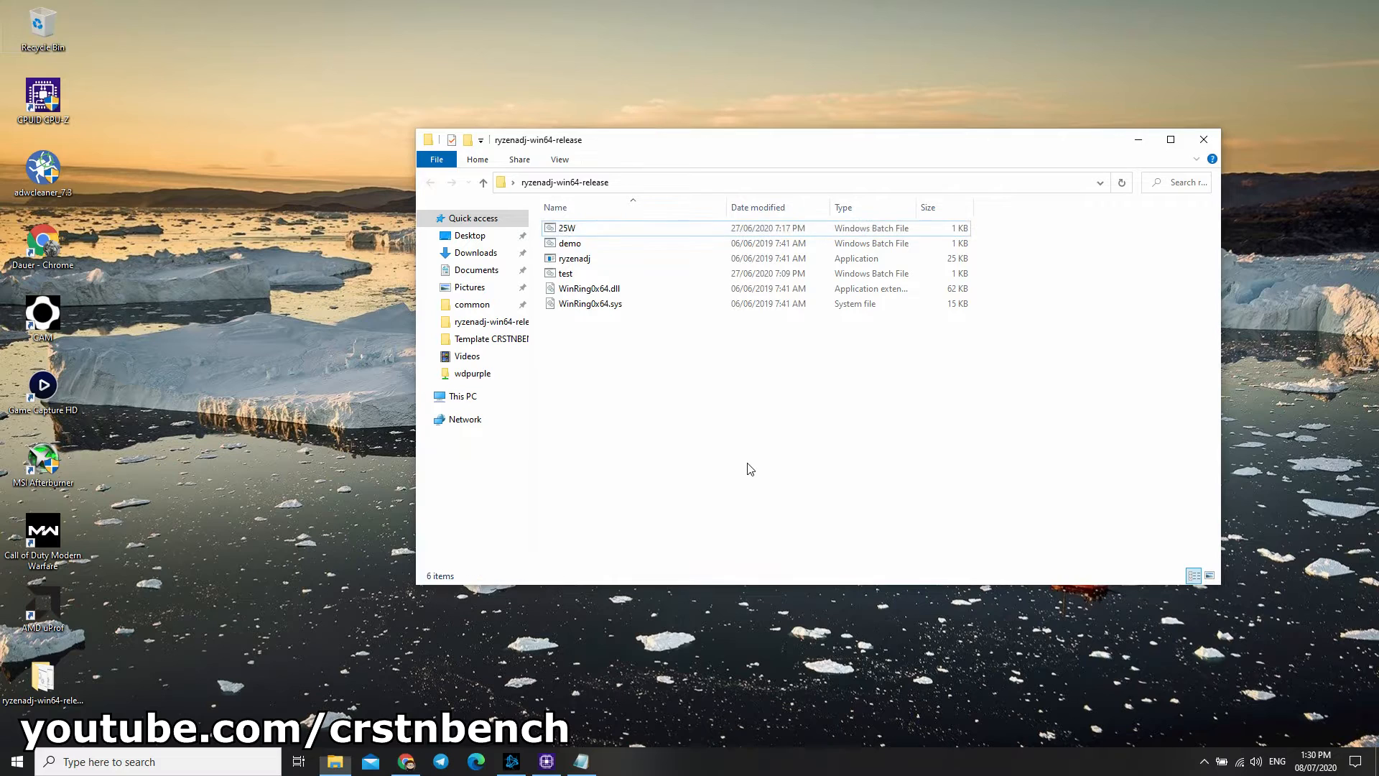
Step: Launch AMD uProf and set a system-wide power profile with all System STAPM and PPT controller counters ticked
{"action": "left_click", "coordinate": [41, 616]}
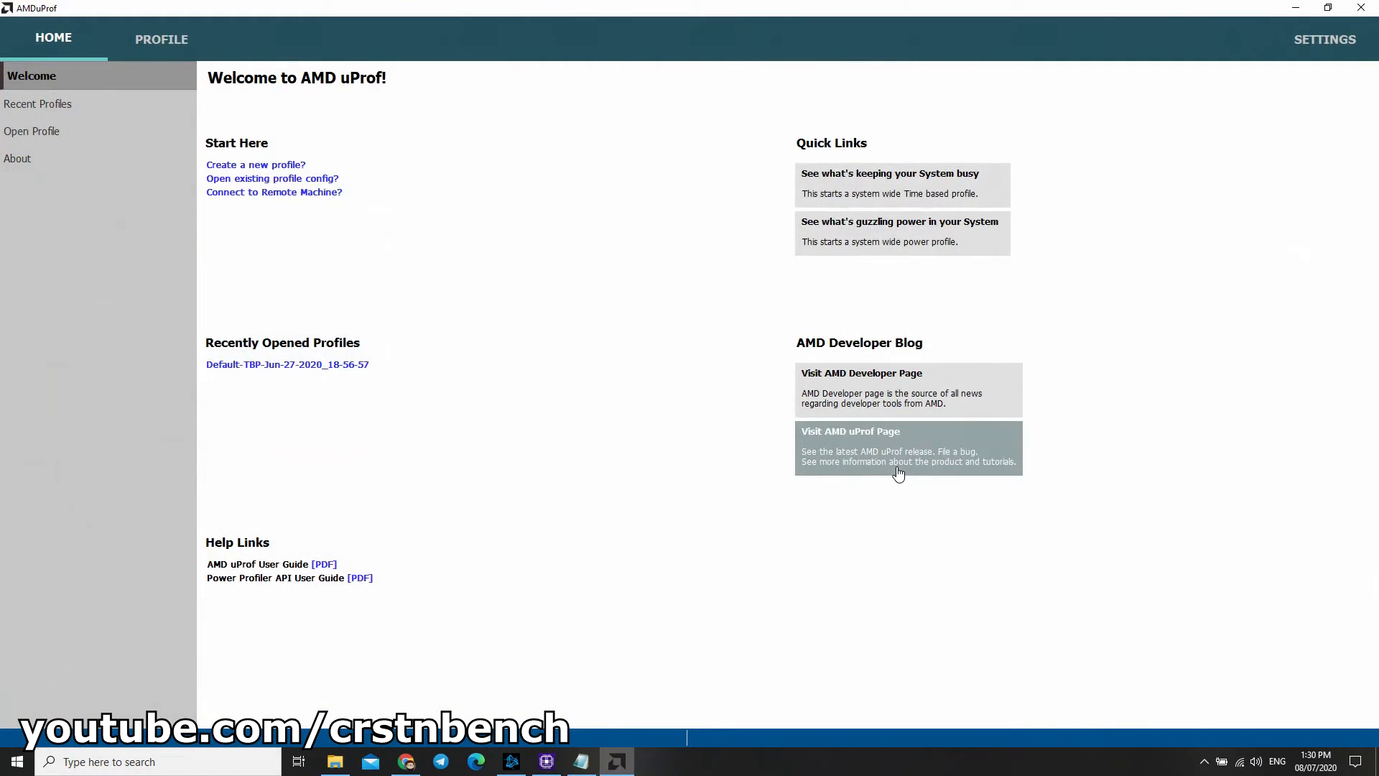
{"action": "mouse_move", "coordinate": [893, 284]}
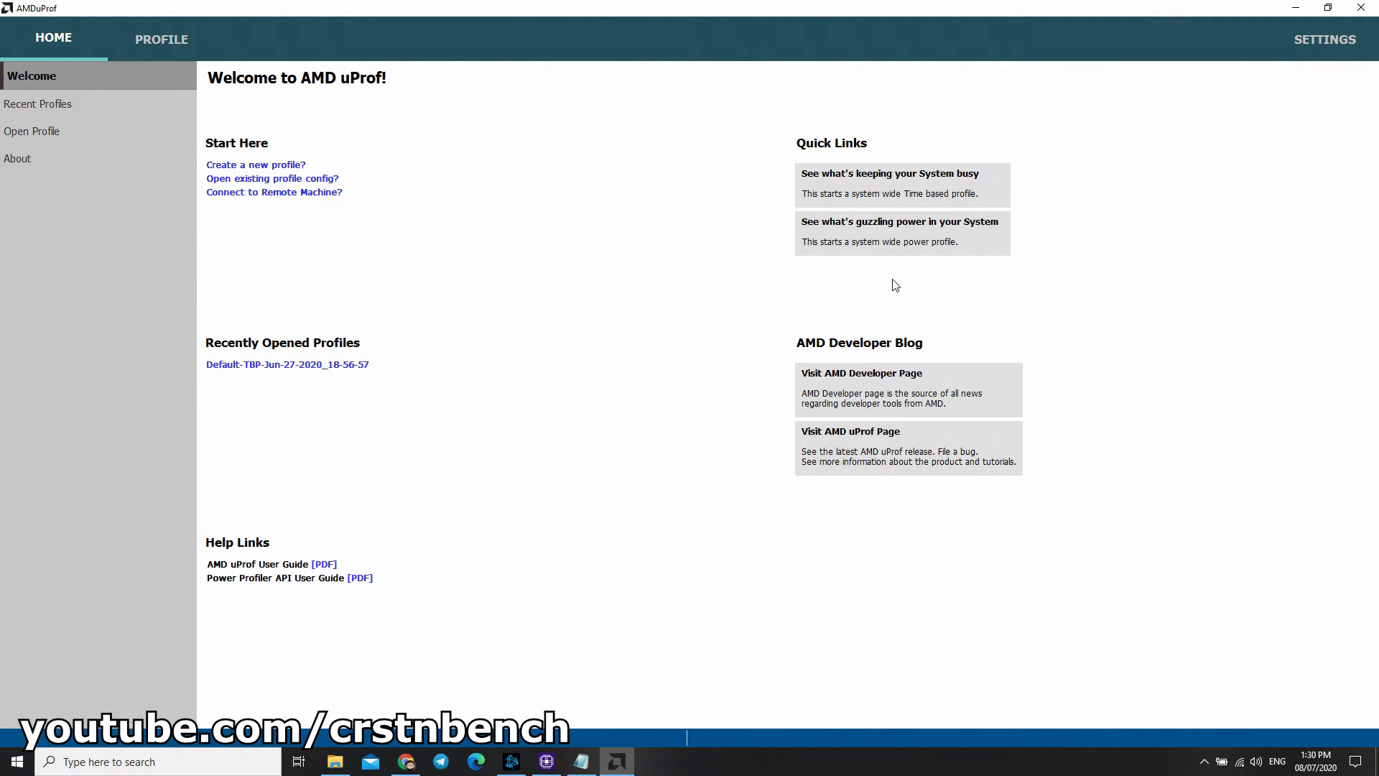
{"action": "mouse_move", "coordinate": [865, 236]}
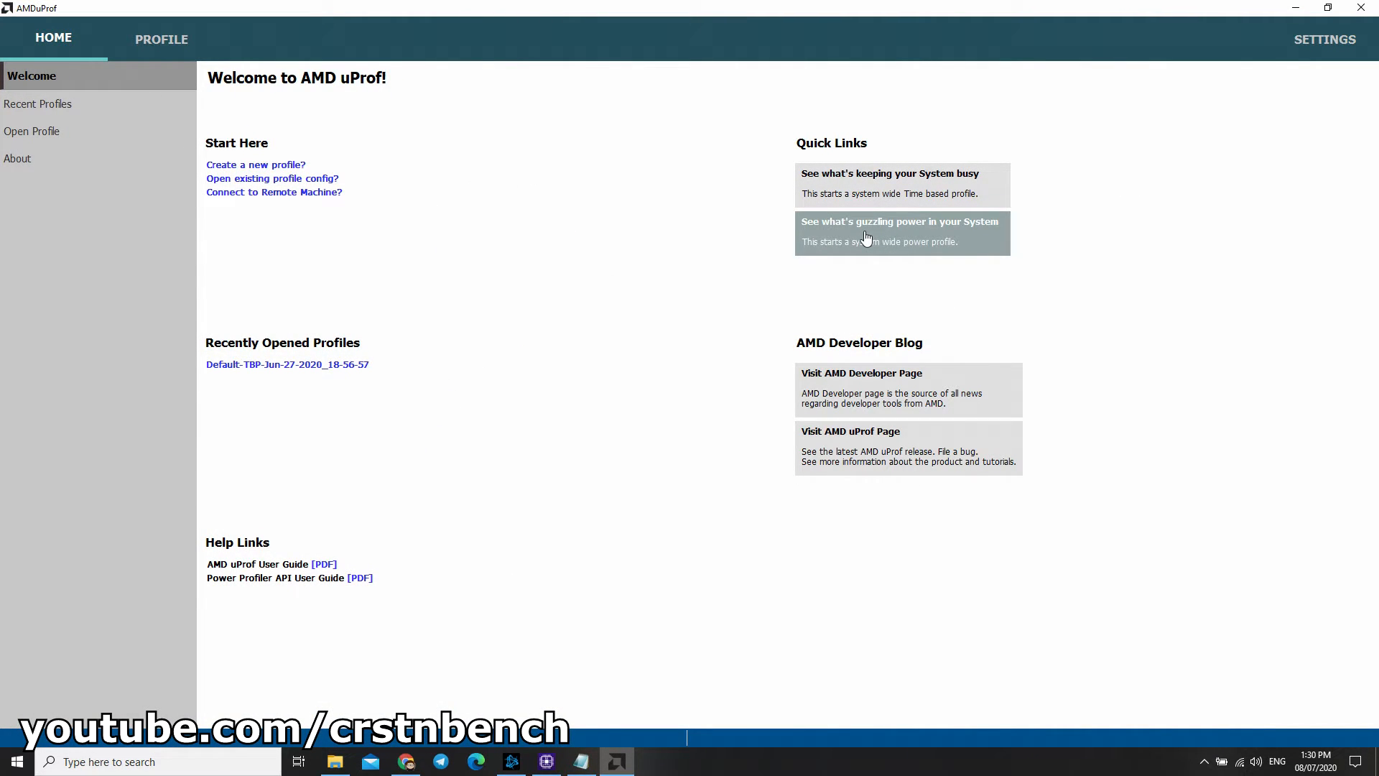
{"action": "left_click", "coordinate": [901, 232]}
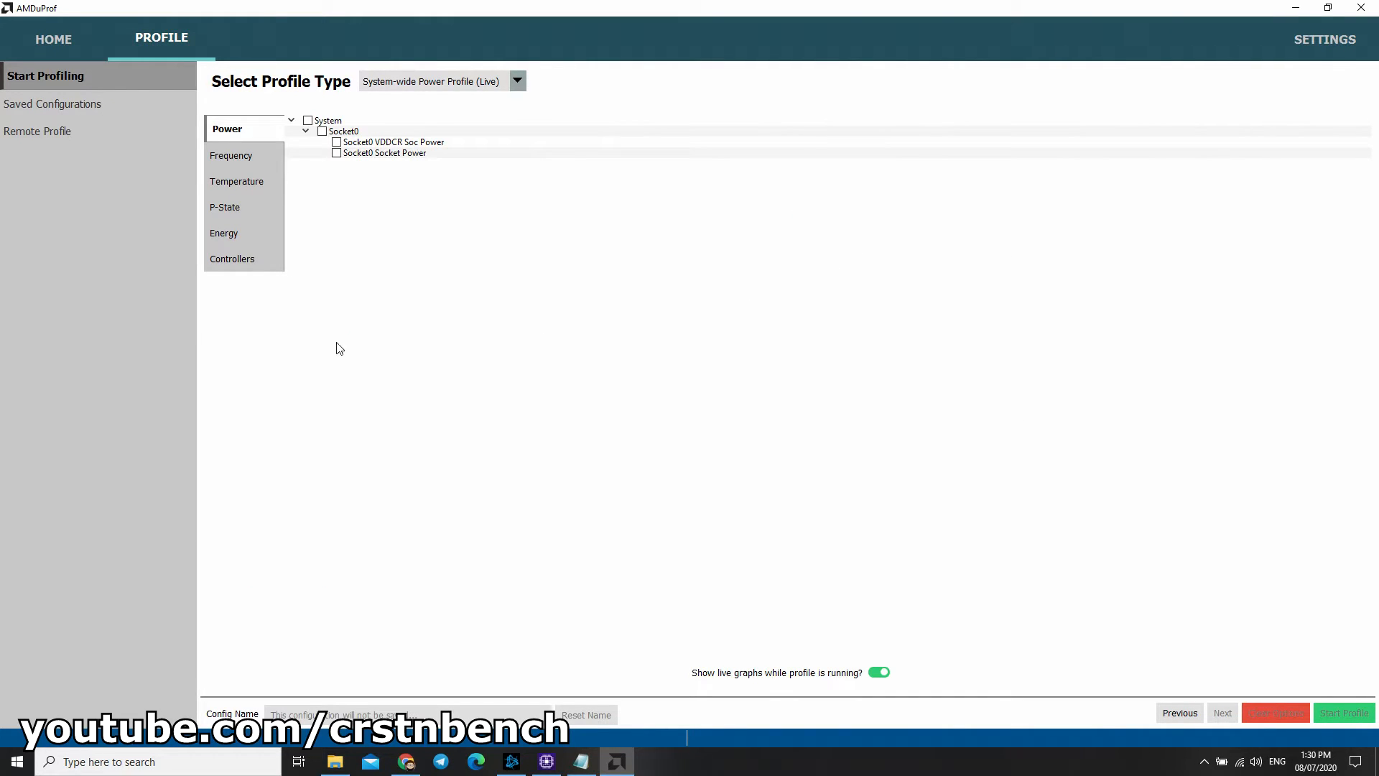
{"action": "left_click", "coordinate": [234, 257]}
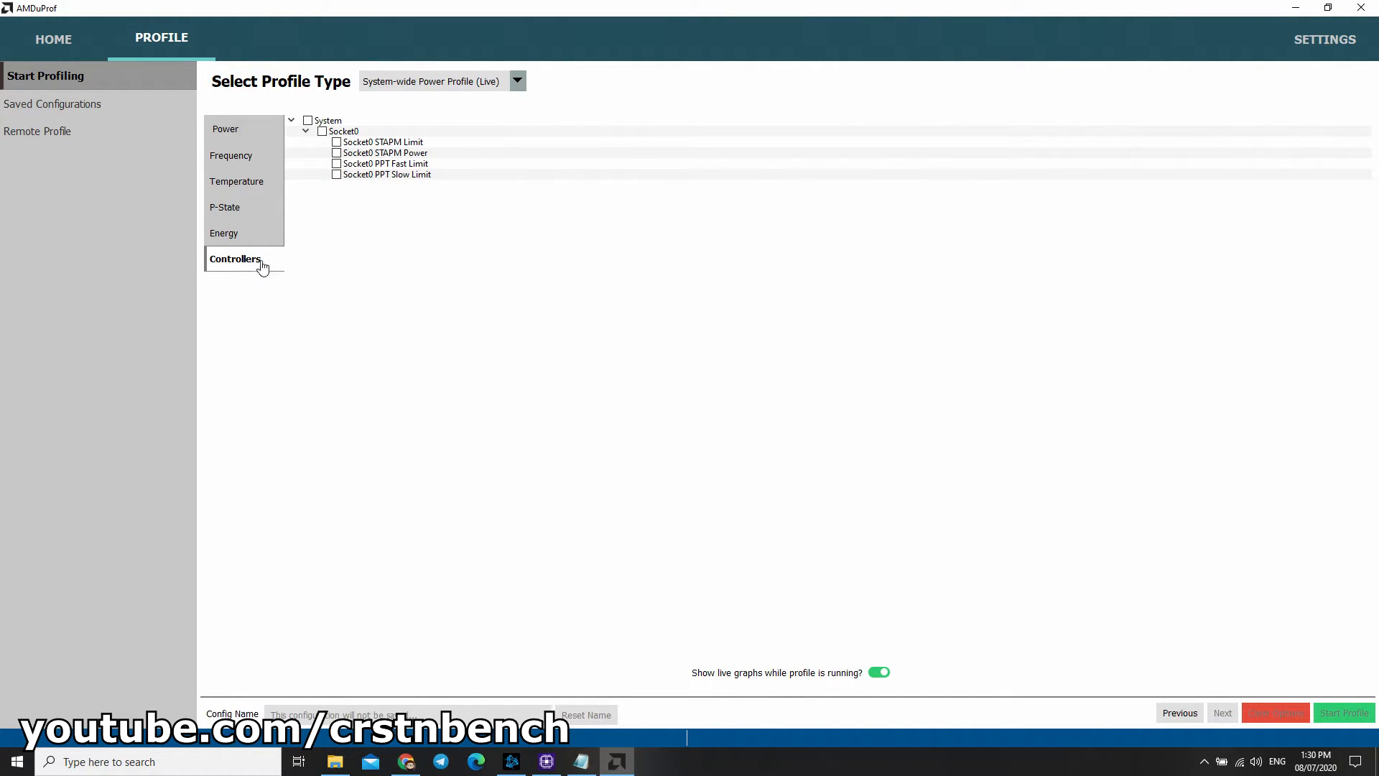
{"action": "left_click", "coordinate": [308, 120]}
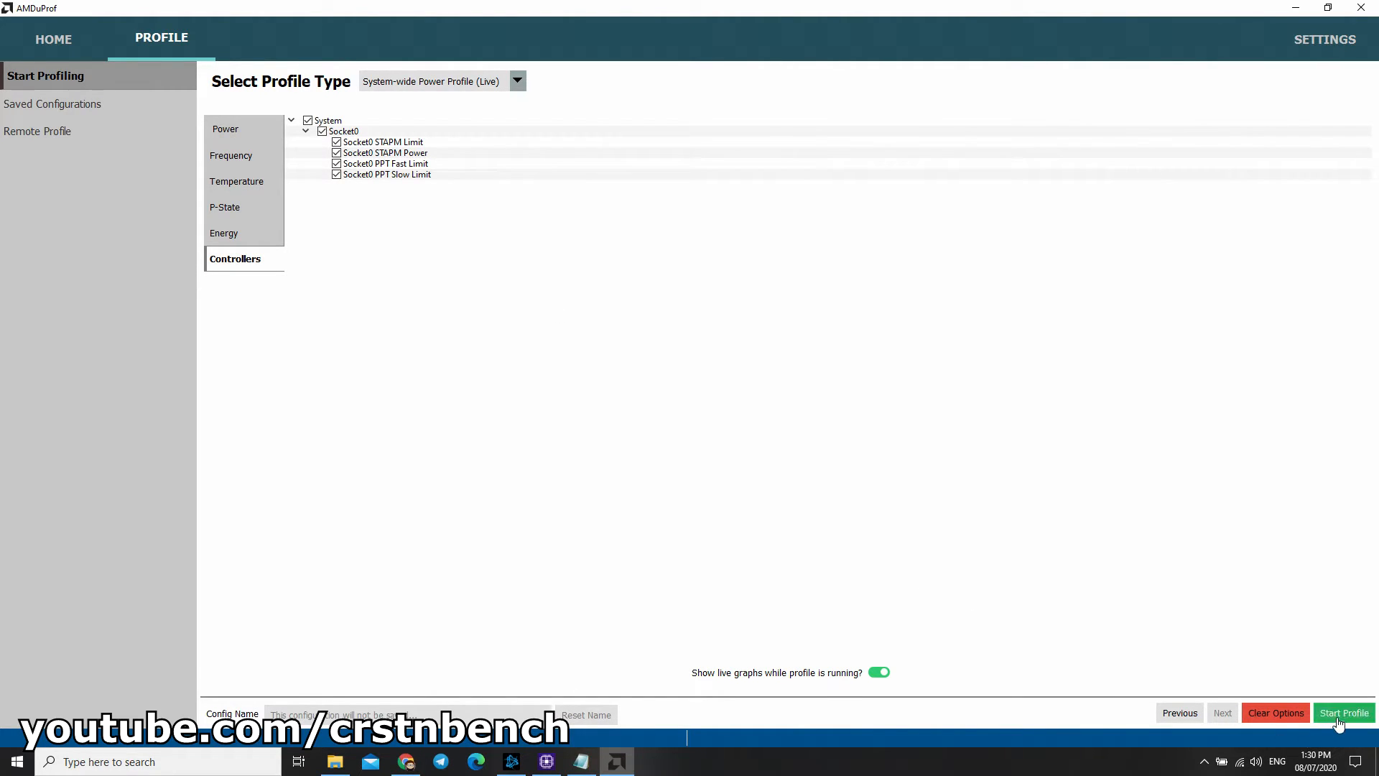
Step: Start the live timechart, confirm Socket0 STAPM Limit reads 25.00, then close uProf's view and the ryzenadj folder
{"action": "left_click", "coordinate": [1341, 712]}
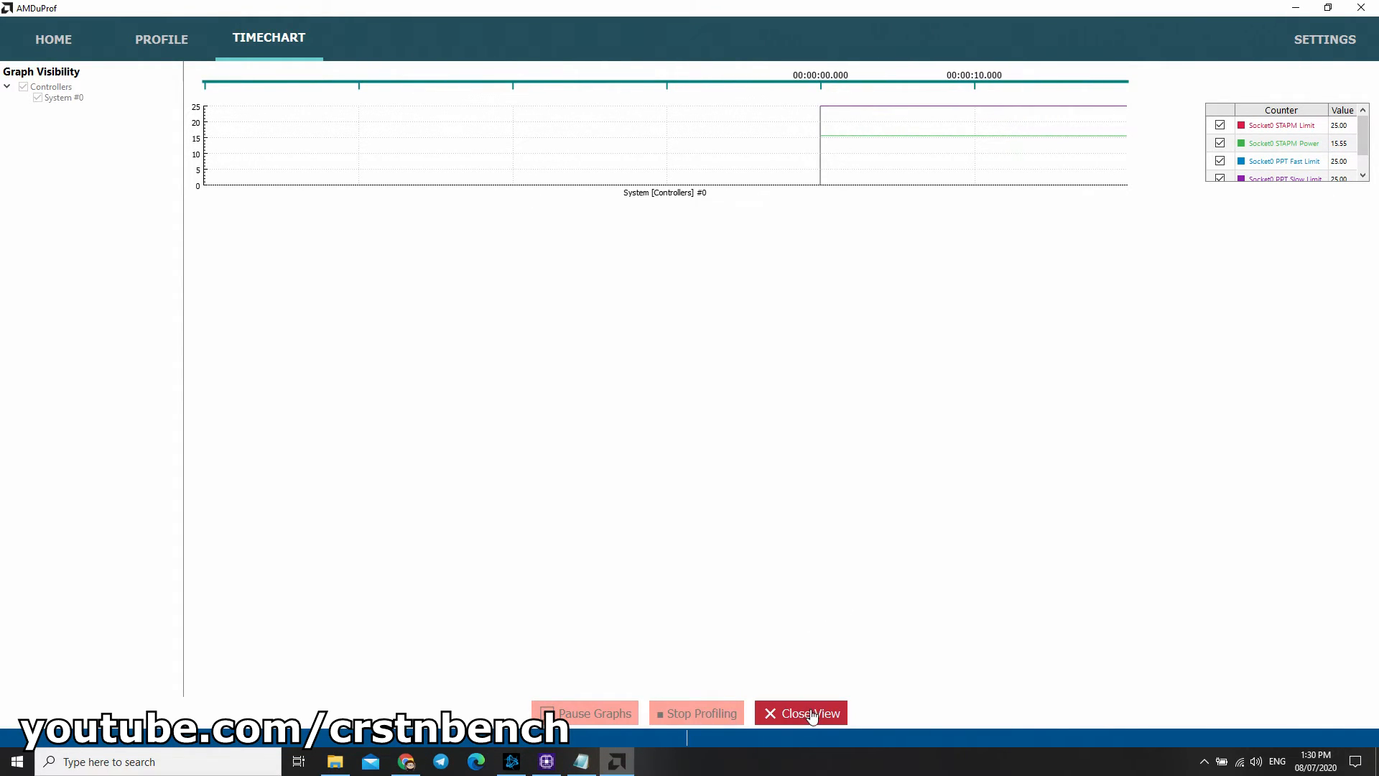
{"action": "left_click", "coordinate": [800, 712]}
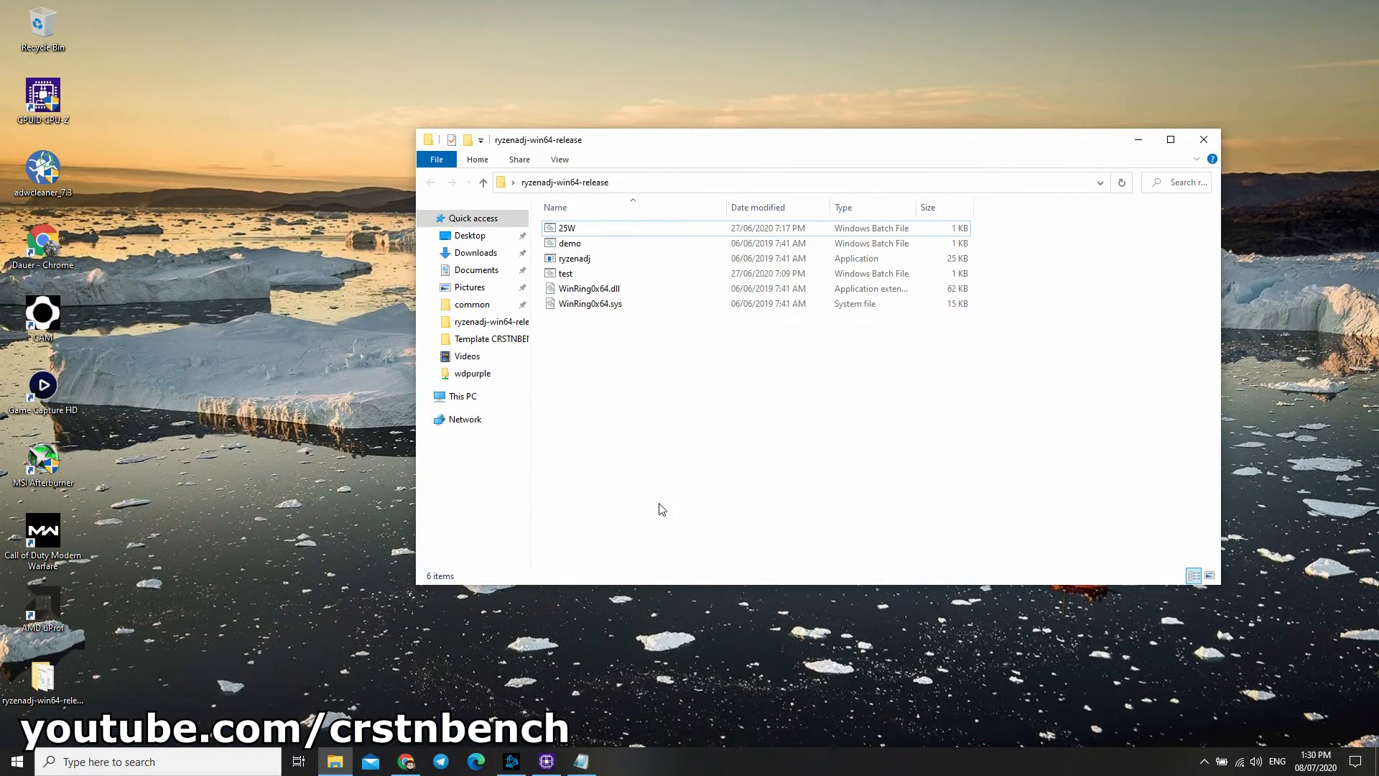
{"action": "left_click", "coordinate": [1203, 140]}
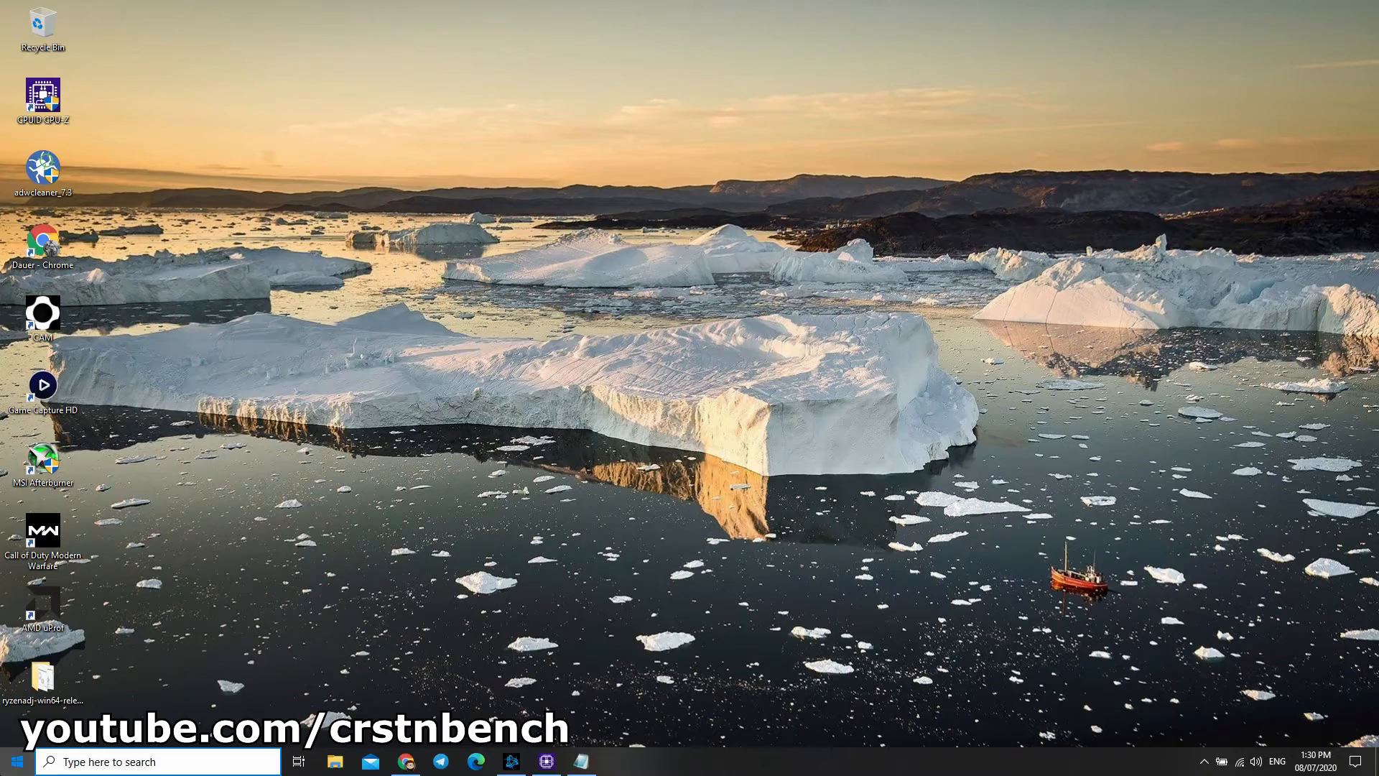